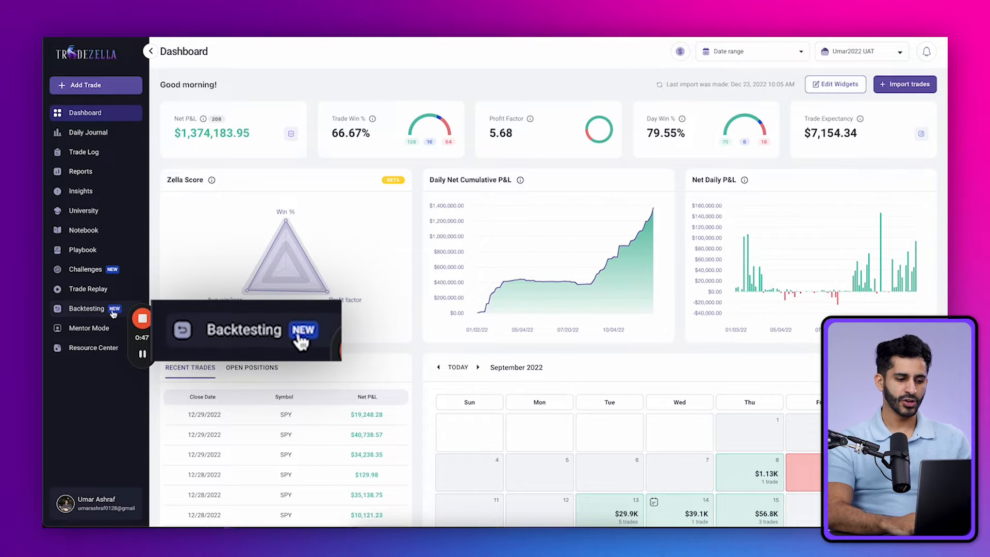
- Go to the Backtesting section from the left sidebar
left_click(86, 308)
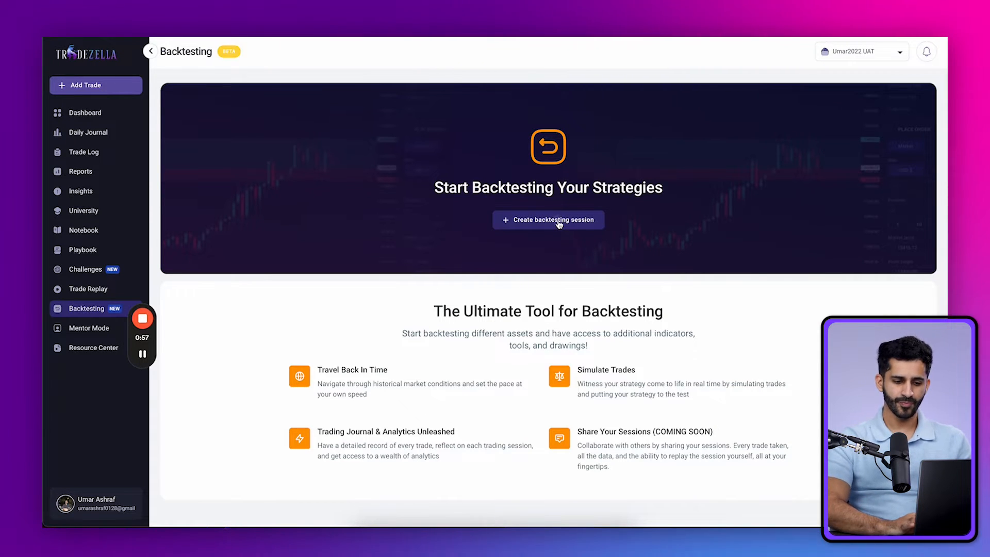
- Create a session named 'Opening Range Test' with a description and connect the Opening Drive playbook
left_click(547, 219)
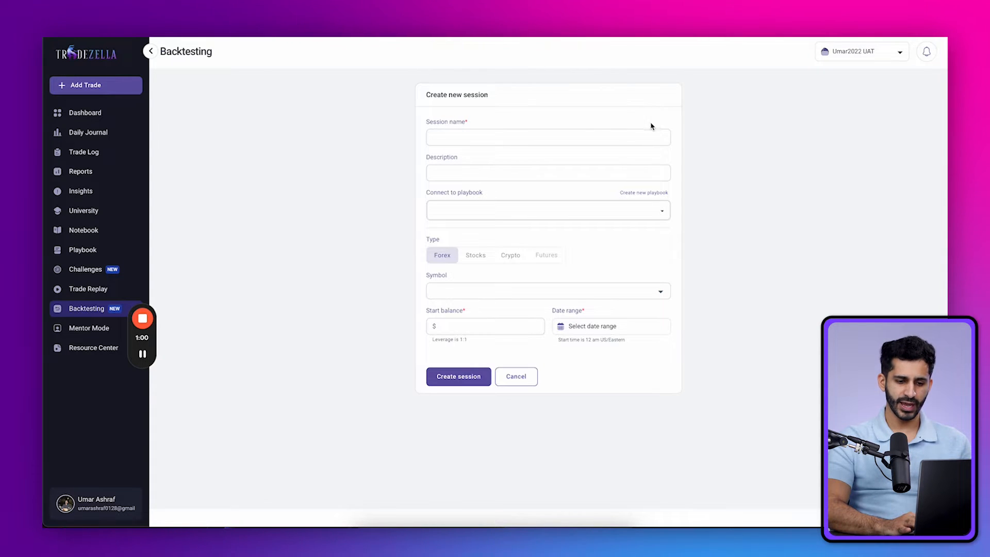
type("Opening Range Test")
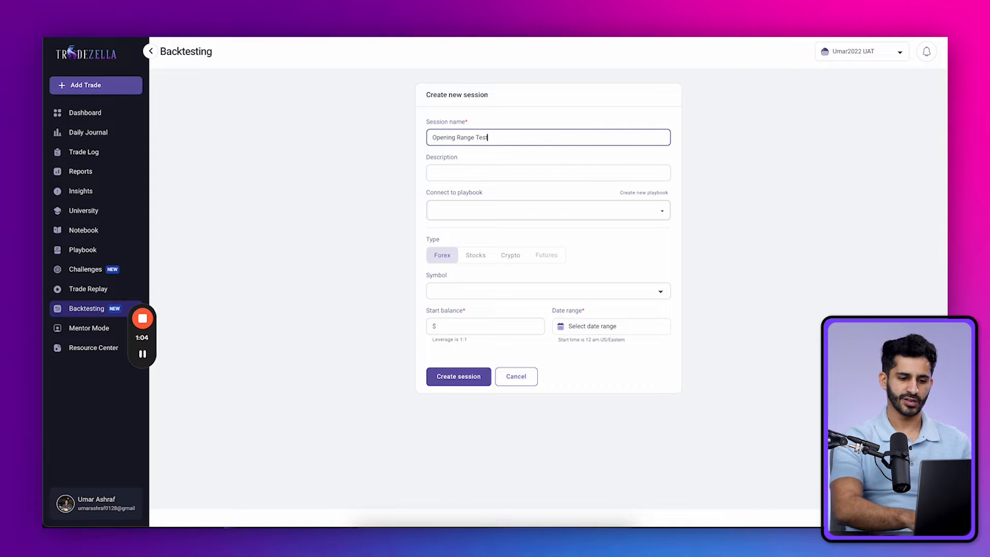
type("We want to test the first 15 Mins of each session")
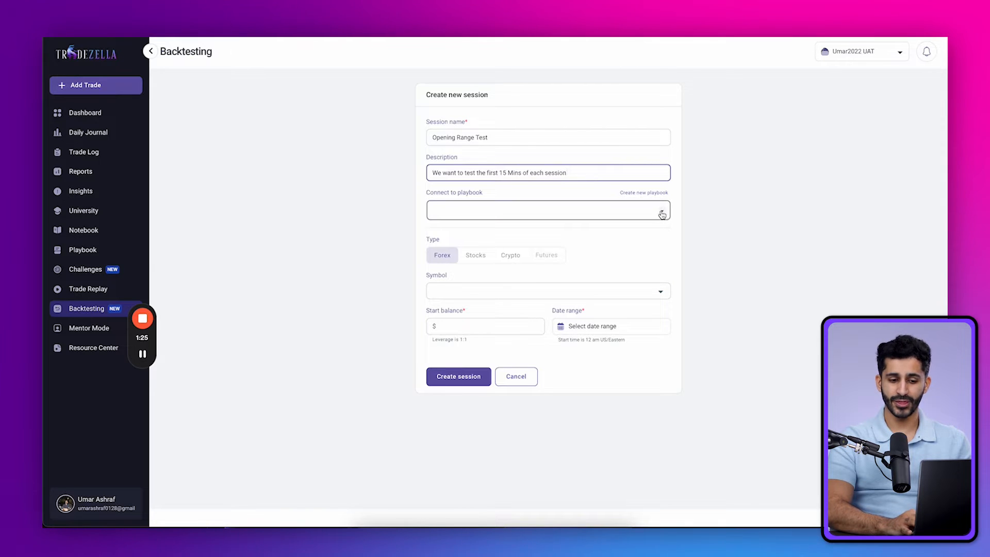
left_click(547, 210)
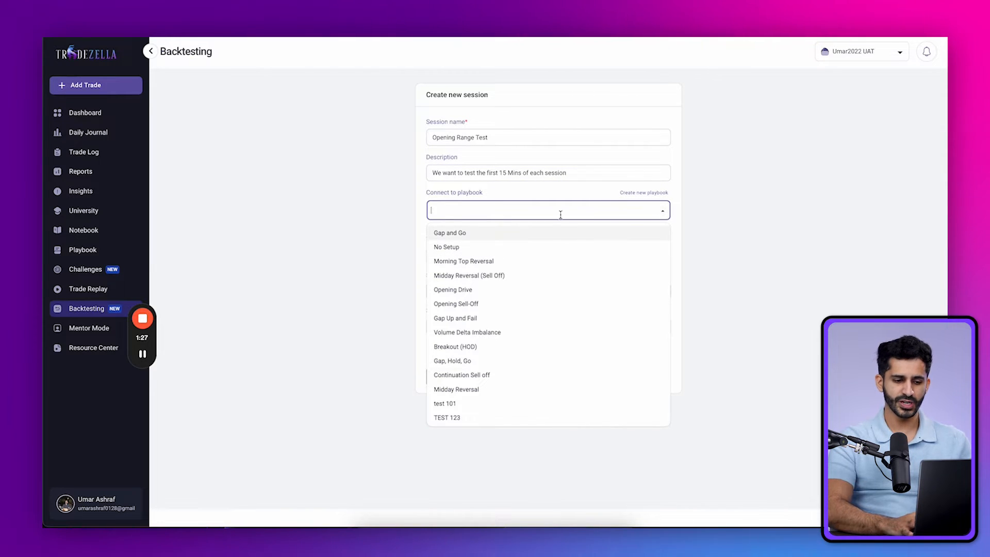
mouse_move(522, 332)
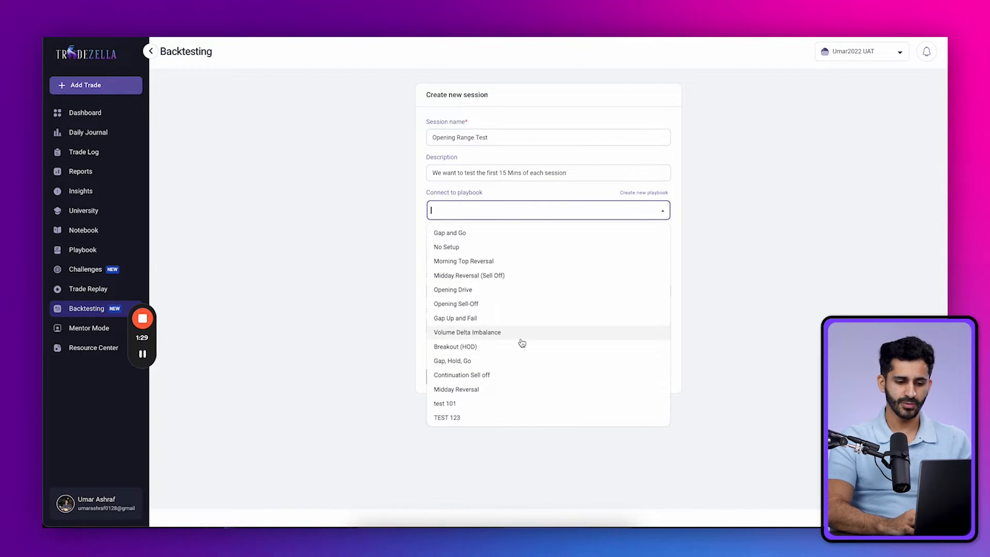
type("open")
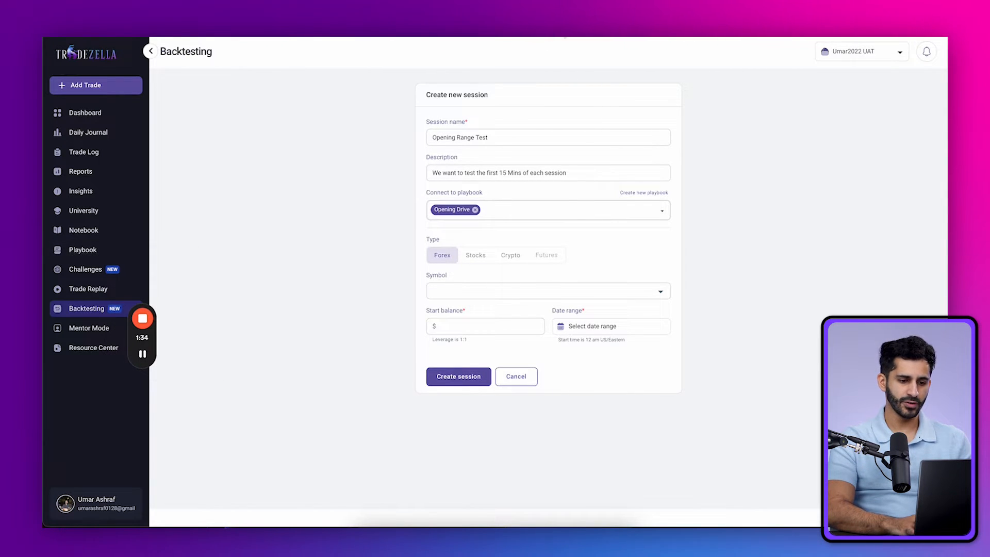
mouse_move(329, 235)
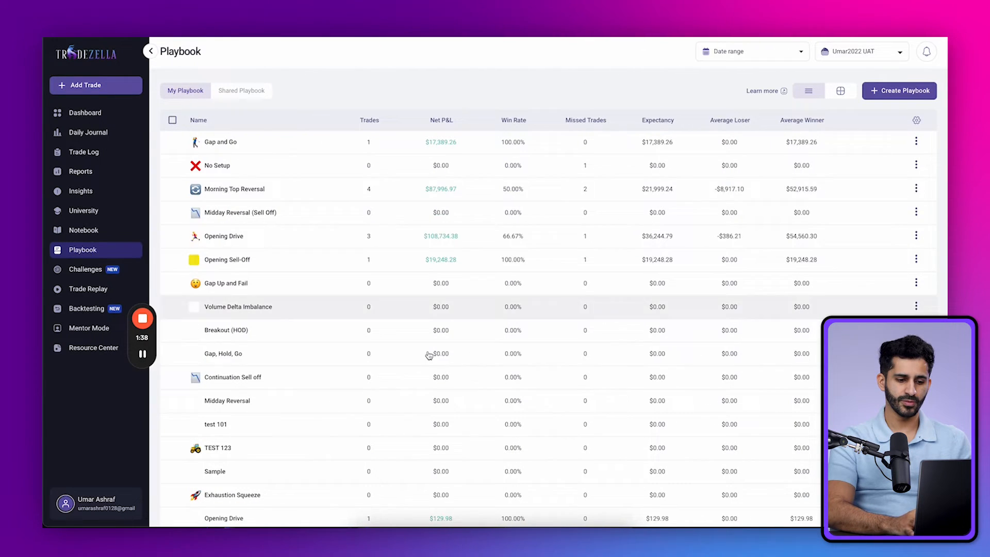
- Return from the Playbook page to the Create new session form
left_click(840, 91)
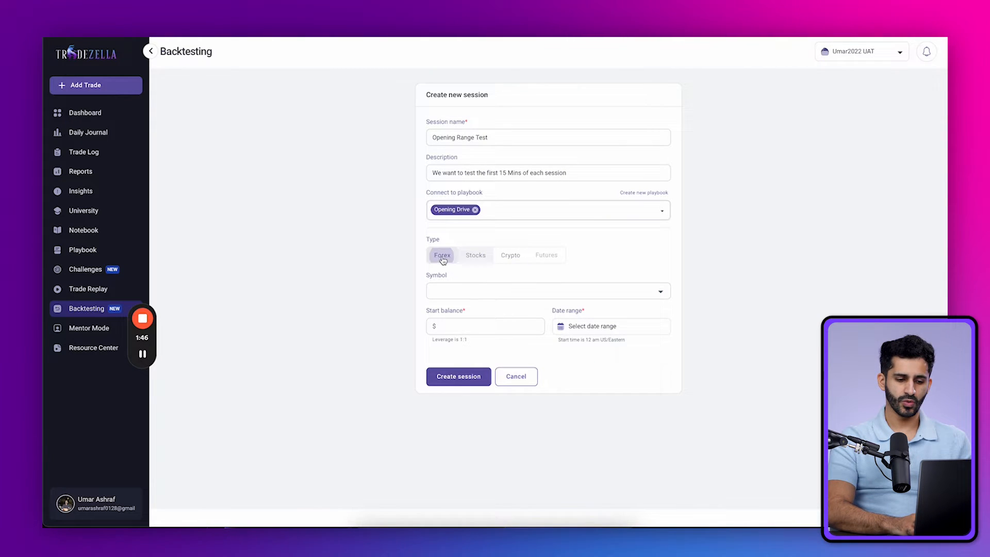
- Set Forex symbol US30, 100000 start balance, and date range Dec 5, 2023 to Jan 25, 2024
left_click(547, 291)
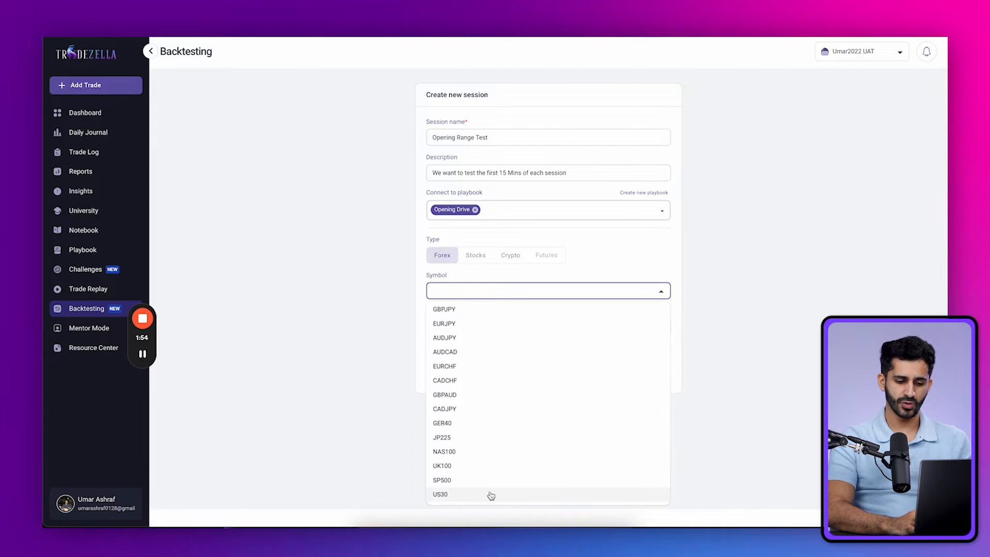
left_click(440, 494)
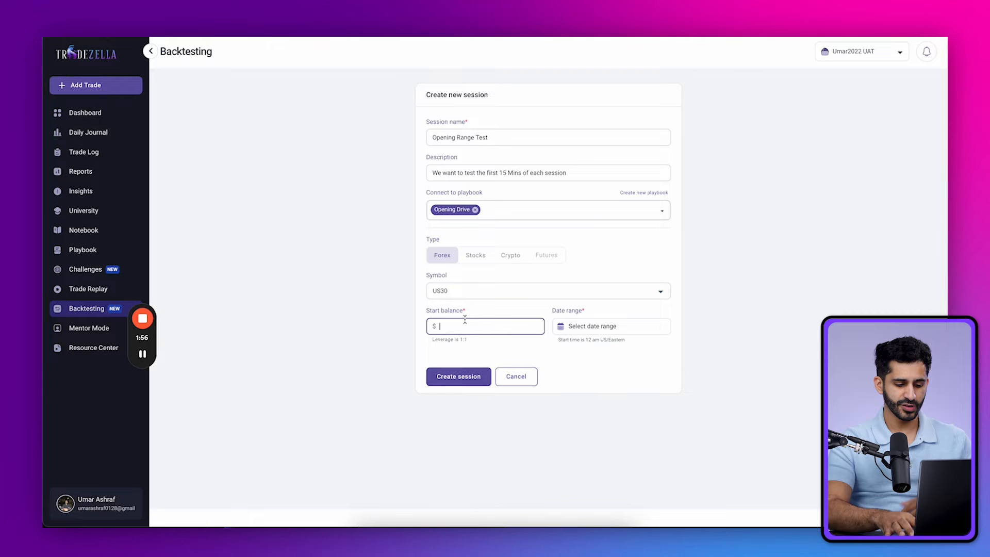
type("100000")
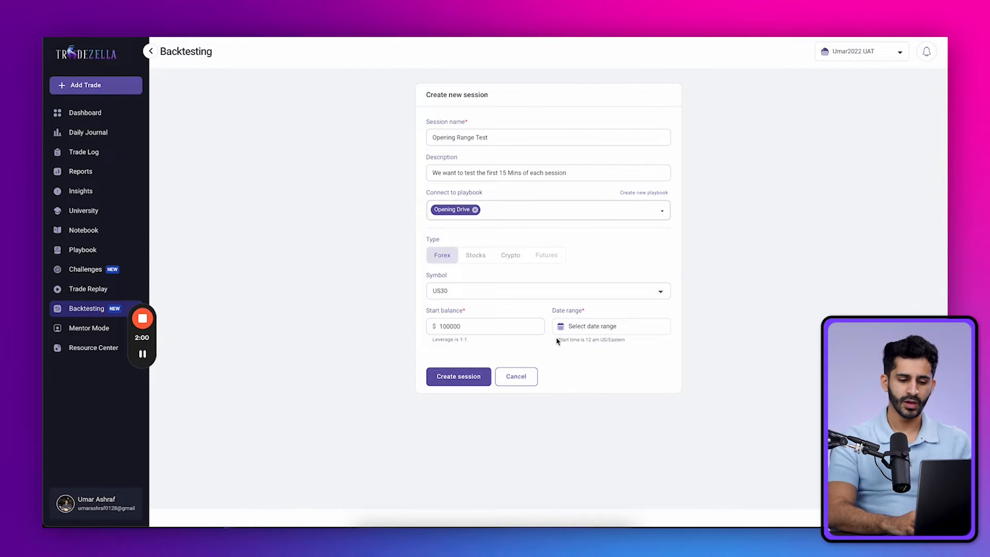
left_click(609, 325)
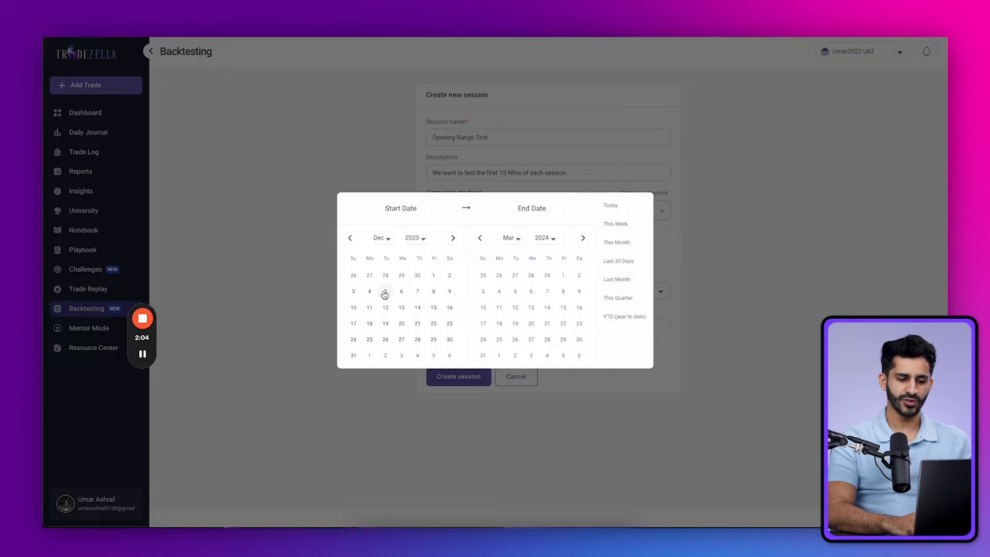
left_click(385, 291)
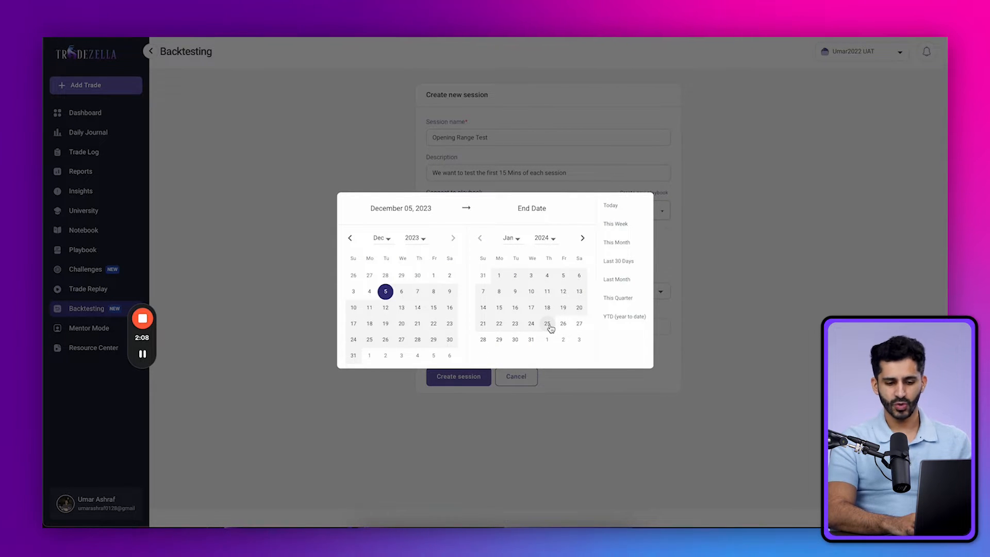
left_click(546, 323)
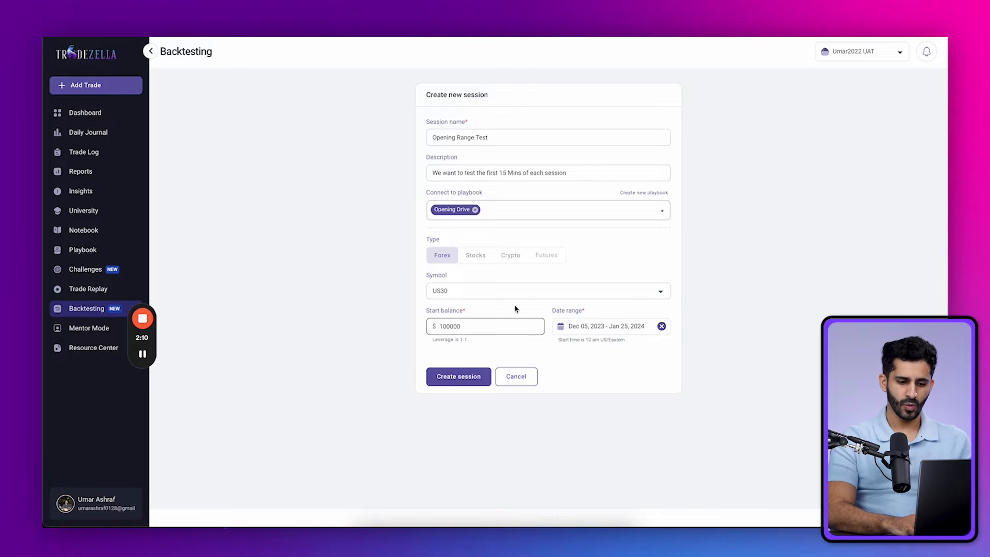
left_click(457, 376)
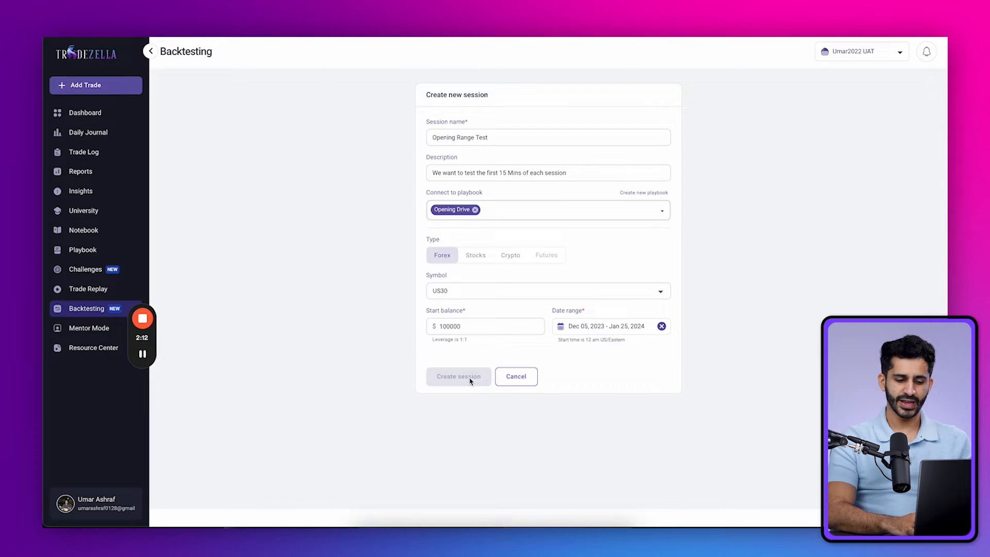
- Create the session and set the US30 replay clock to 9:30 AM on Dec 5, 2023
left_click(458, 377)
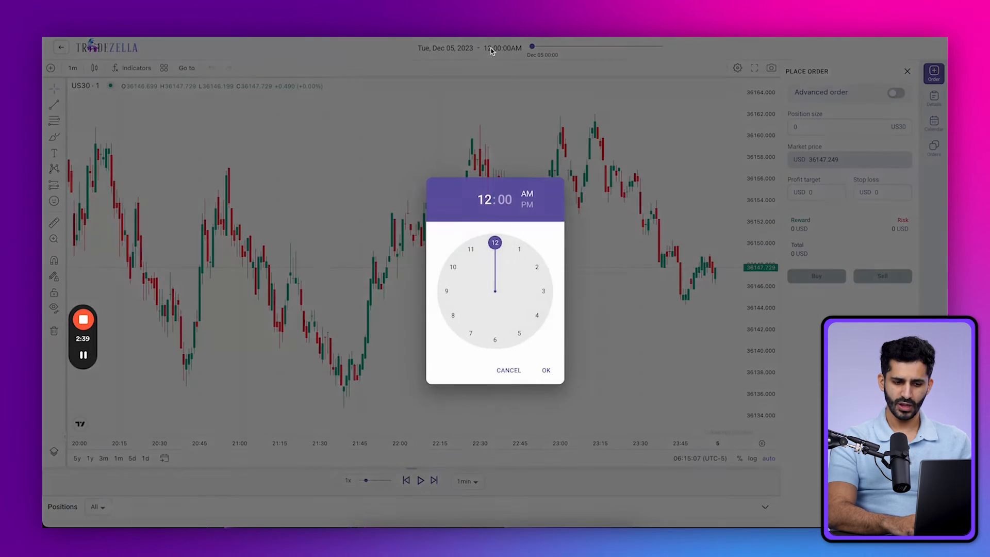
left_click(470, 333)
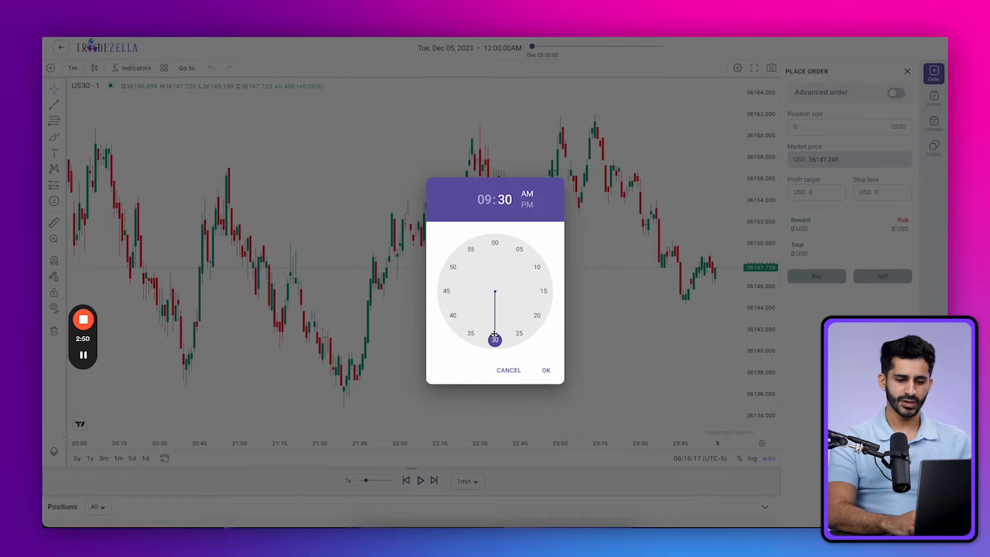
left_click(546, 371)
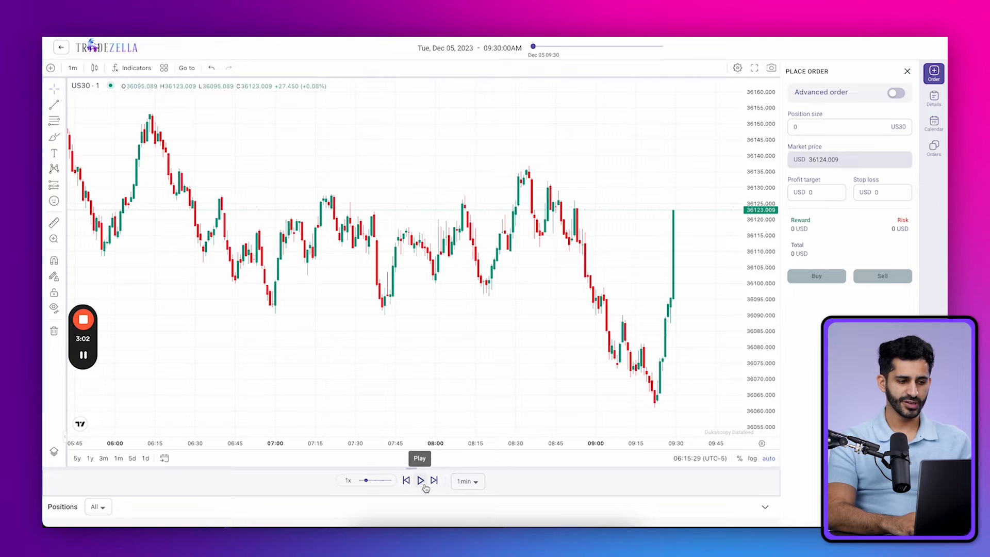
- Play the replay at a 1-minute step, advance two candles and raise the speed to 10x
left_click(73, 68)
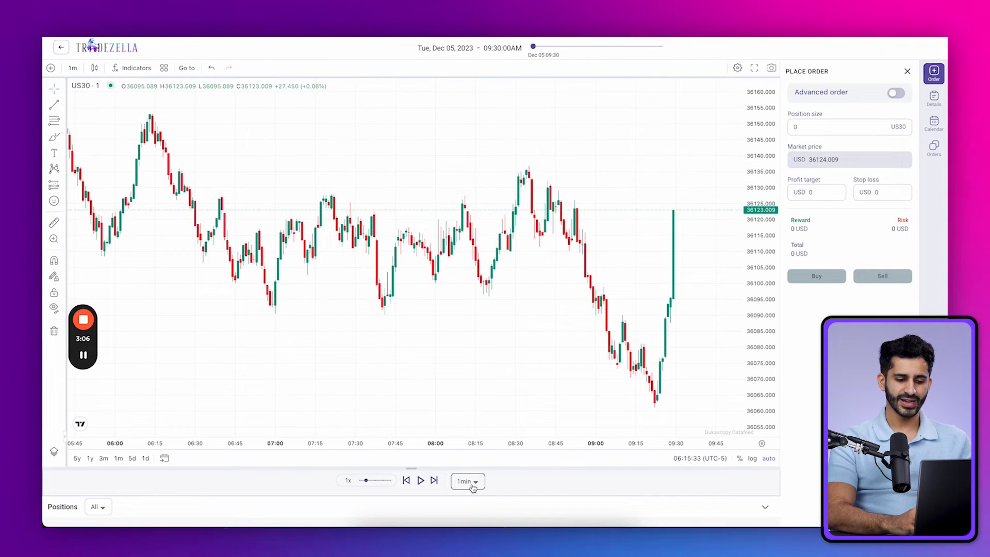
left_click(467, 481)
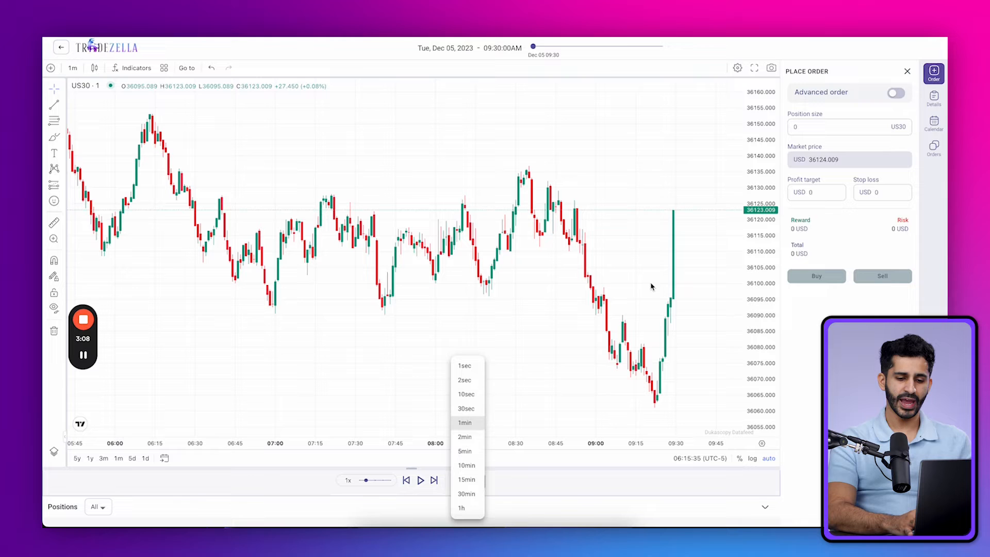
left_click(463, 422)
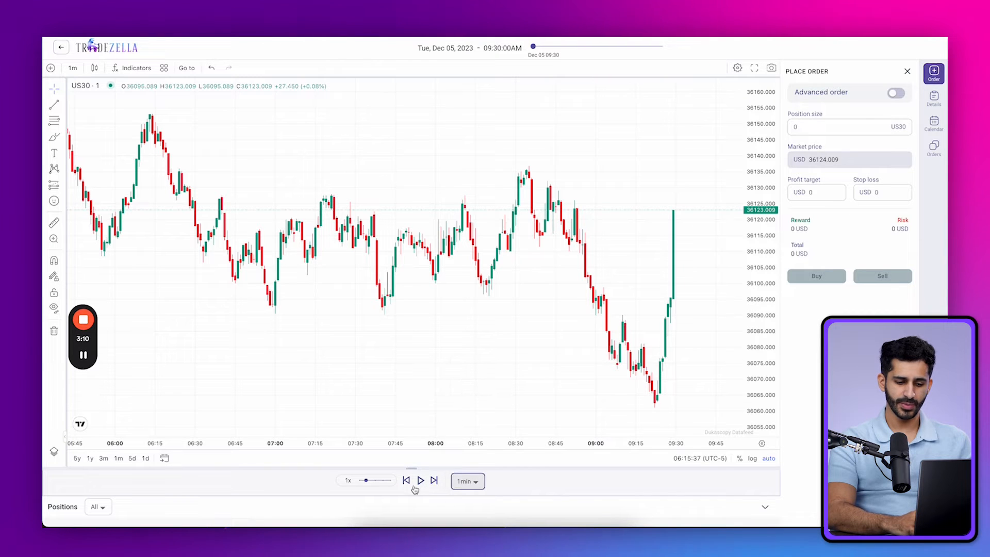
left_click(421, 480)
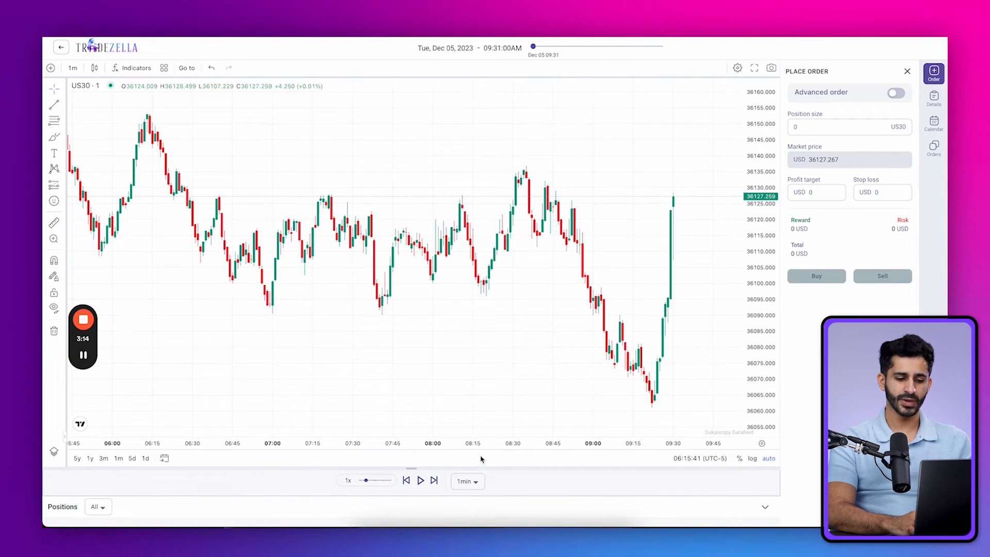
left_click(421, 480)
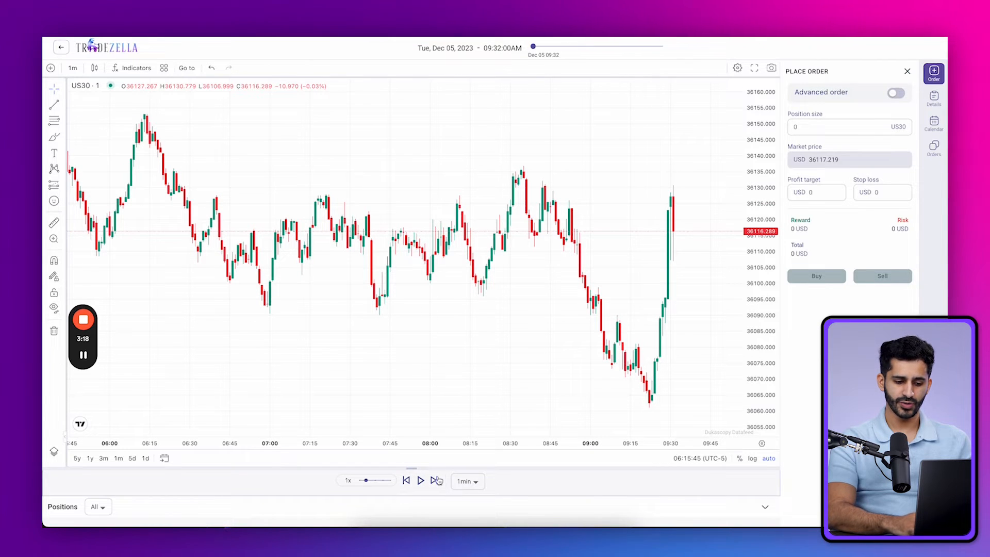
left_click_drag(366, 480, 381, 481)
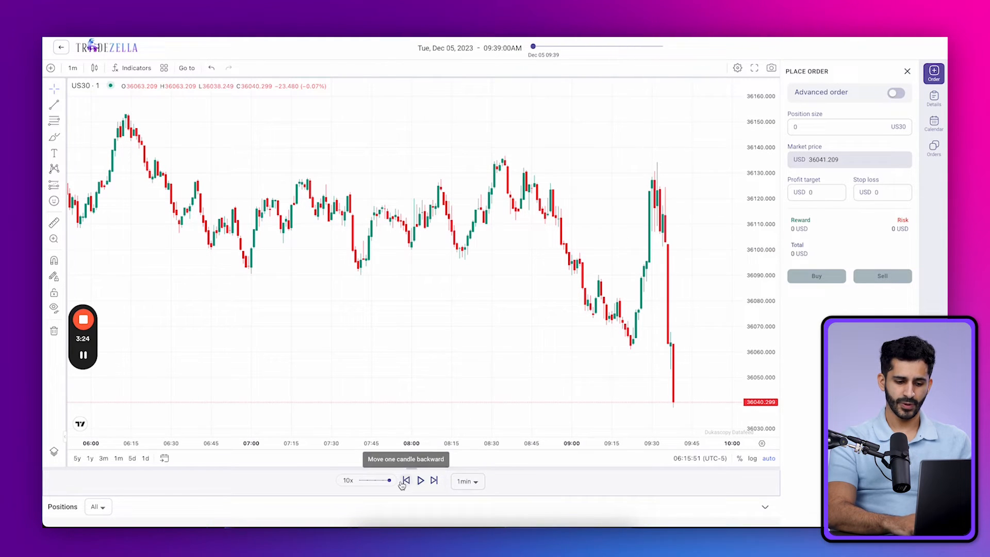
- Change the replay step to 1 second and slow the speed to 0.5x
left_click(466, 482)
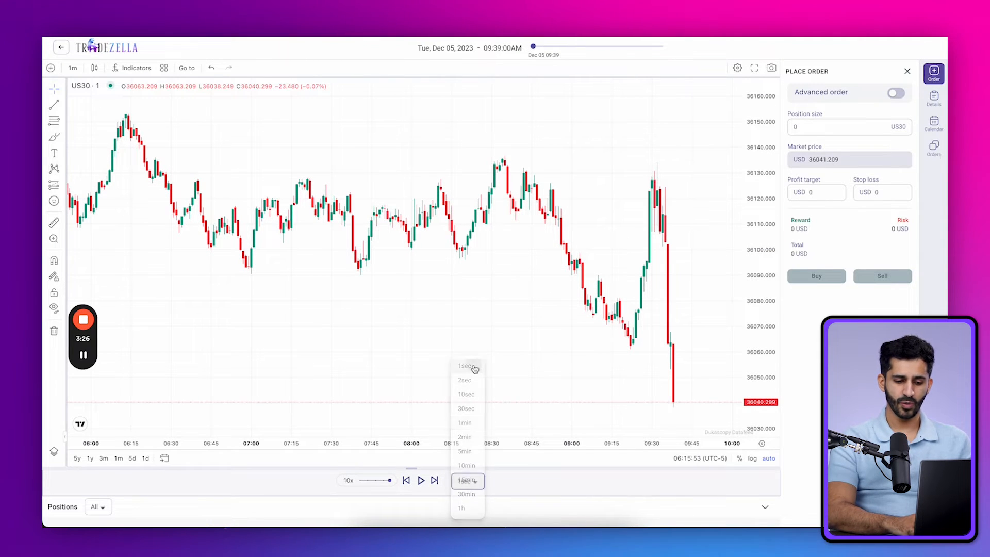
left_click(464, 366)
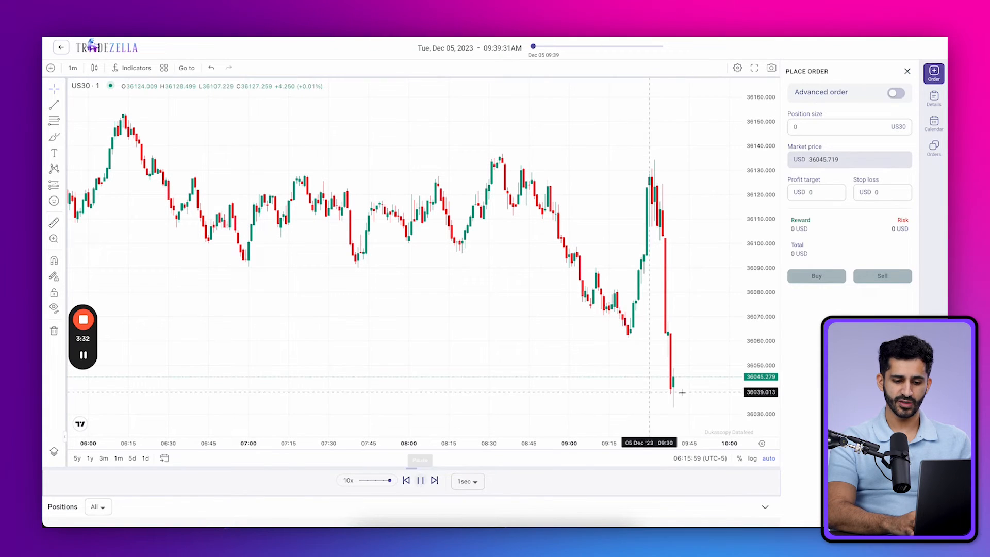
left_click_drag(390, 480, 358, 480)
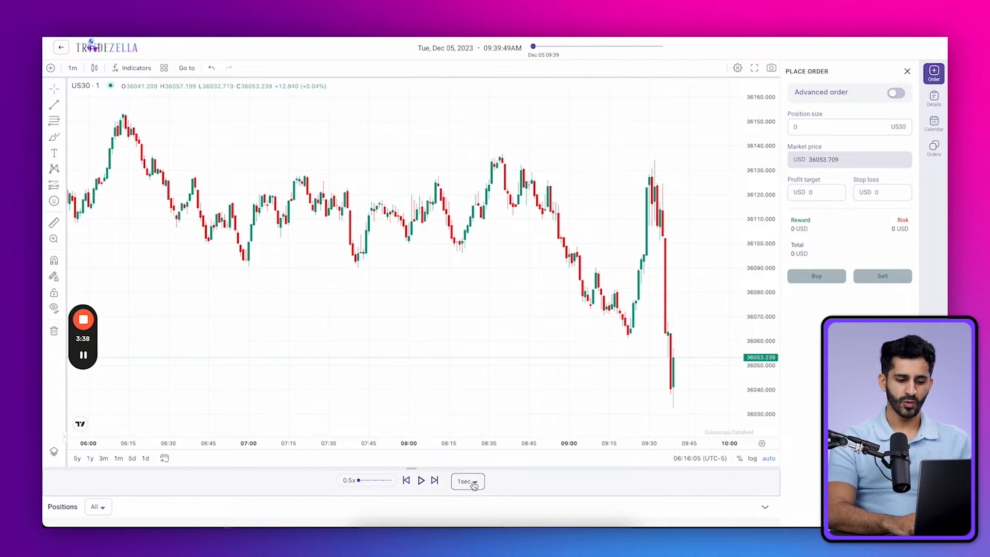
- Play and pause the replay with 5-minute then 1-minute steps at 1x speed
left_click(467, 480)
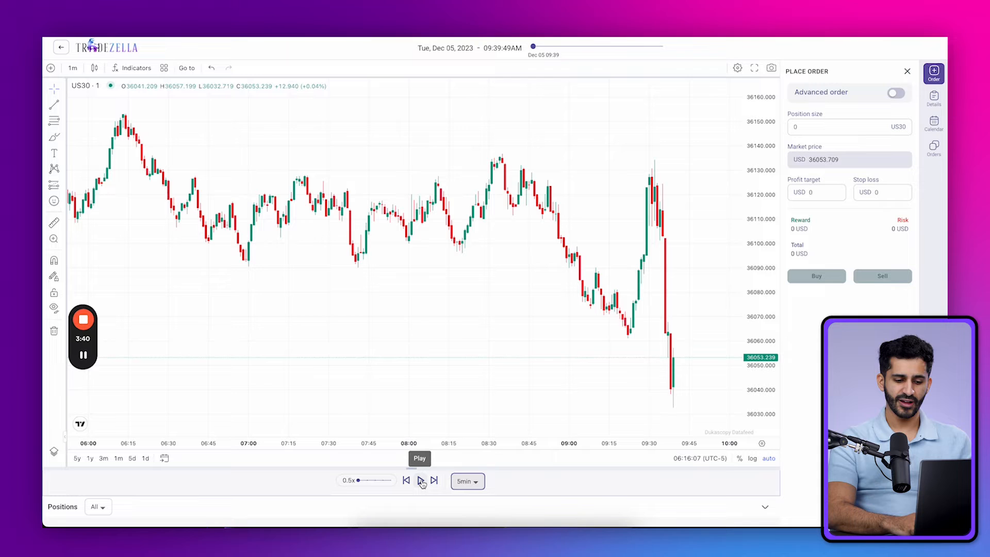
left_click(421, 481)
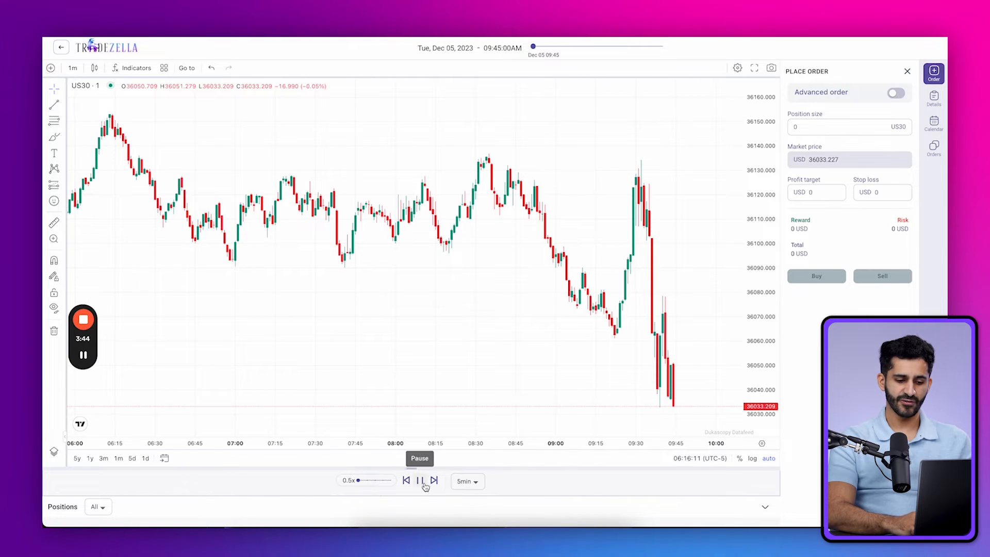
left_click(72, 68)
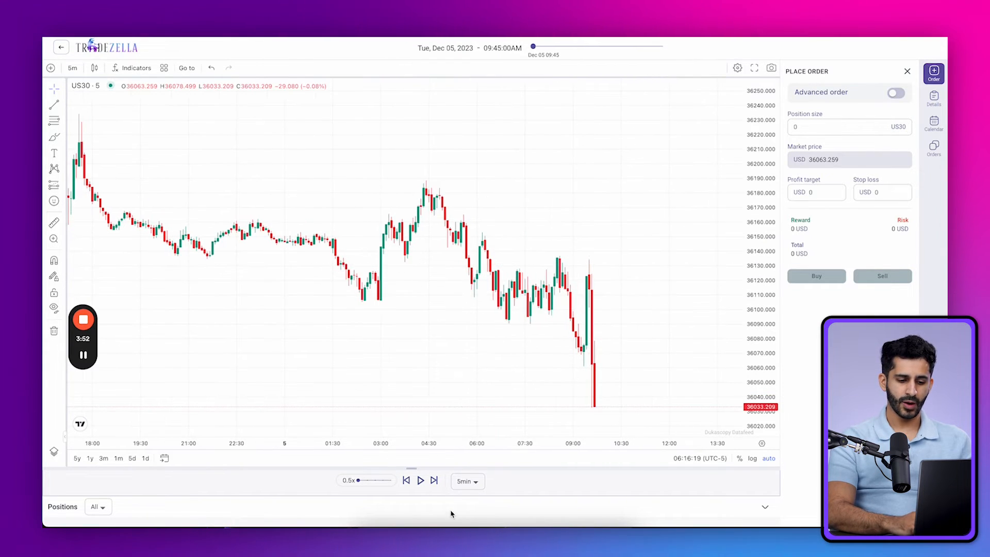
left_click(466, 482)
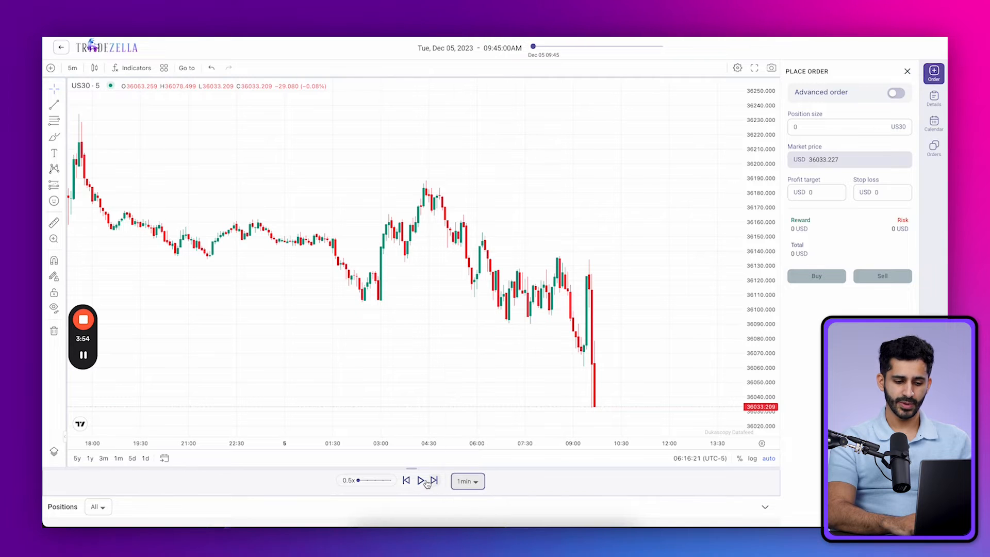
left_click_drag(358, 480, 366, 480)
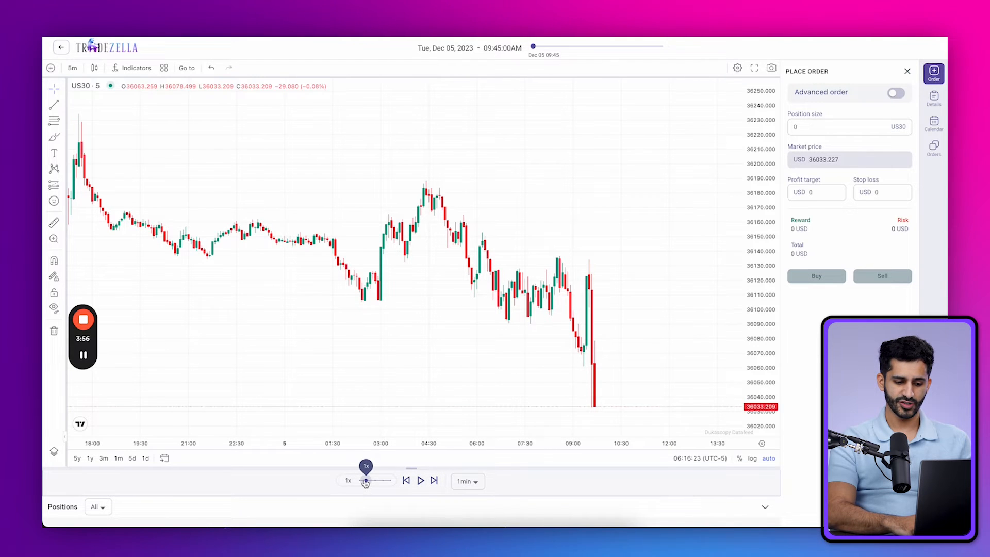
left_click(420, 481)
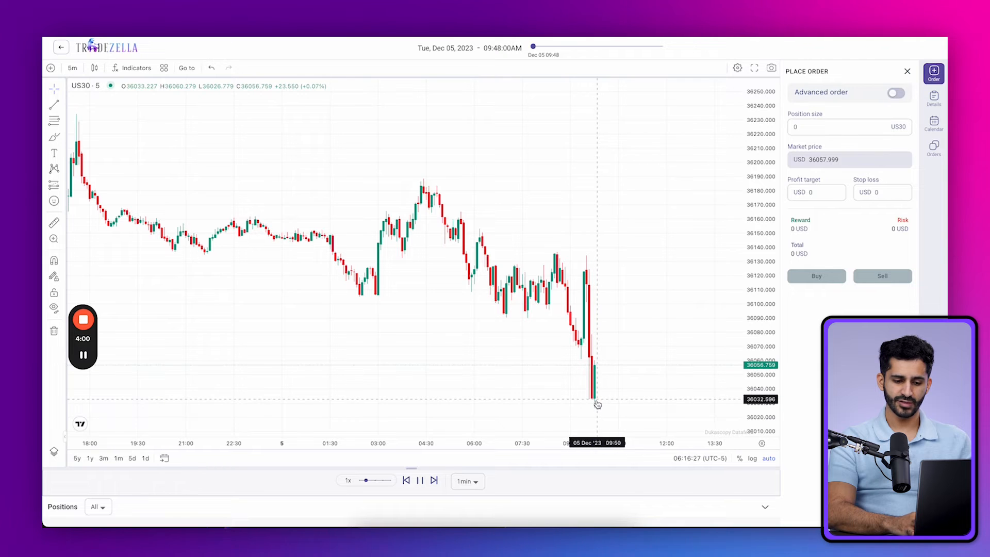
- Play forward in 5-minute steps, step candles, and rewind the replay to 09:30
left_click(465, 481)
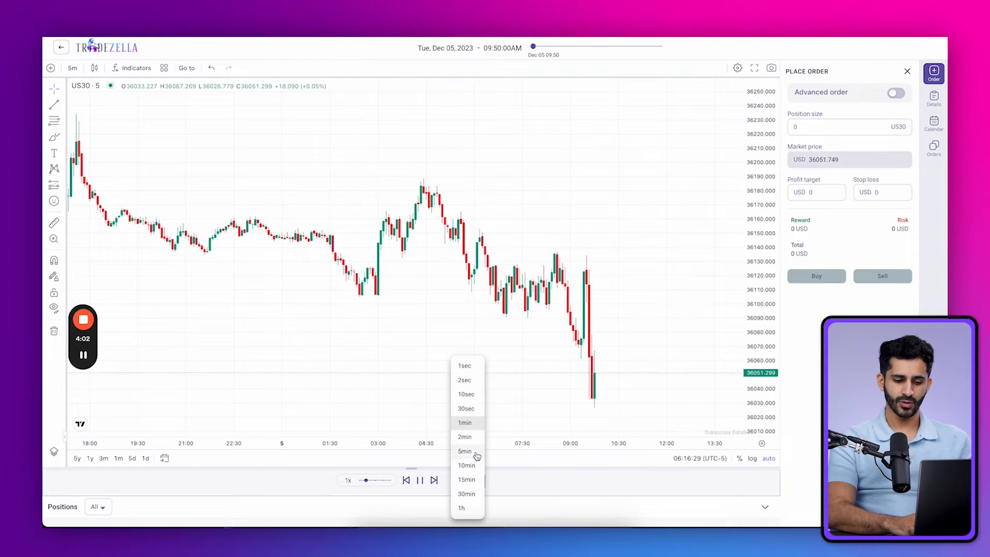
left_click(464, 450)
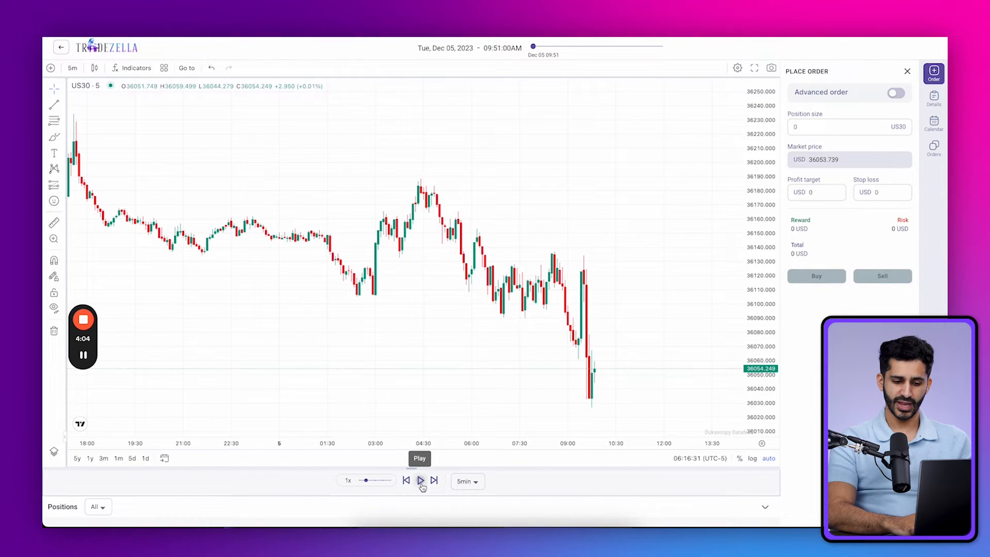
left_click(419, 480)
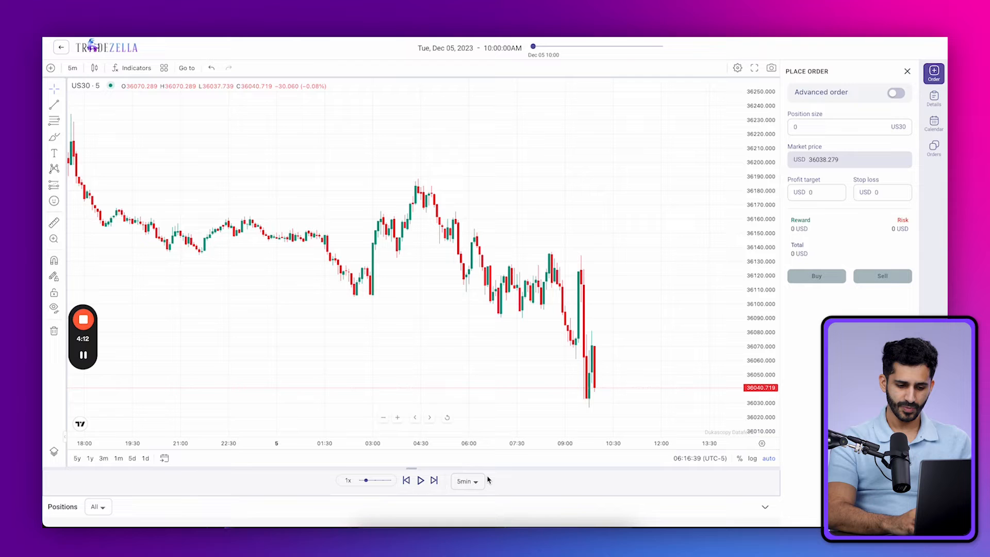
left_click(466, 480)
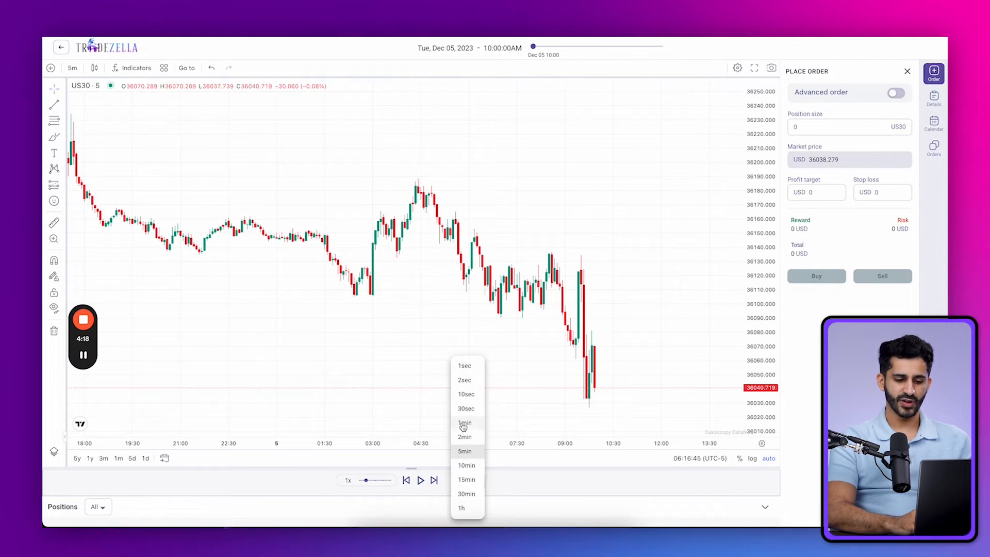
left_click(464, 450)
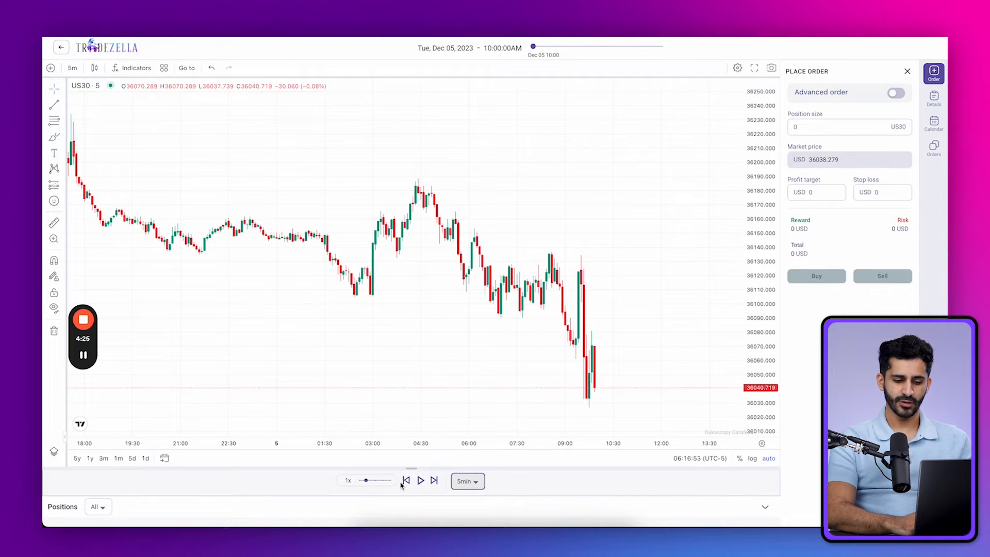
left_click(434, 481)
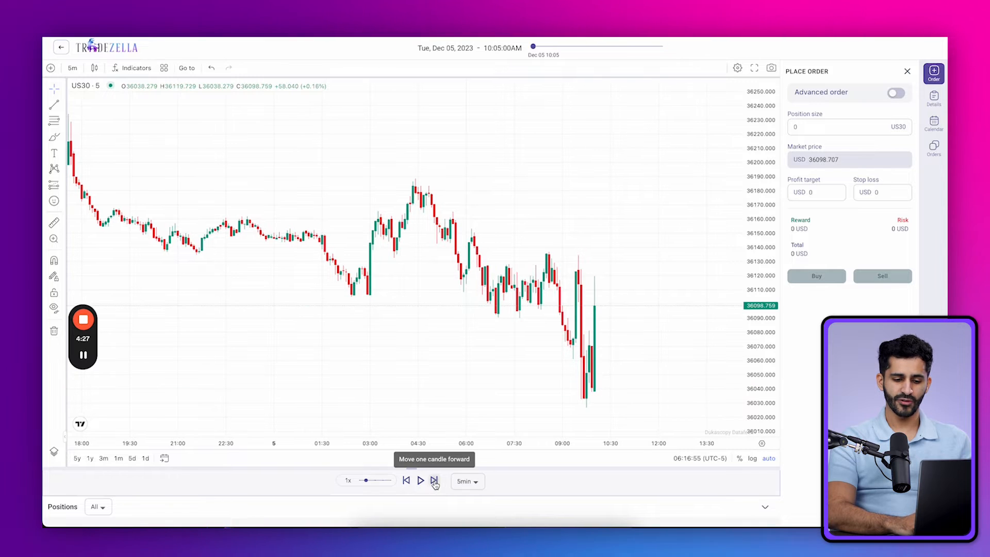
mouse_move(406, 482)
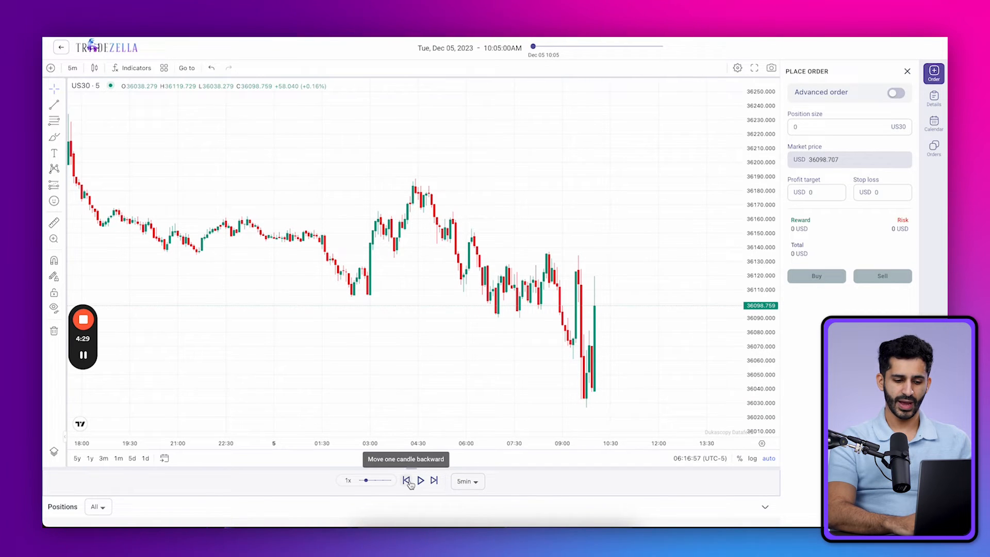
left_click(408, 480)
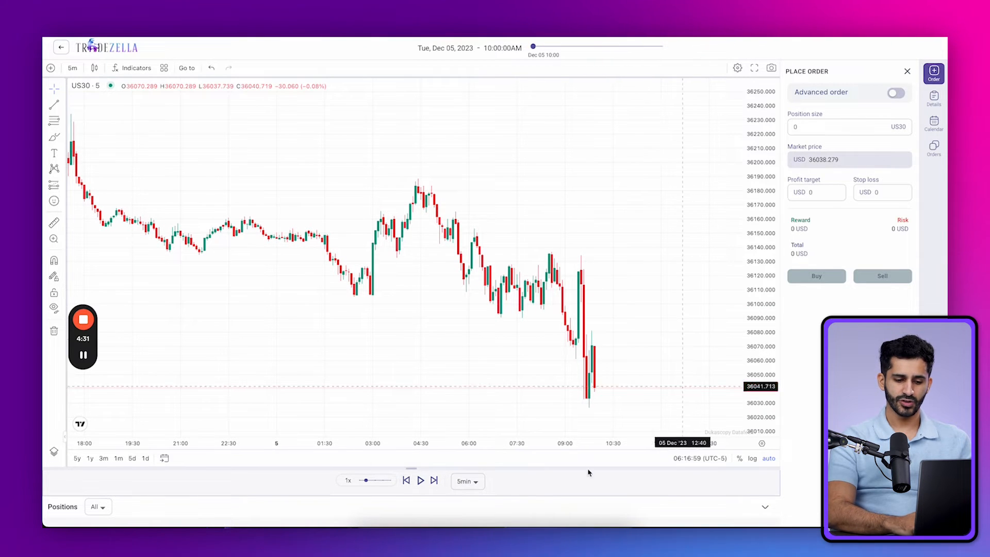
left_click(406, 480)
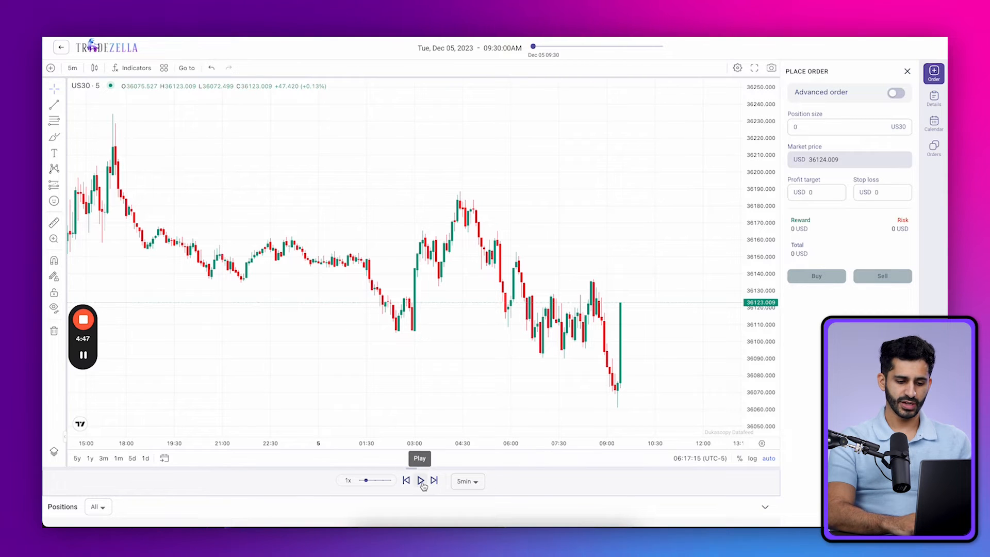
- Pause the replay, enable advanced ordering and try 1% and 2% risk, checking session details
left_click(420, 480)
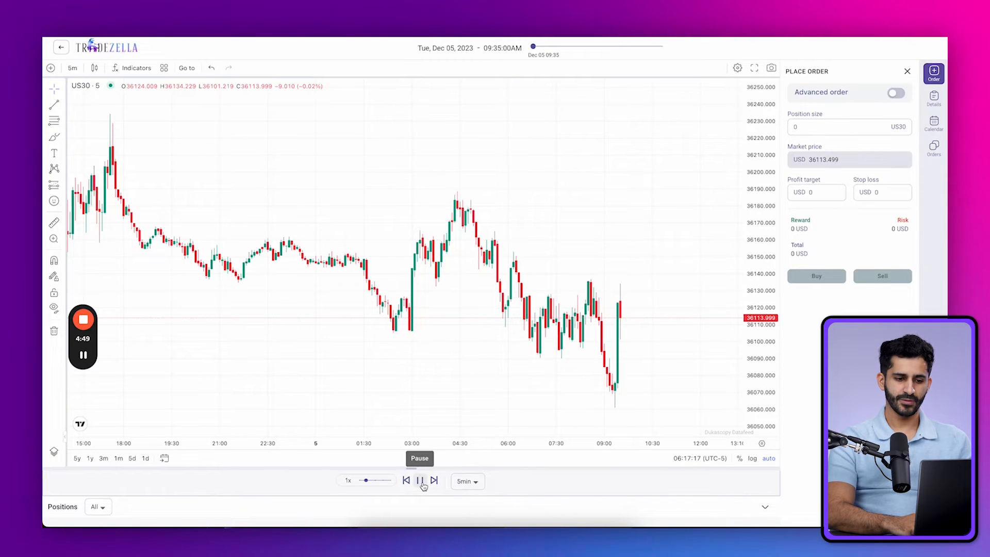
left_click(420, 480)
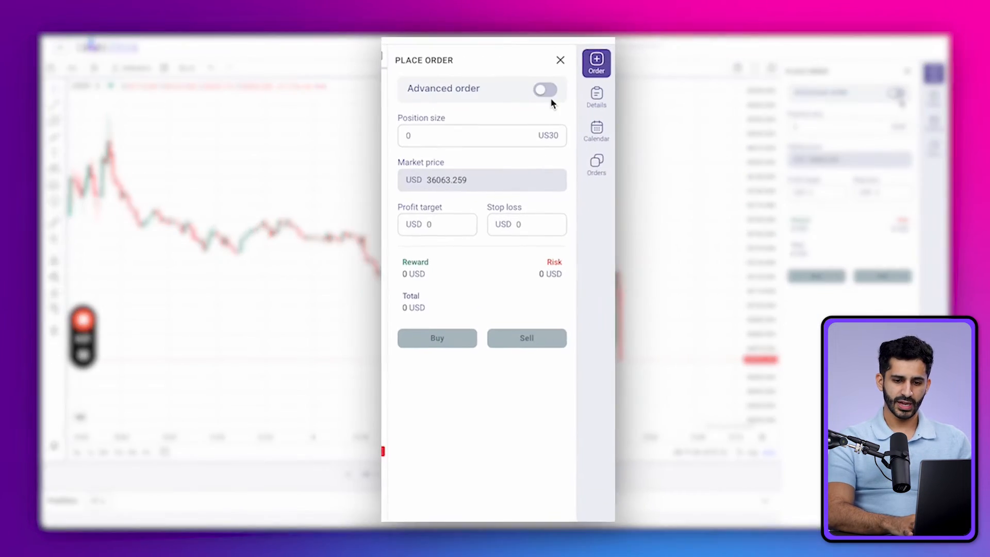
left_click(543, 89)
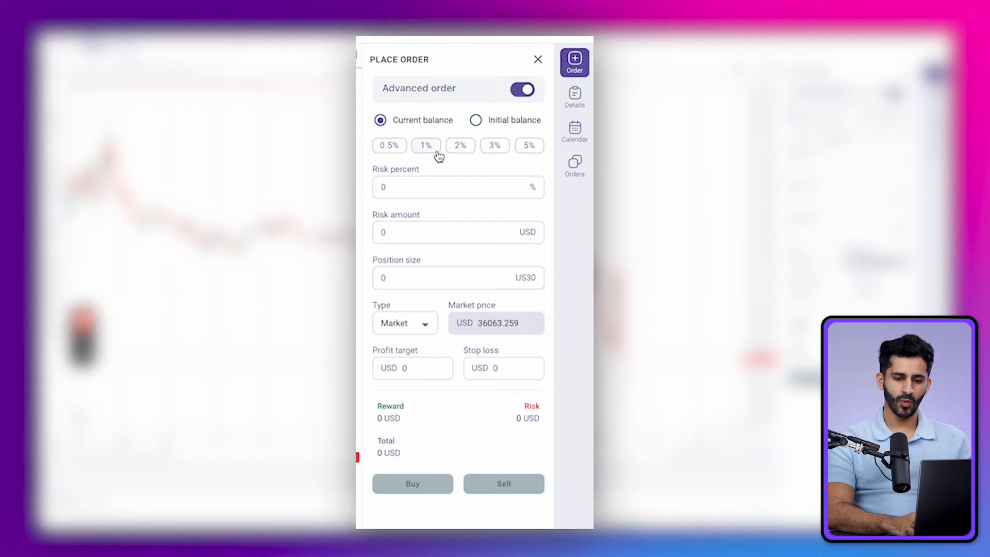
left_click(425, 146)
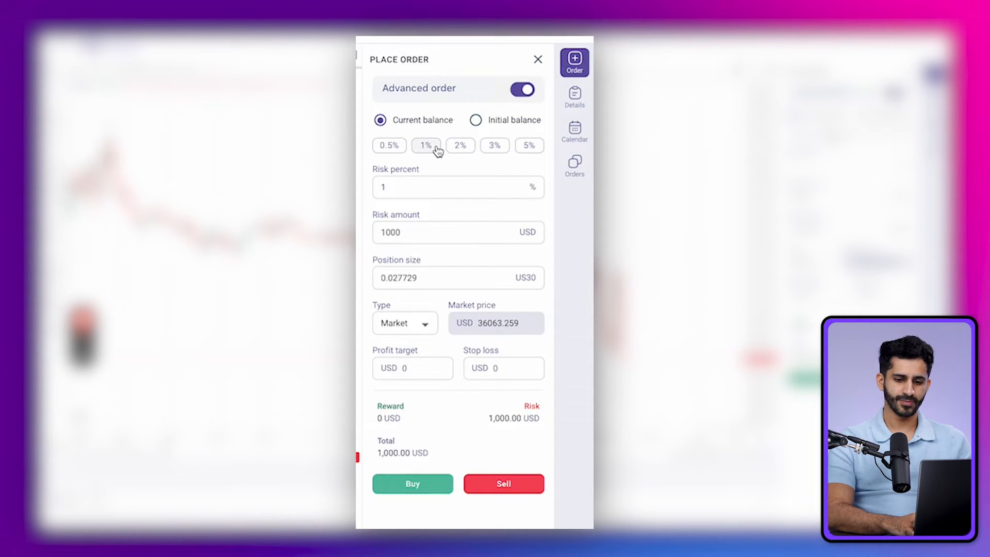
left_click(460, 145)
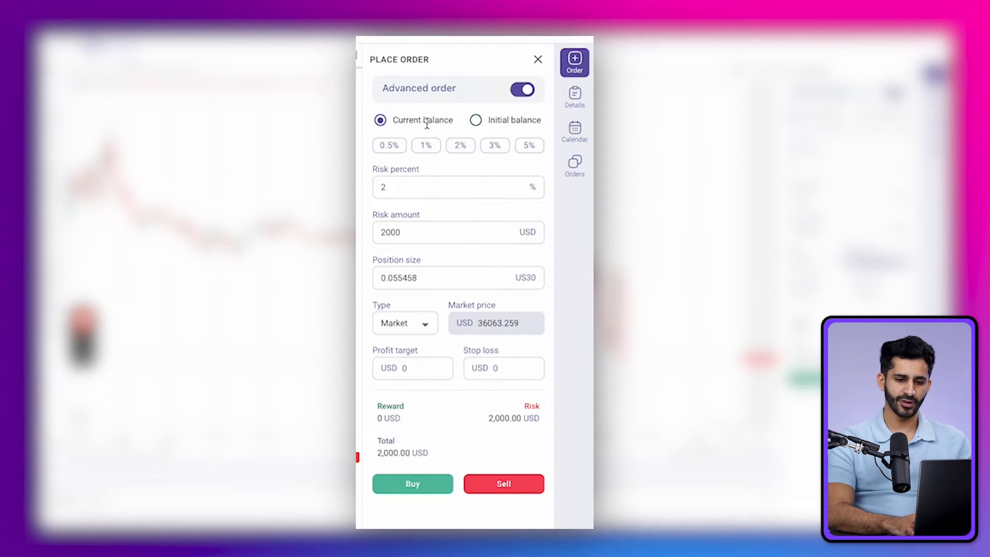
left_click(573, 97)
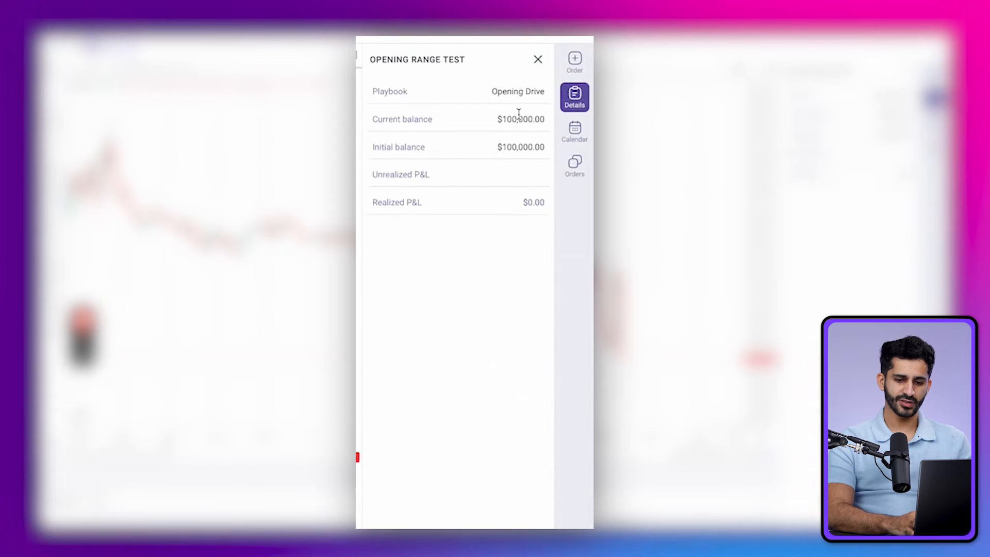
left_click(574, 61)
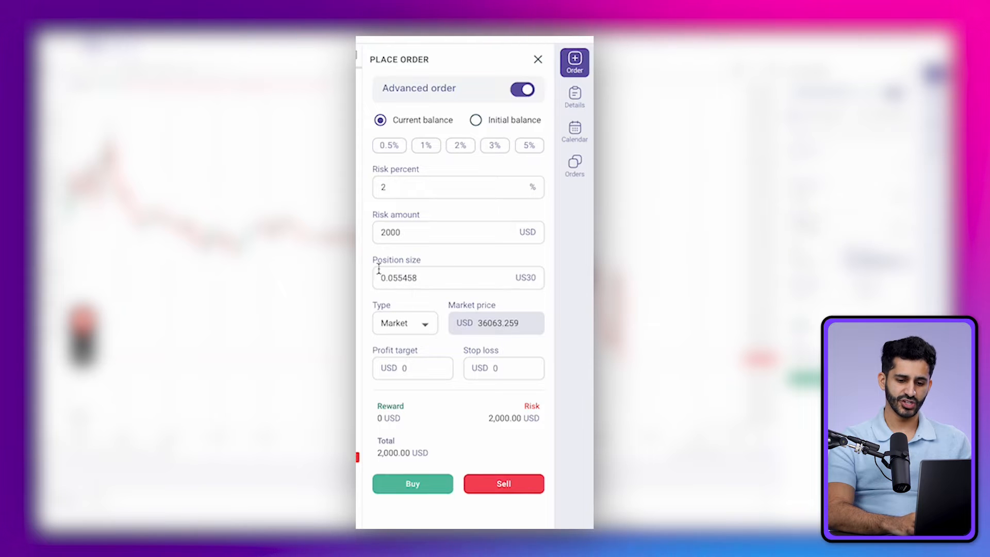
- Set the risk to 0.5% and change the order type to Limit with its entry price field
left_click(457, 186)
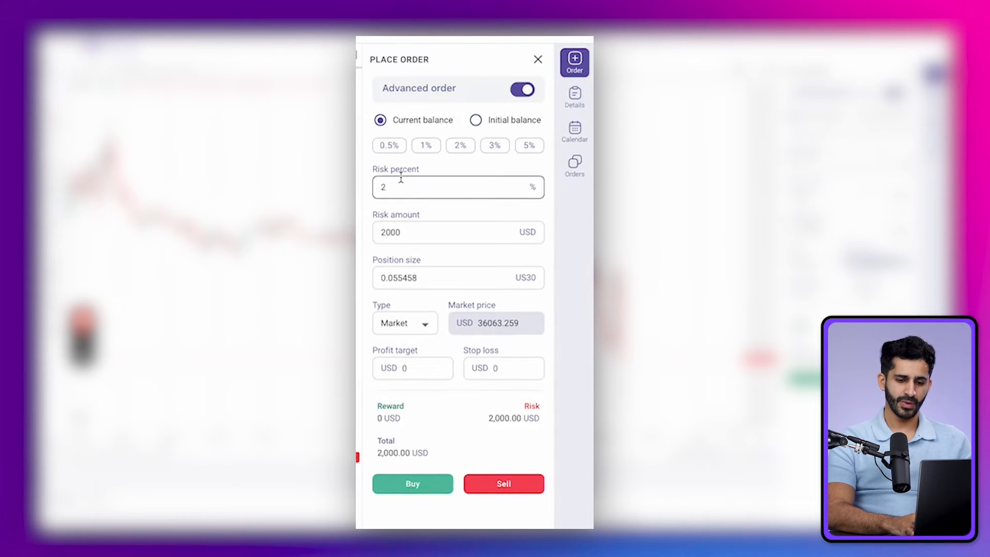
left_click(426, 145)
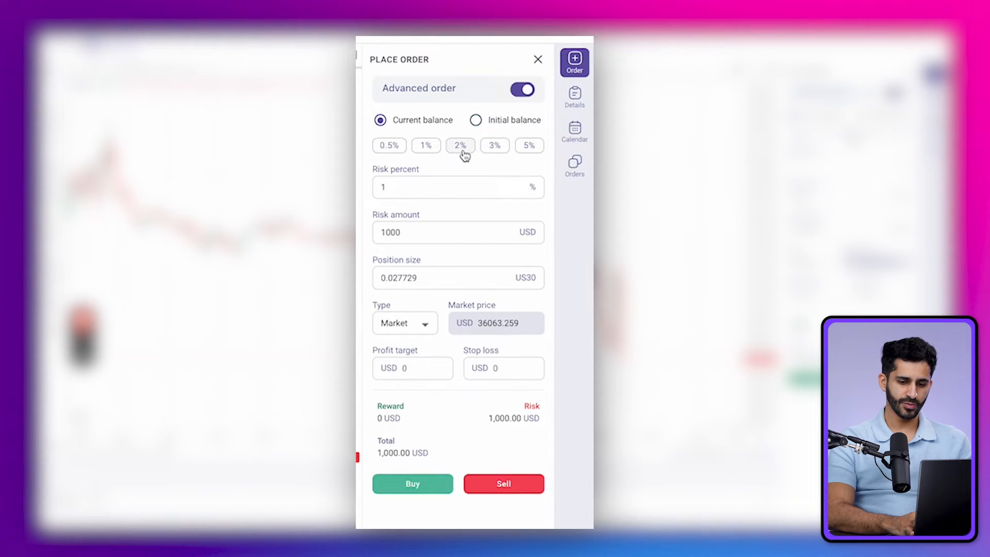
left_click(389, 145)
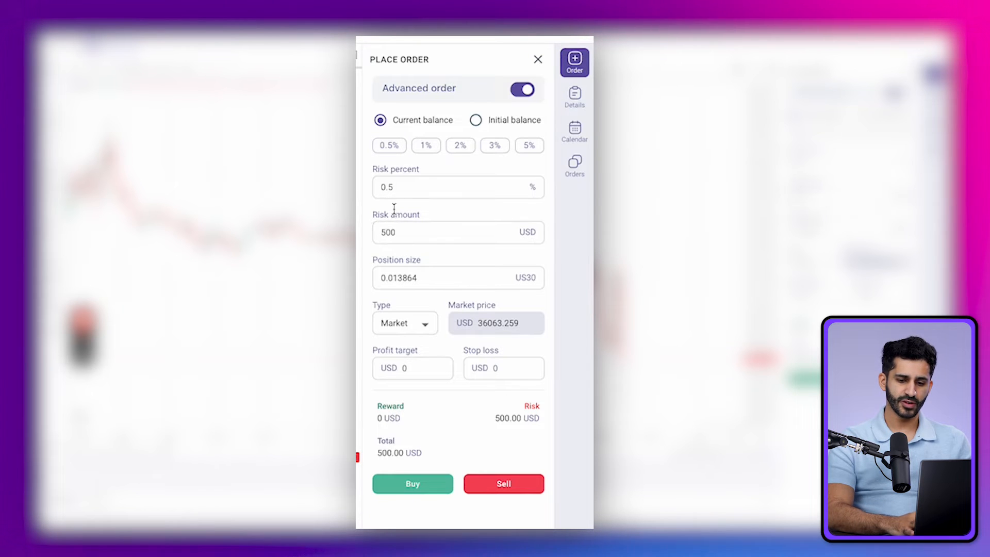
left_click(458, 232)
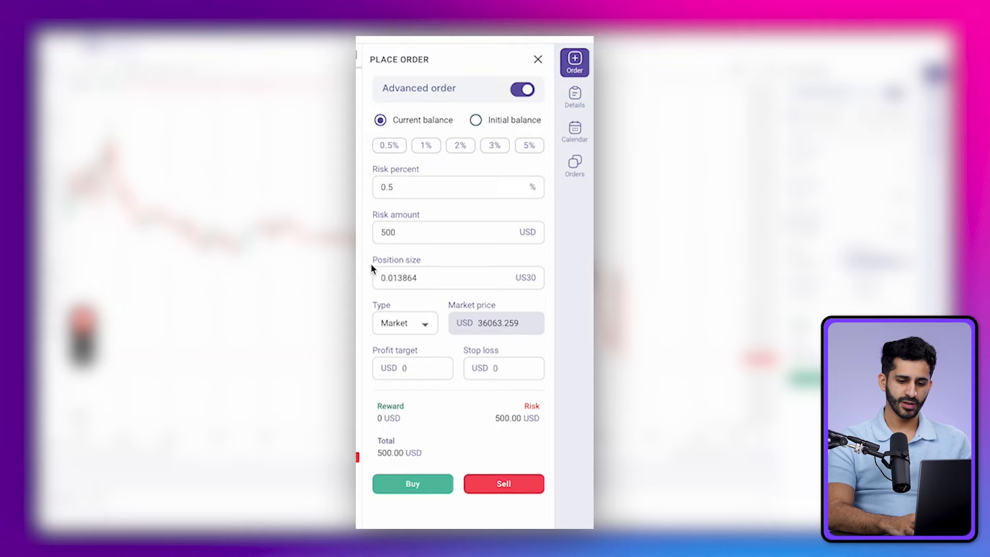
mouse_move(393, 257)
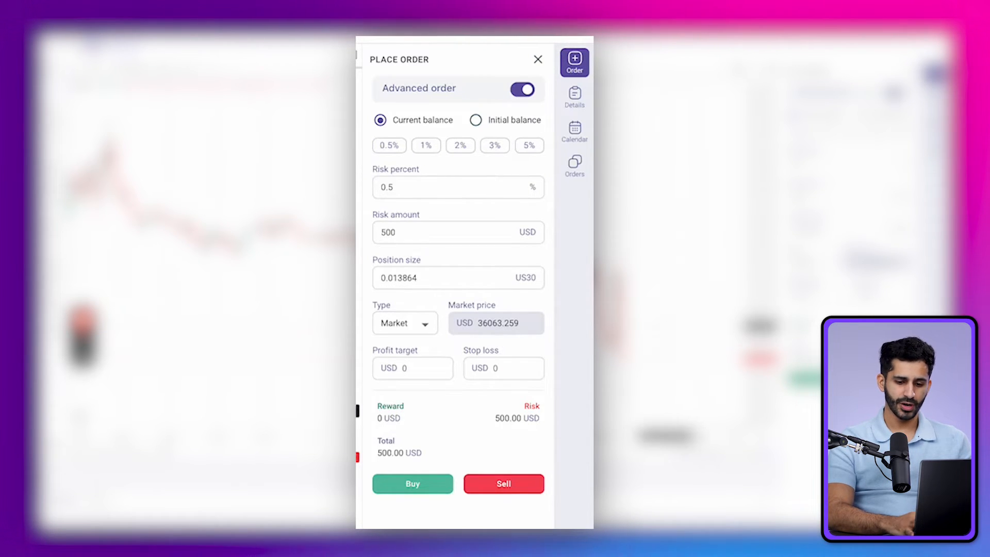
left_click(404, 322)
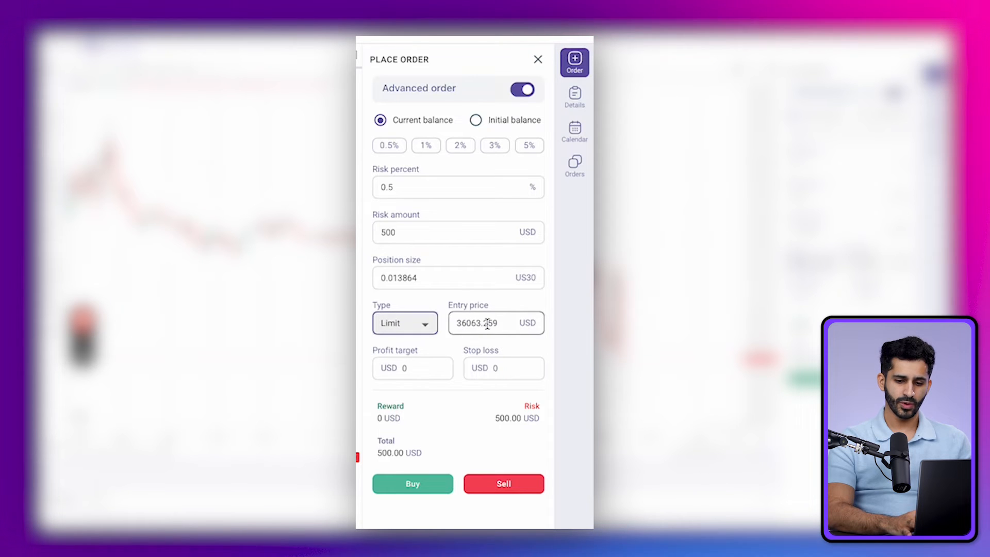
left_click(496, 322)
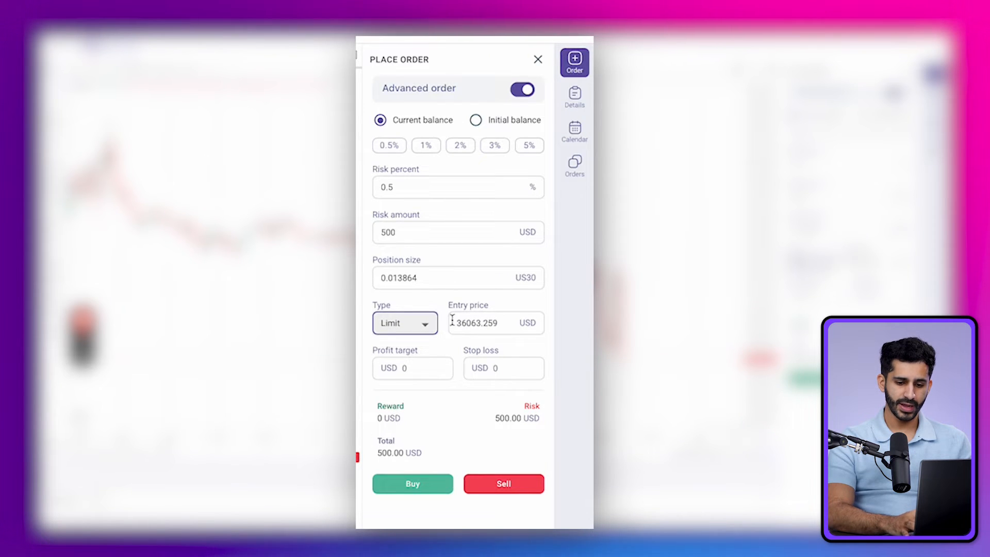
left_click(404, 323)
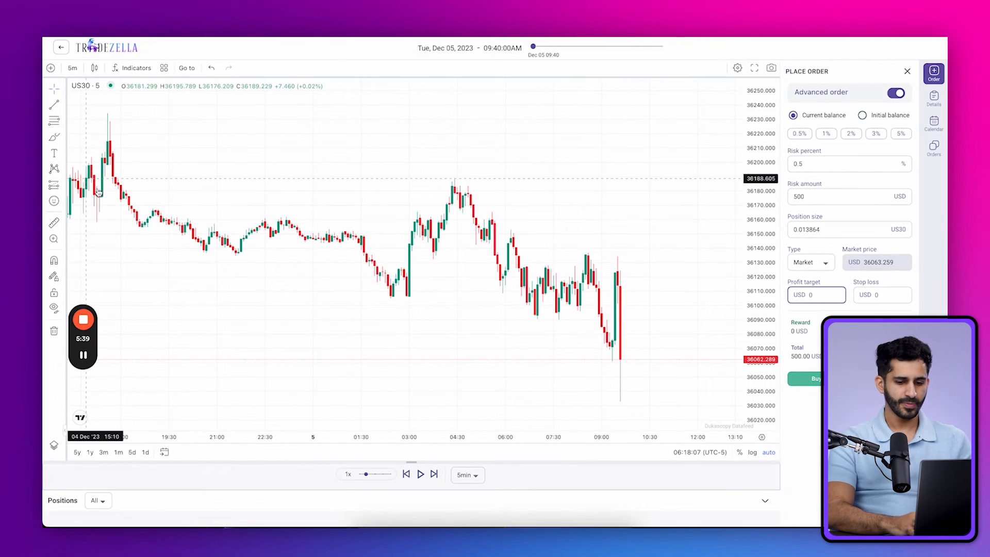
- Draw a short position for stop 36150.692 and target 36013.029, then submit the limit sell at 36063.259
left_click(54, 185)
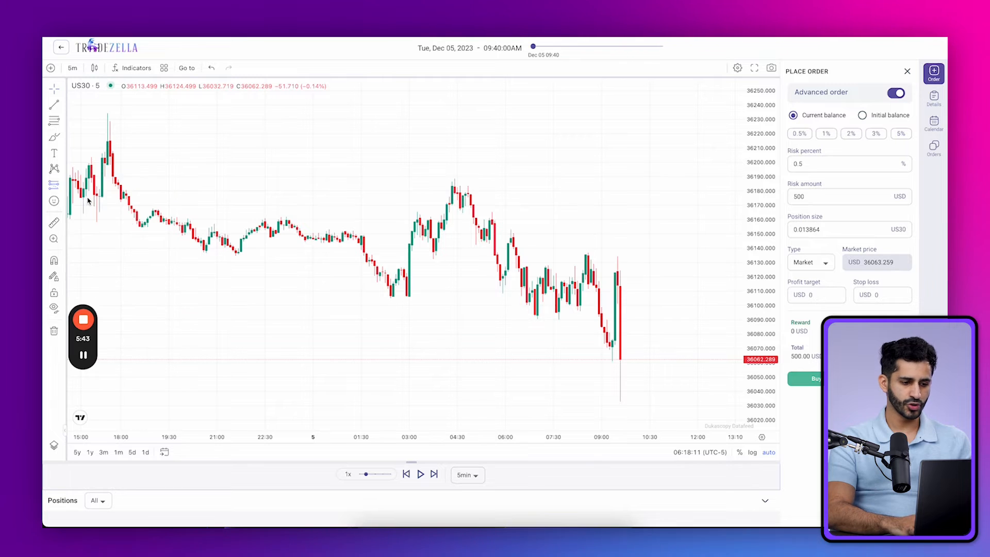
mouse_move(209, 214)
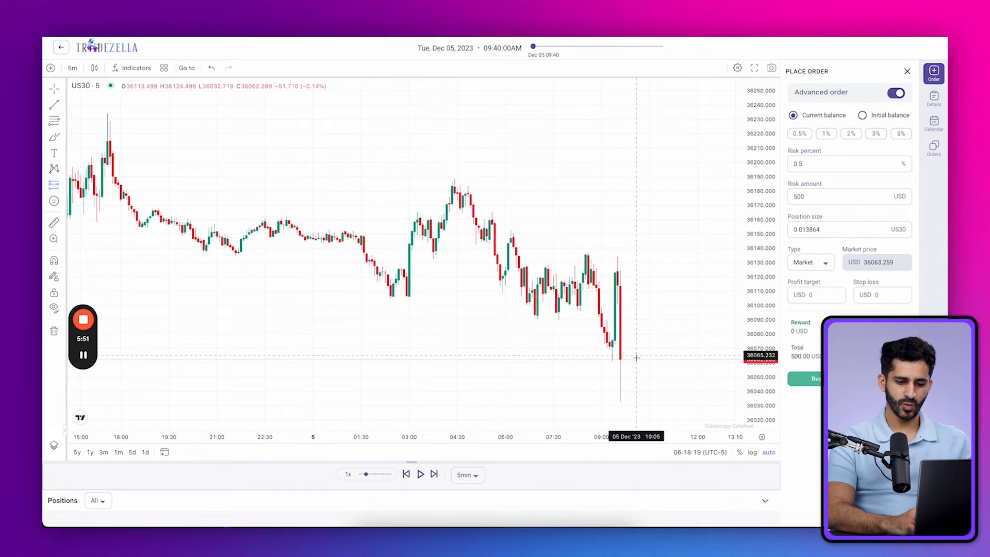
mouse_move(630, 352)
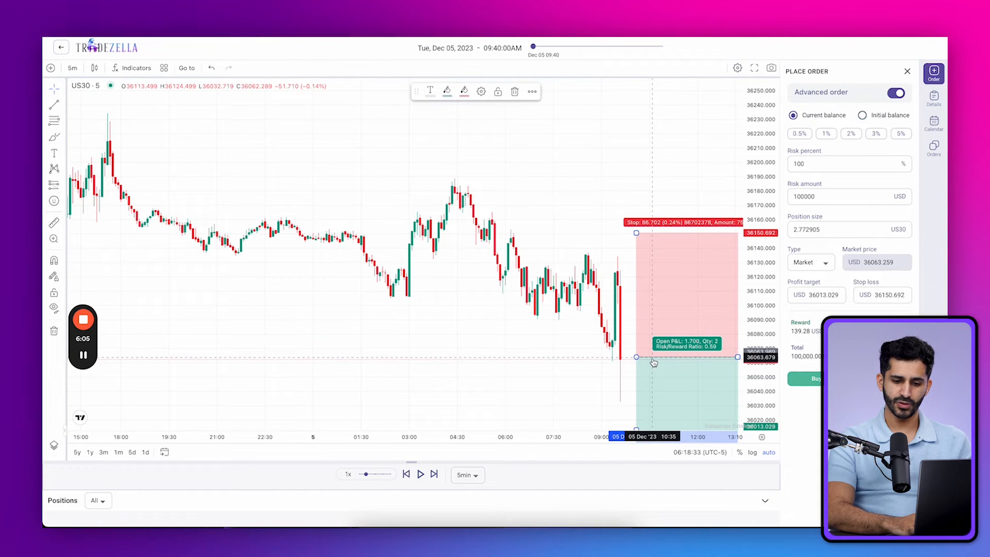
left_click(810, 262)
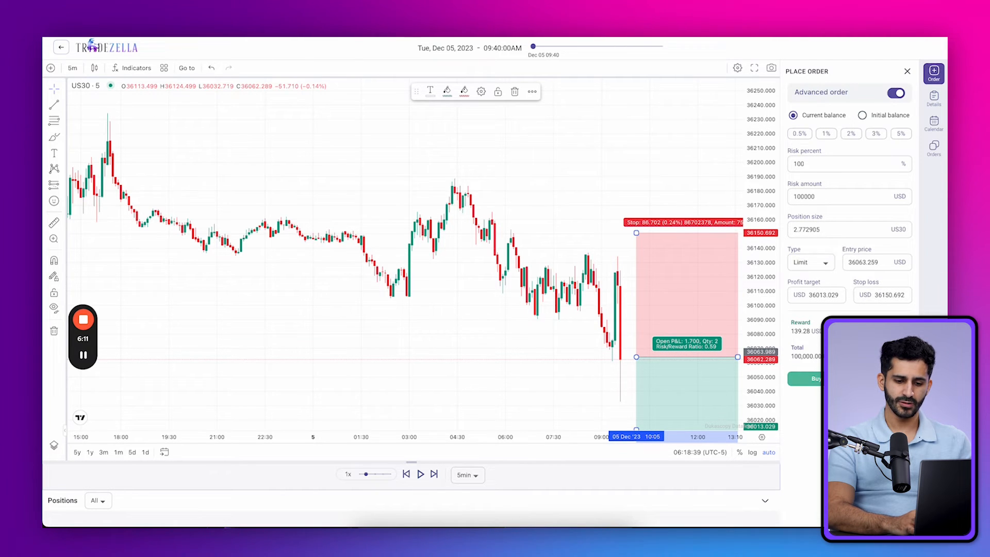
left_click(814, 378)
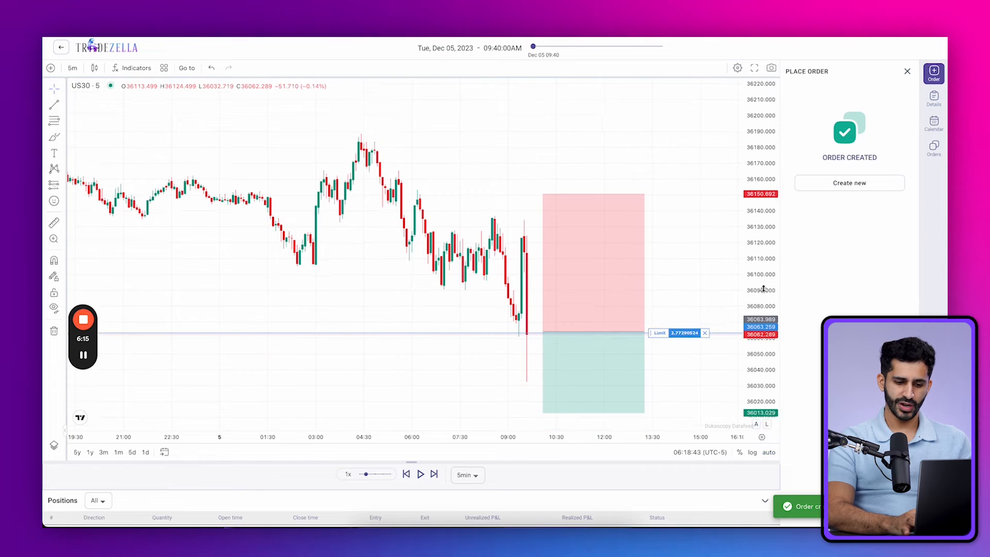
- Play the replay, pausing to view the Details tab's balance and P&L
left_click(466, 475)
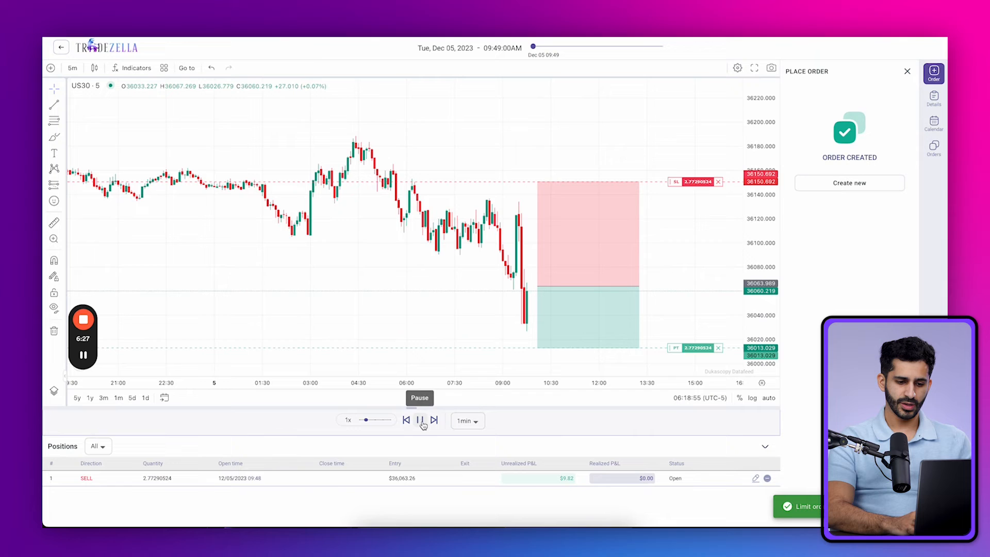
left_click(421, 420)
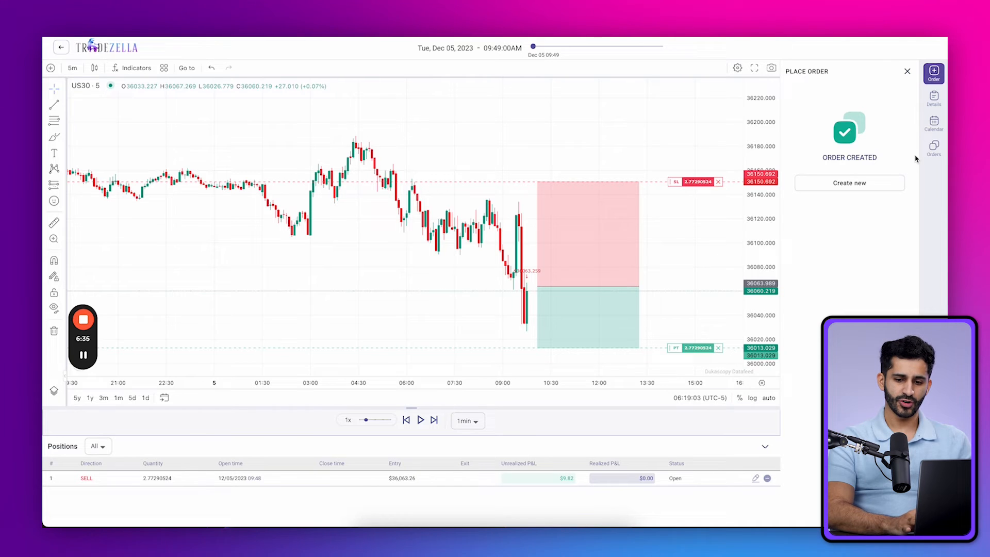
left_click(933, 98)
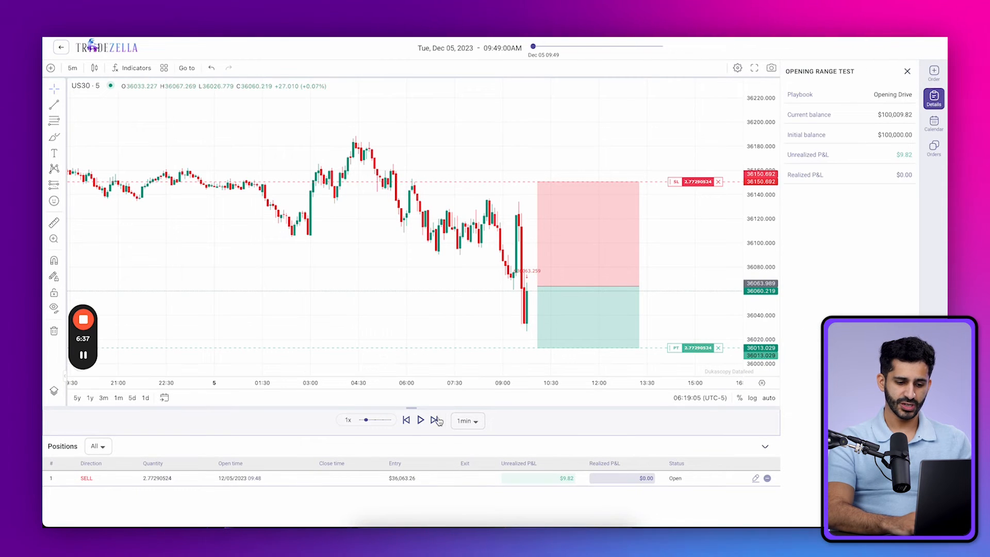
left_click(420, 419)
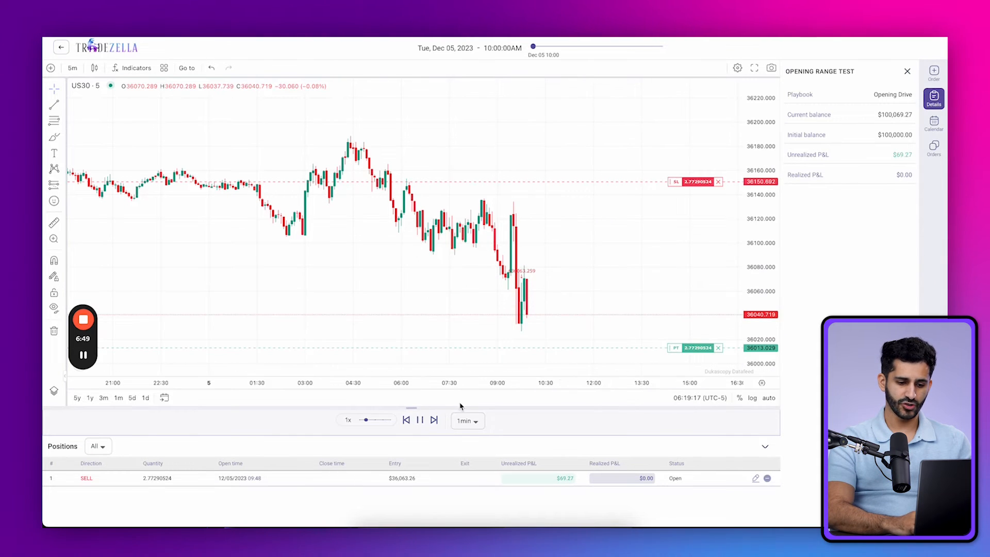
left_click(421, 420)
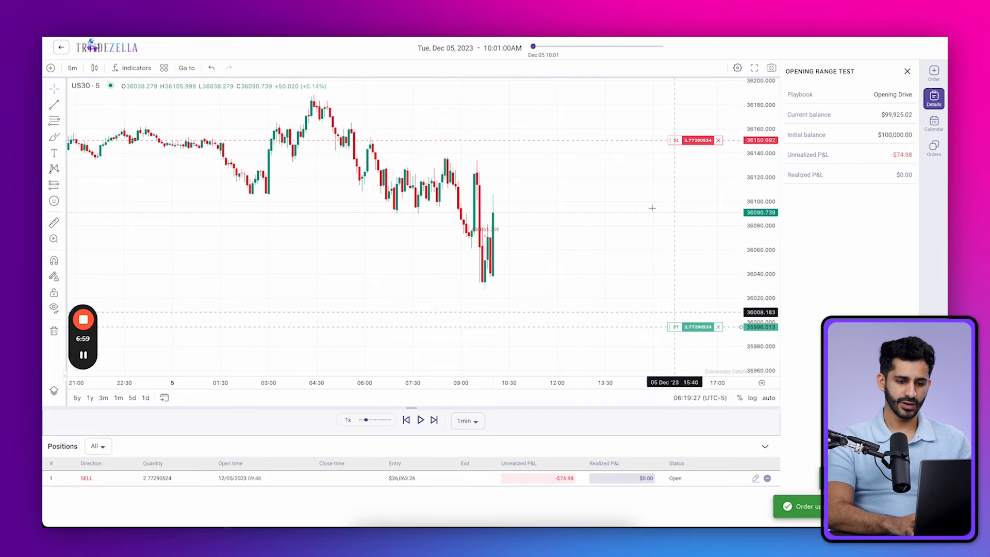
left_click(419, 419)
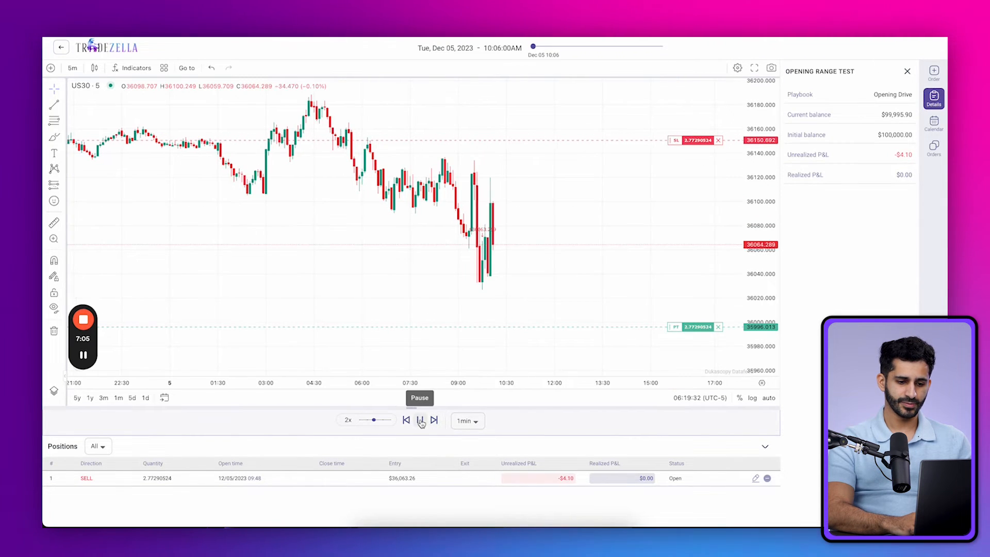
- Speed the replay to 5x then 10x until the sell hits its stop for a -$242.44 loss
left_click_drag(376, 420, 381, 420)
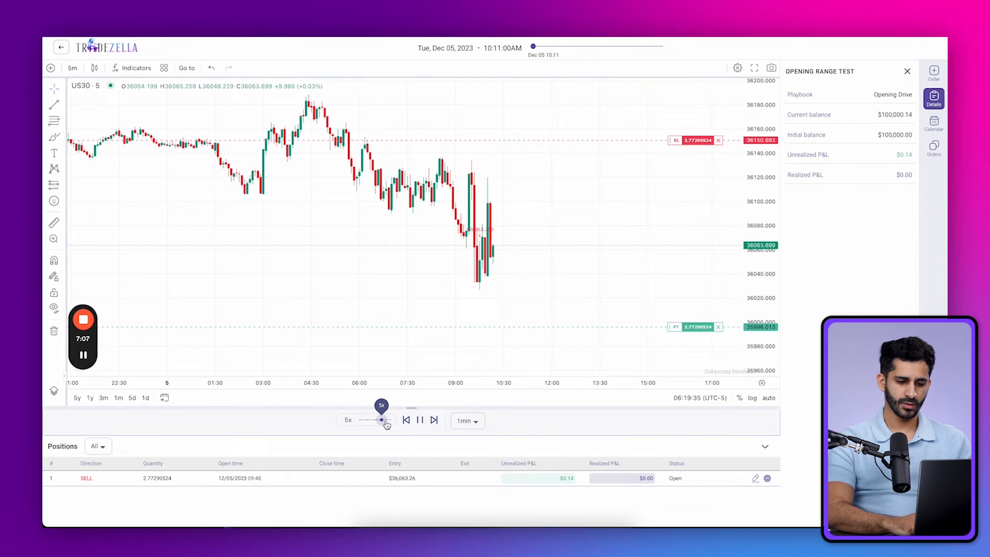
left_click(418, 420)
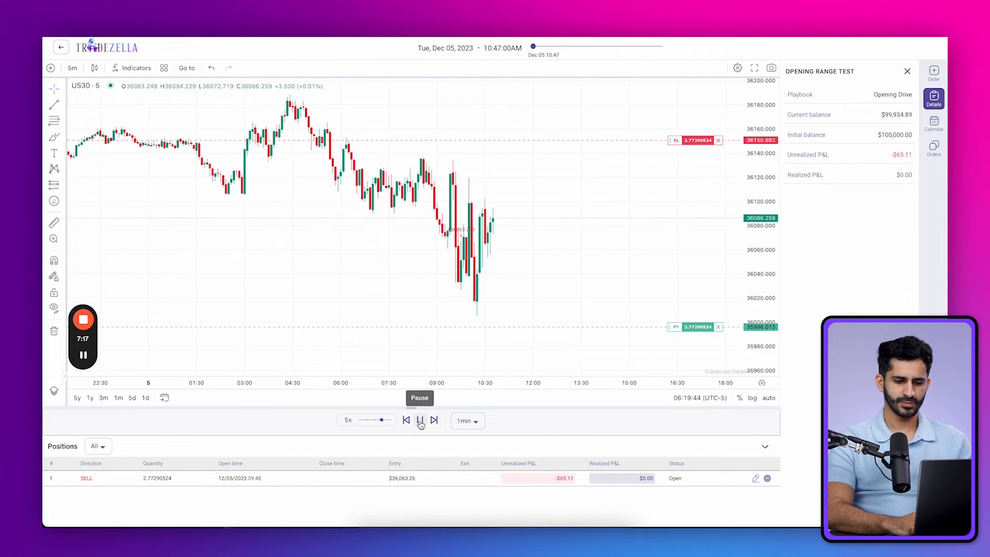
left_click_drag(369, 420, 388, 420)
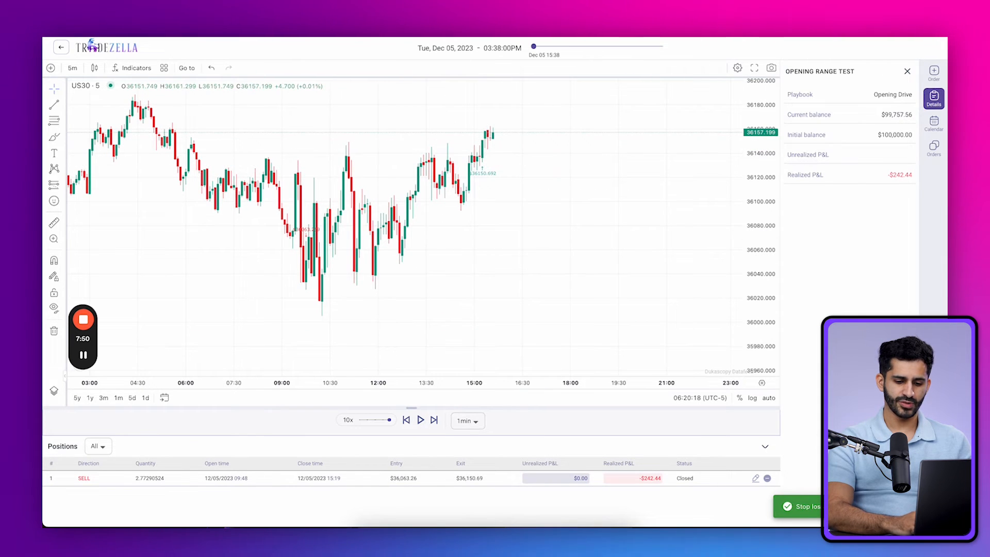
mouse_move(481, 200)
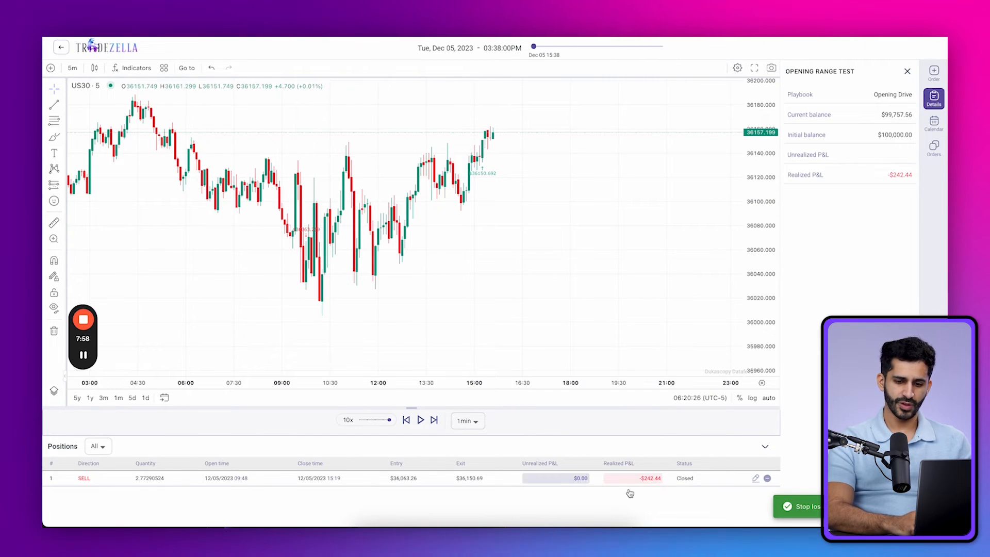
- Set the custom Next Day Open time to 09:30, save it, and jump the replay to Dec 6 open
left_click(932, 73)
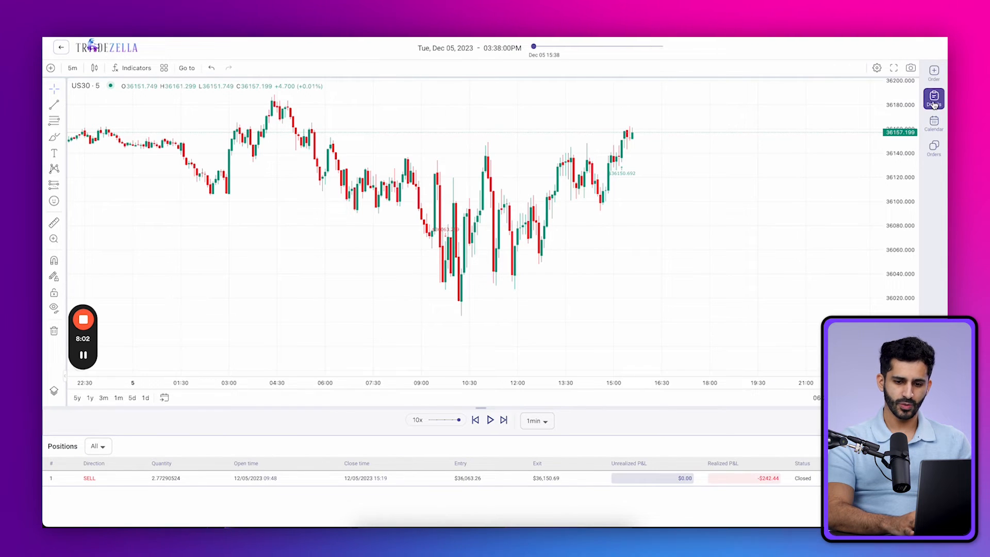
left_click(933, 71)
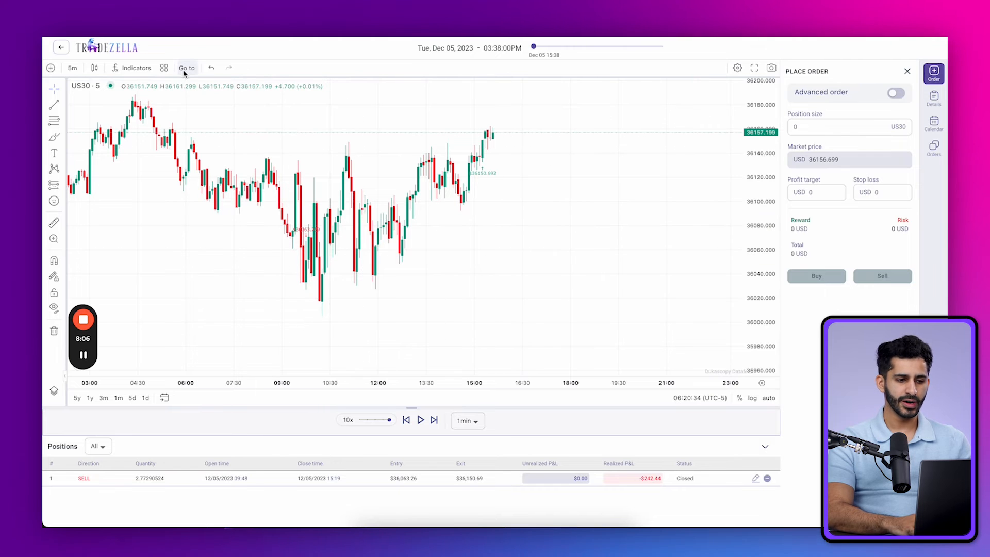
mouse_move(446, 55)
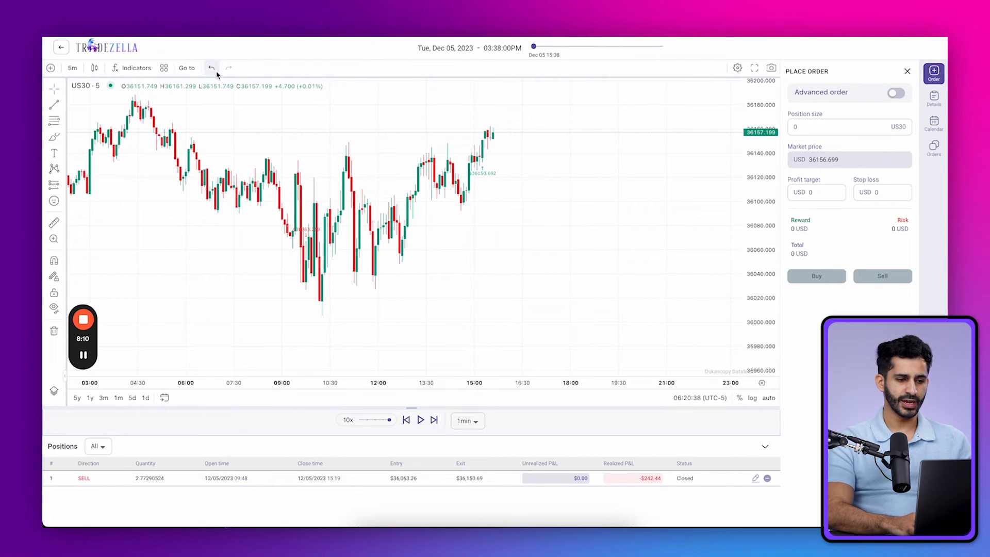
left_click(187, 68)
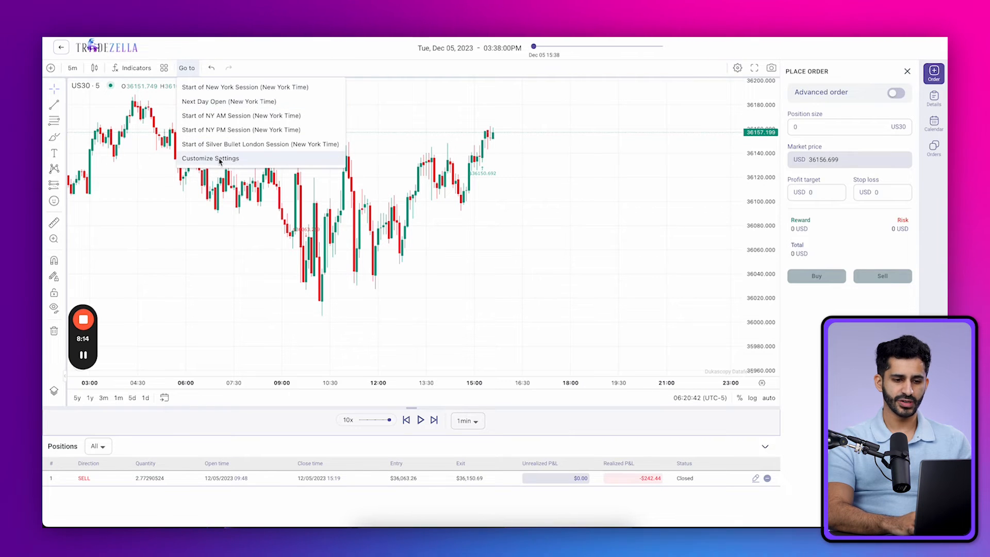
mouse_move(286, 164)
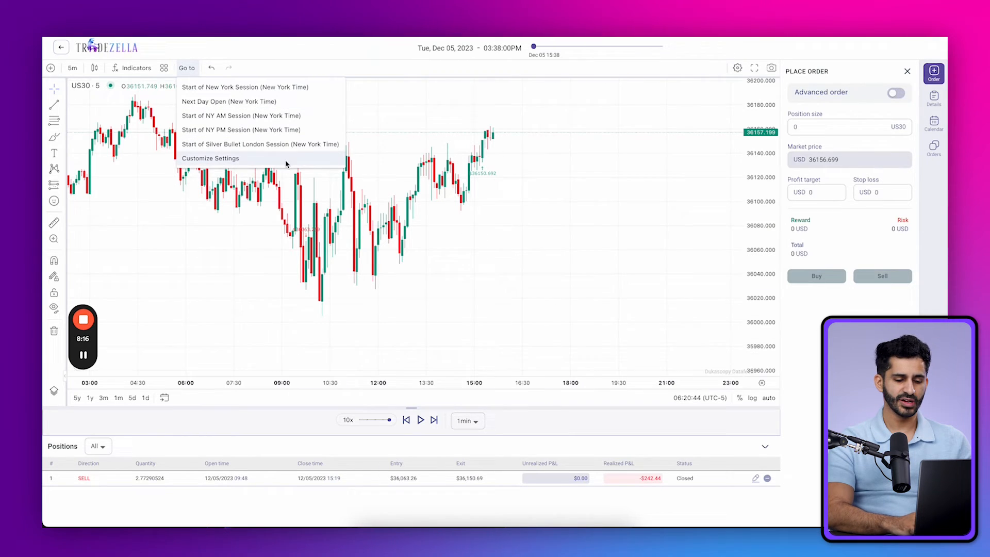
left_click(210, 158)
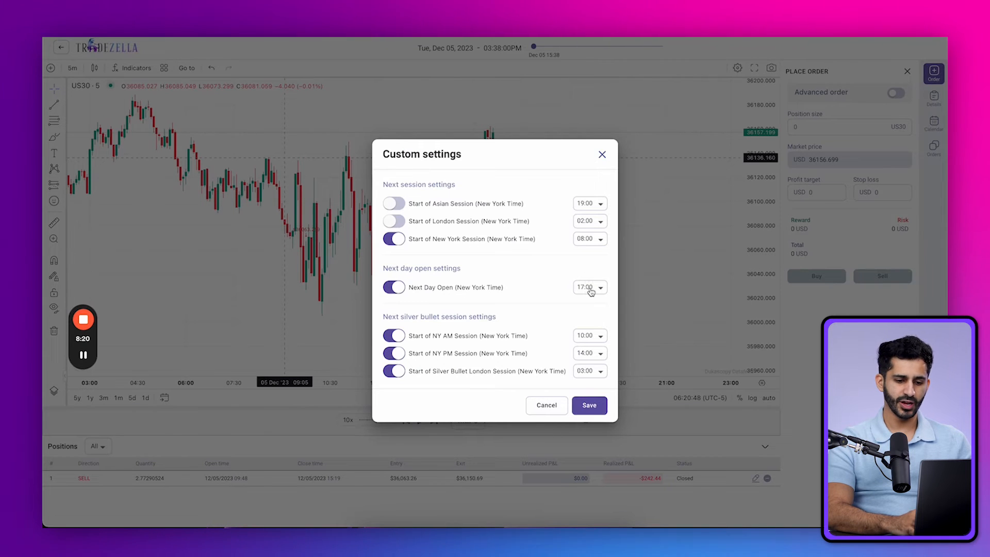
left_click(589, 287)
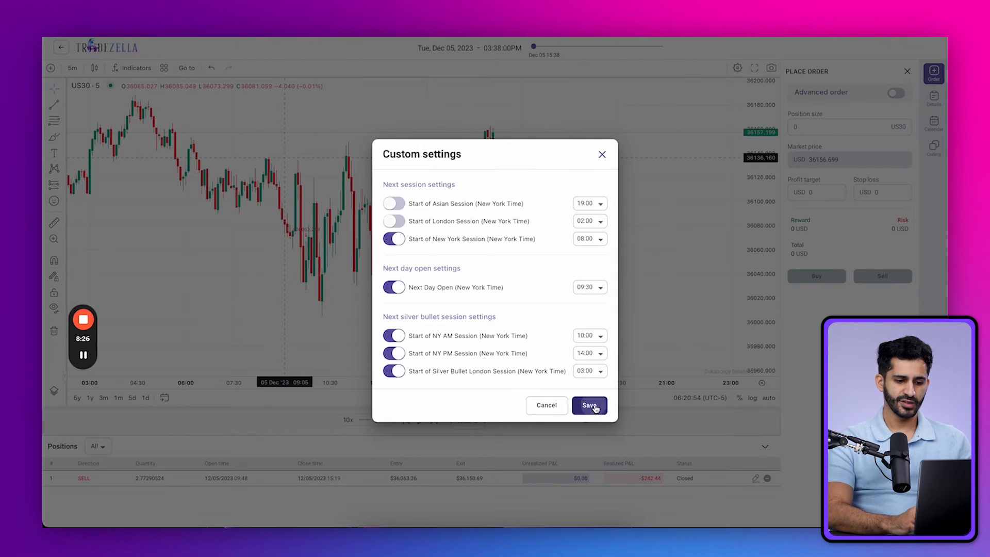
left_click(588, 404)
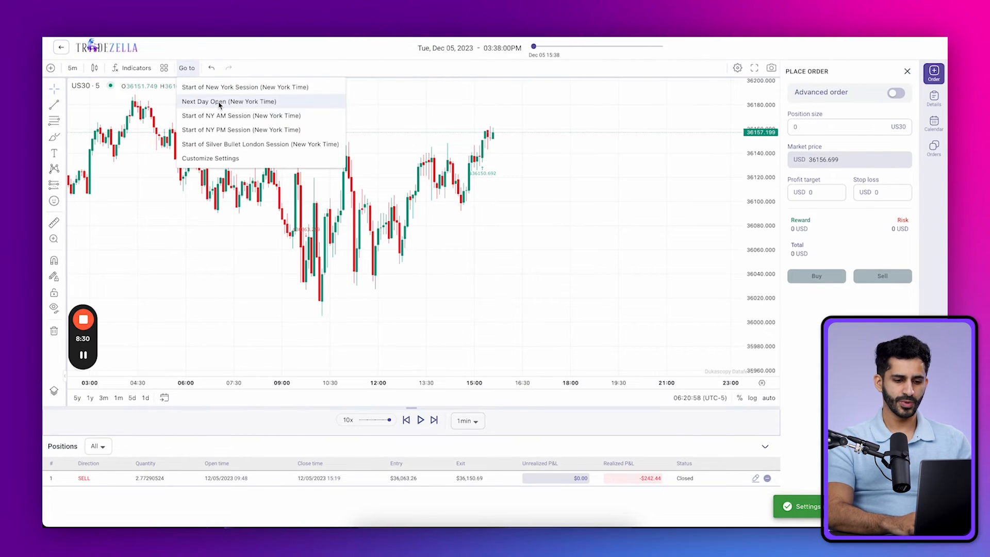
left_click(228, 101)
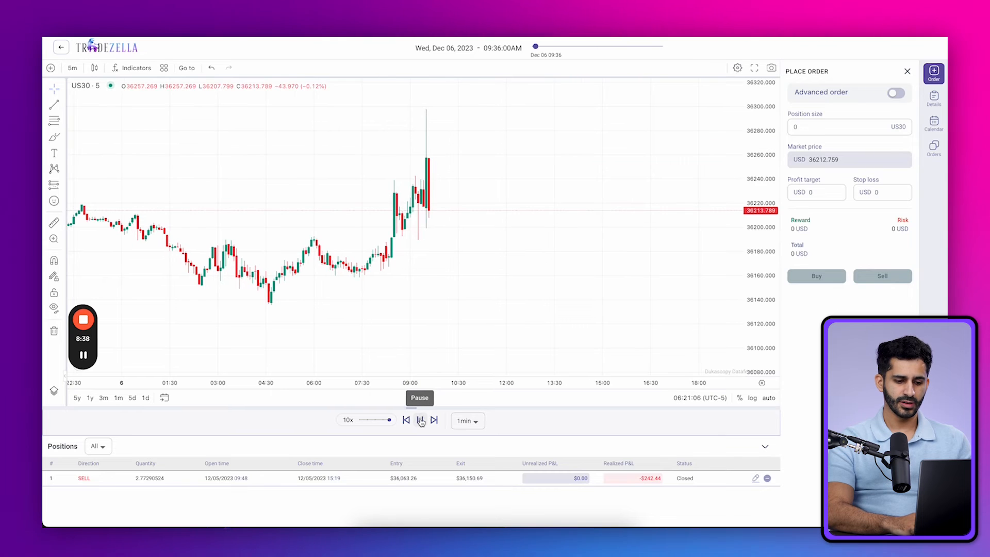
- Pause the replay, draw a Long Position with Advanced order enabled, and submit the US30 buy
left_click(420, 420)
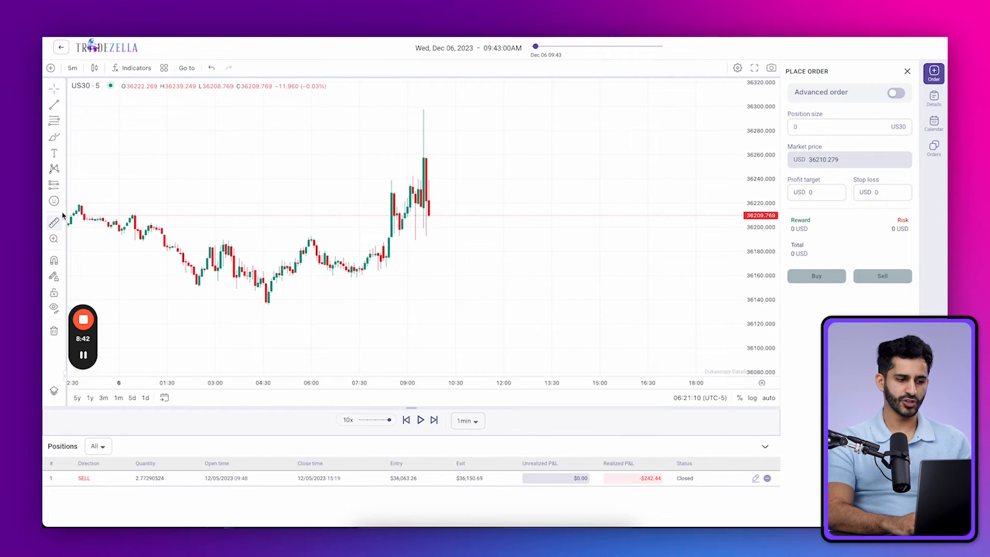
left_click(53, 185)
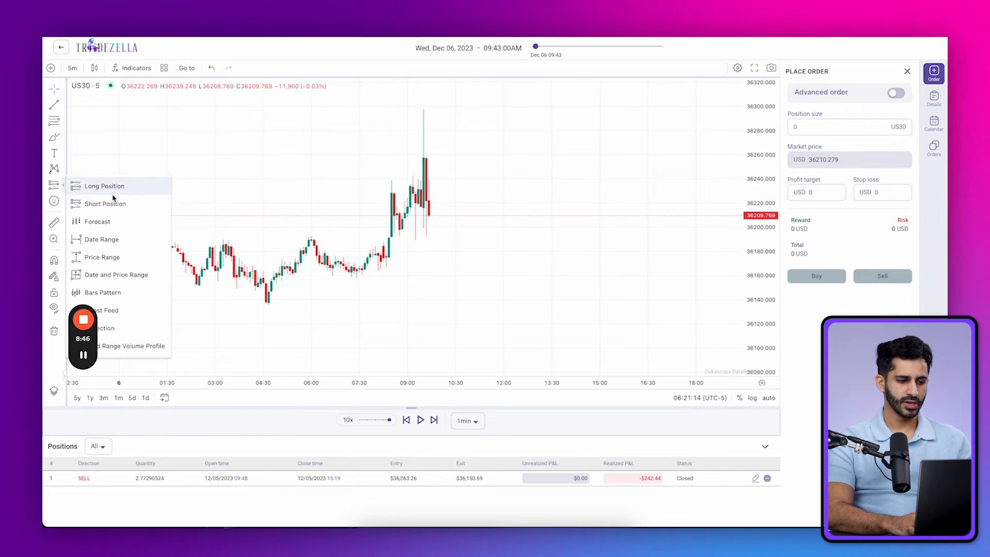
left_click(103, 185)
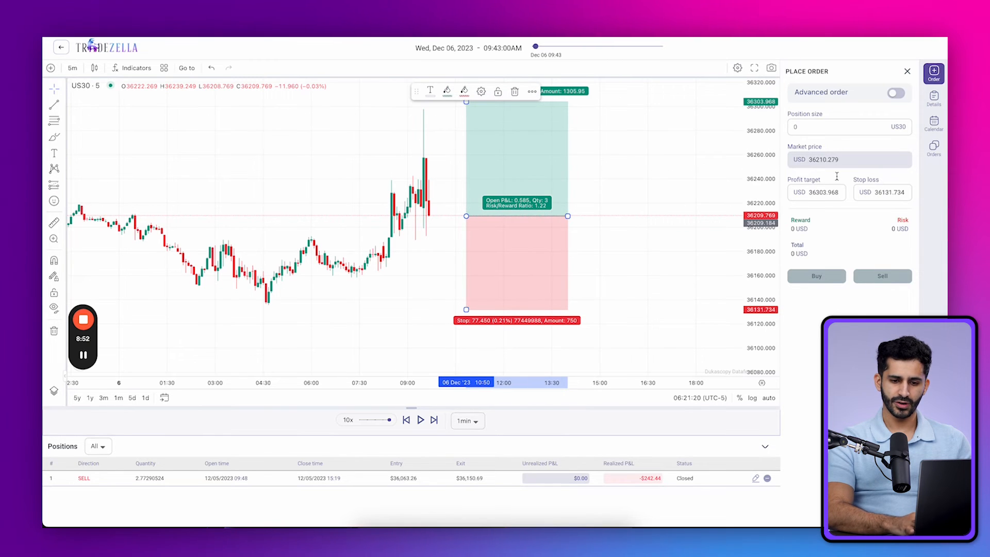
left_click(895, 92)
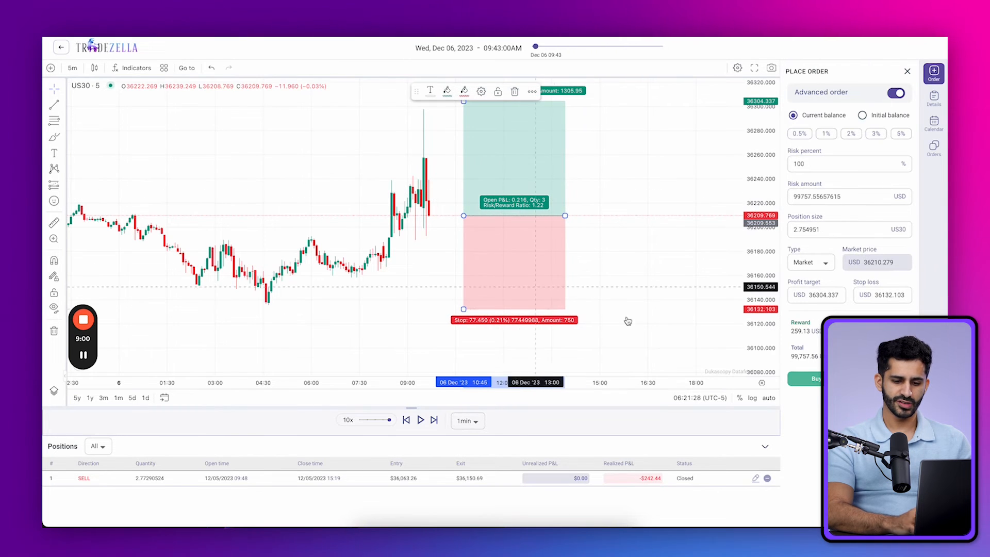
left_click(815, 378)
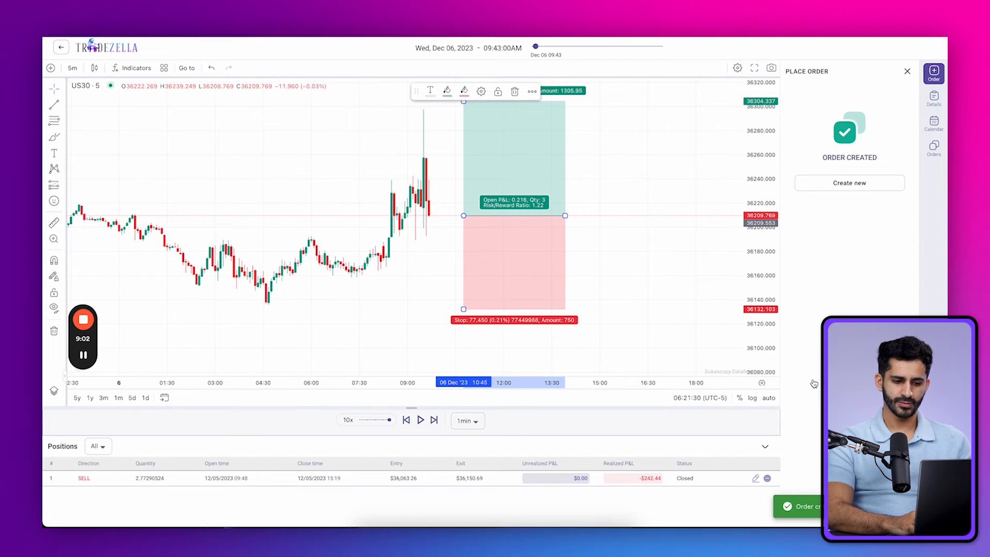
- Run the replay until the stop loss hits for -215.37, then exit to the sessions list
left_click(421, 420)
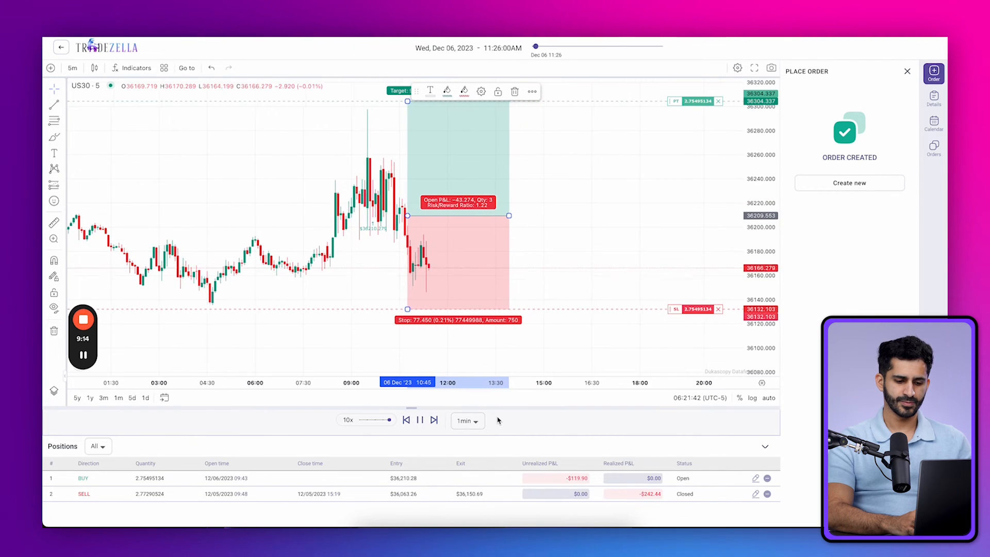
left_click(418, 420)
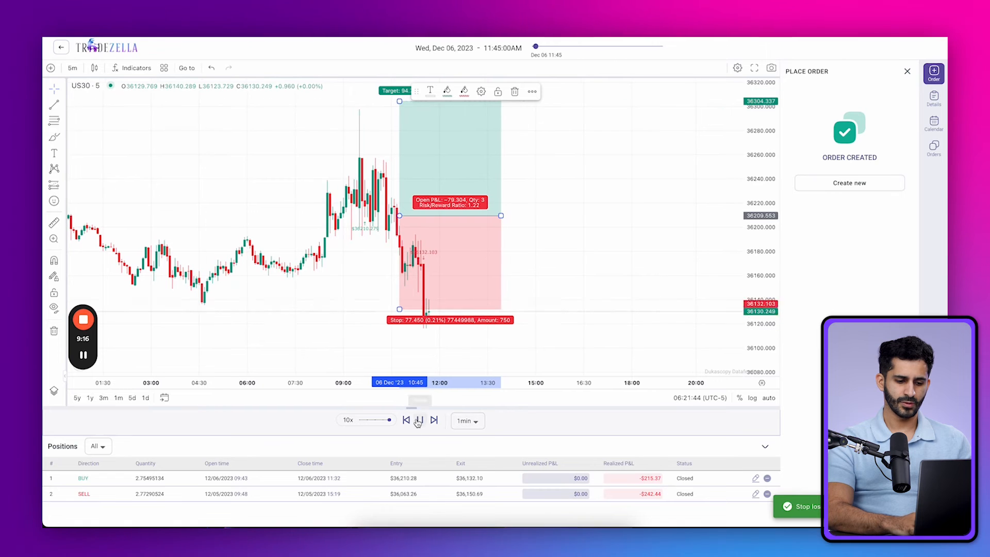
left_click(420, 420)
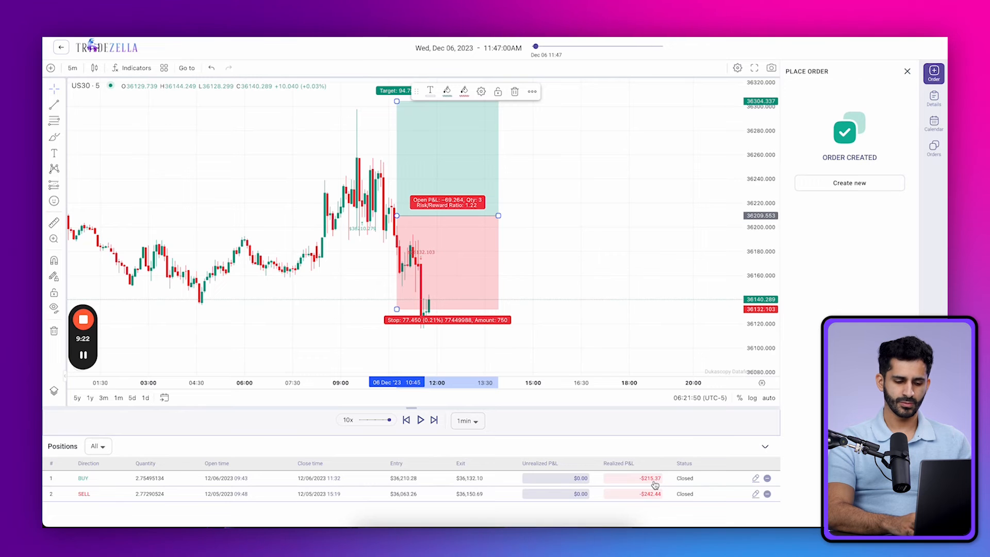
mouse_move(458, 406)
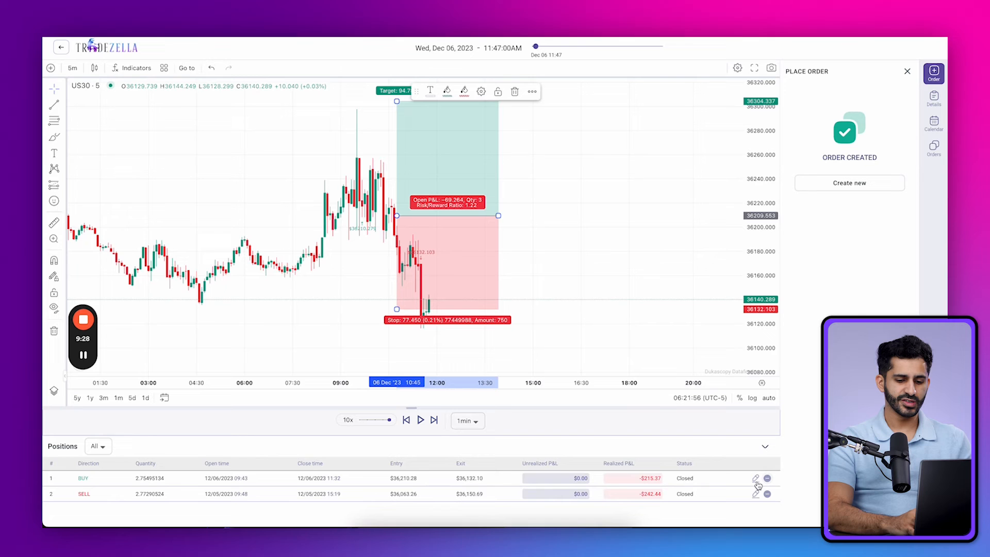
left_click(756, 481)
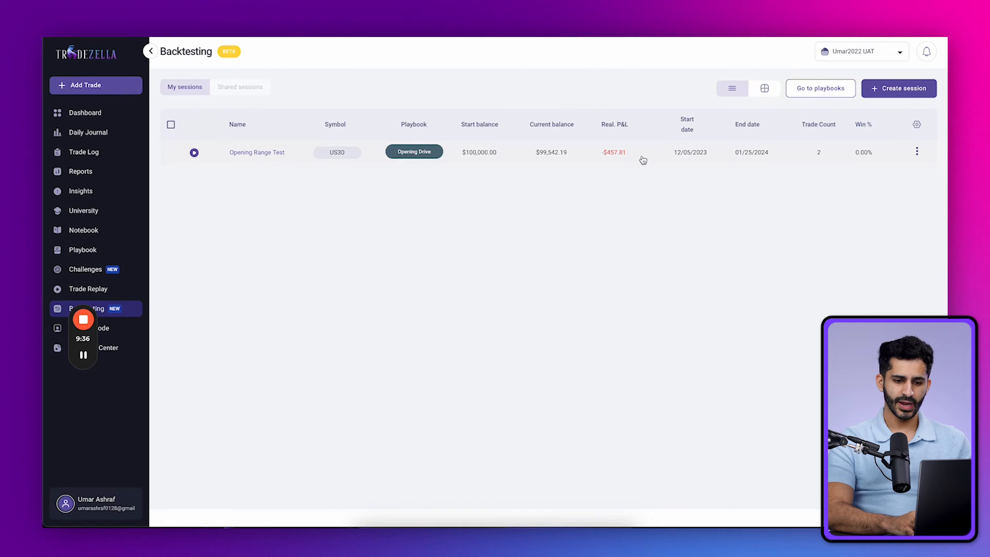
- Show sessions as cards and open the Opening Range Test dashboard from its three-dot menu
left_click(763, 89)
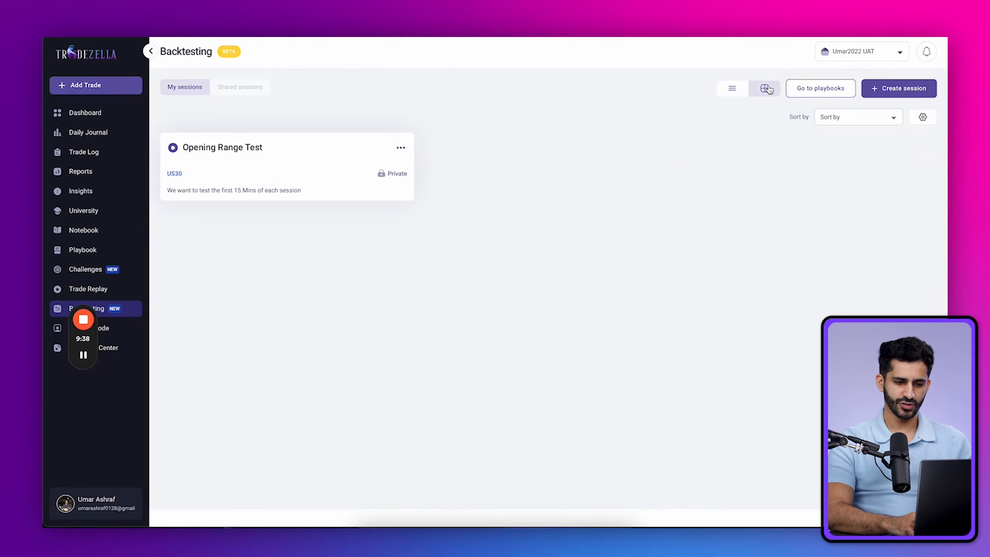
left_click(764, 87)
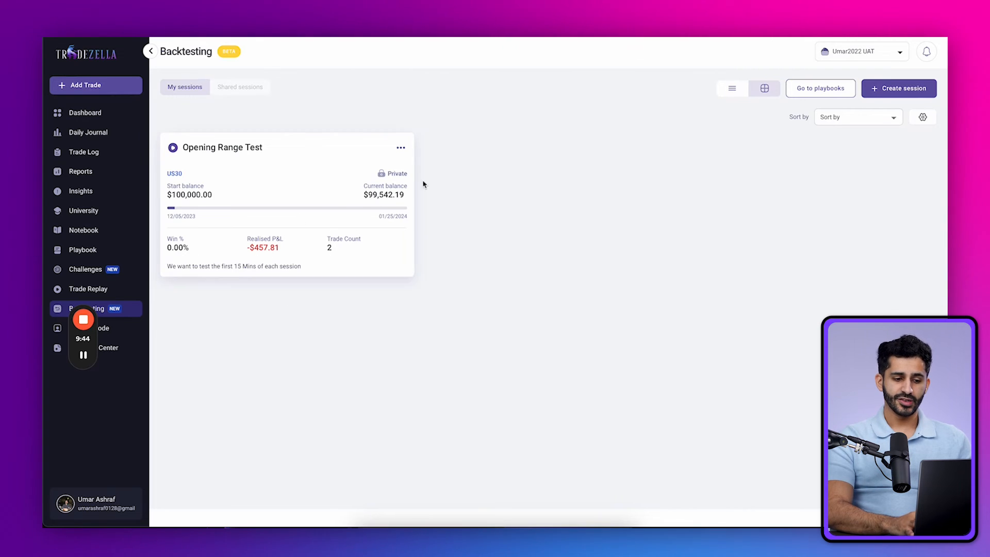
left_click(400, 147)
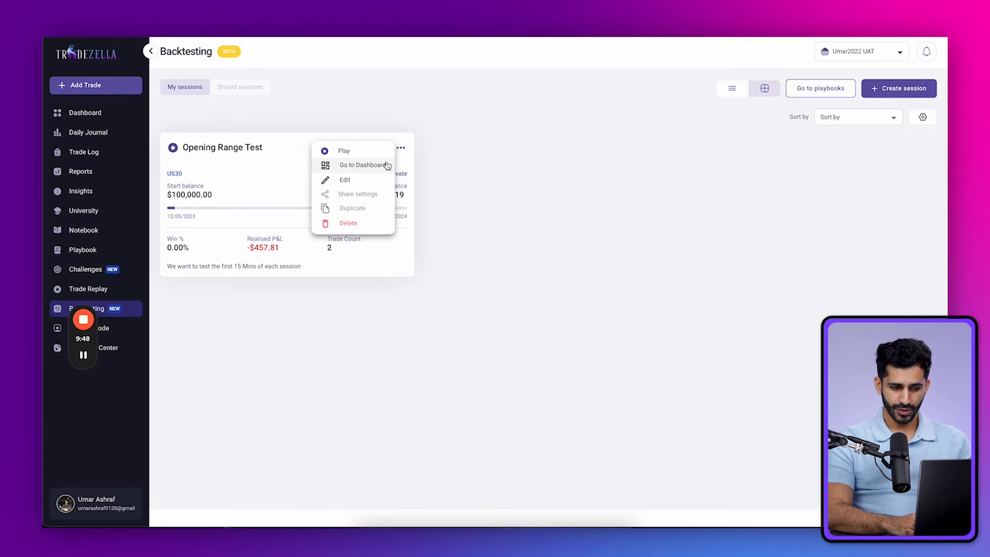
left_click(365, 165)
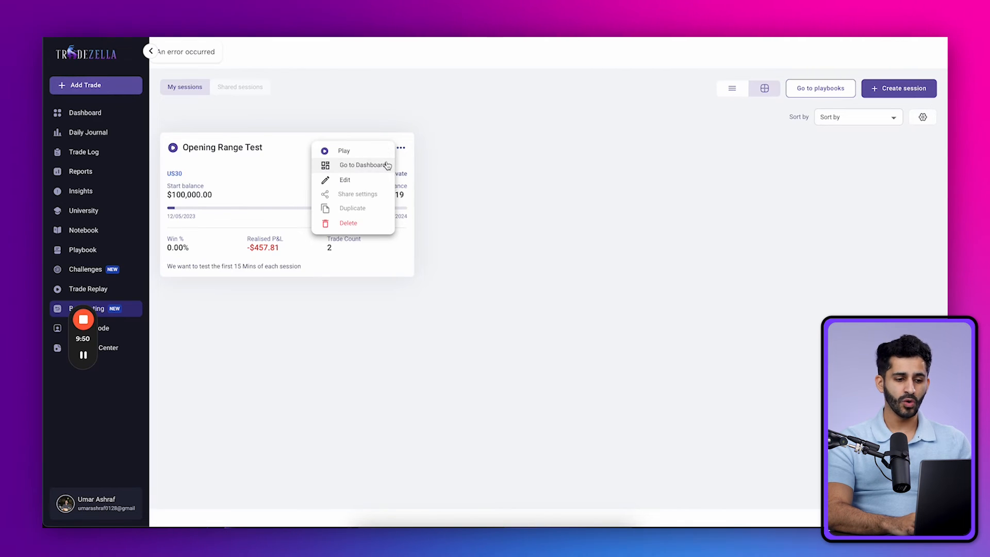
left_click(362, 165)
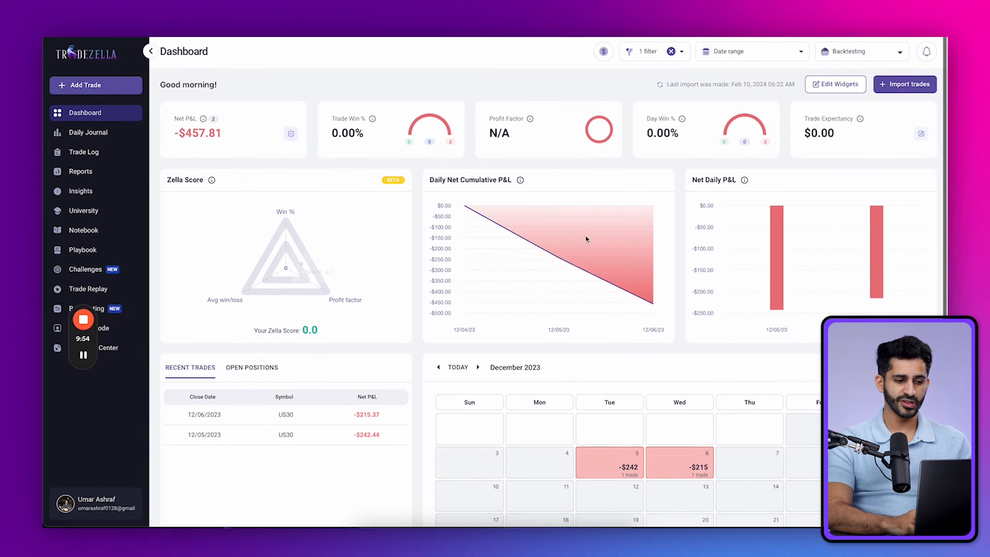
- Check the dashboard filter includes Opening Range Test, then go to the Daily Journal
scroll("down", 3)
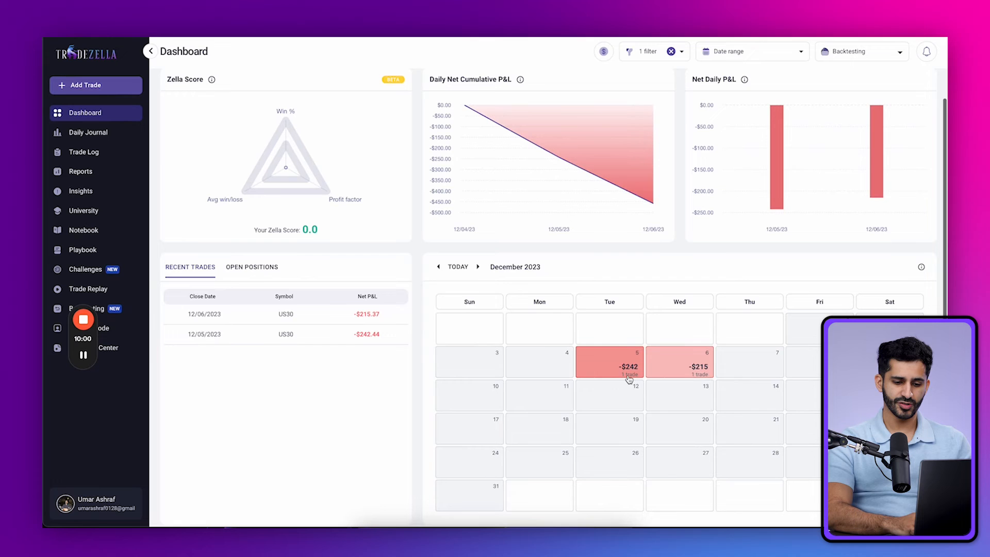
left_click(642, 51)
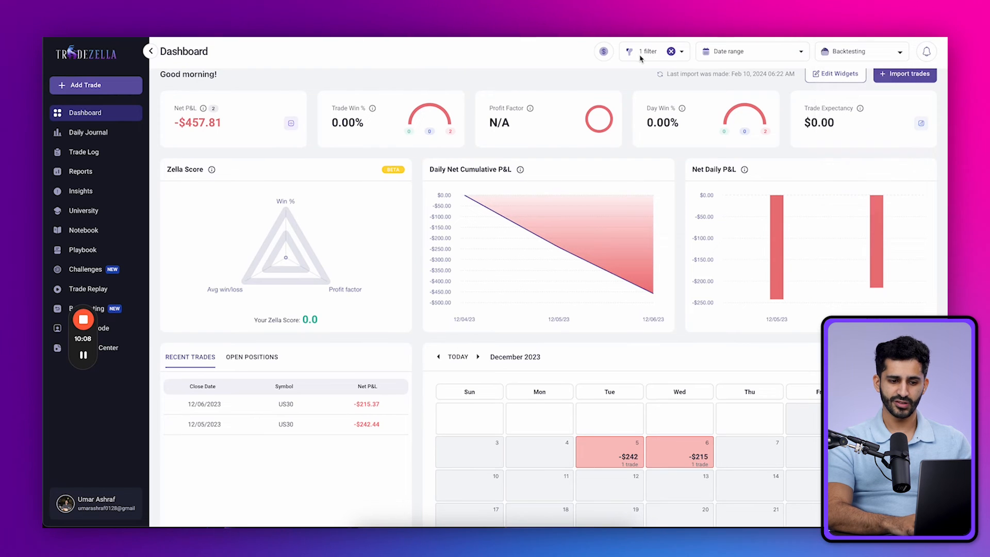
left_click(643, 52)
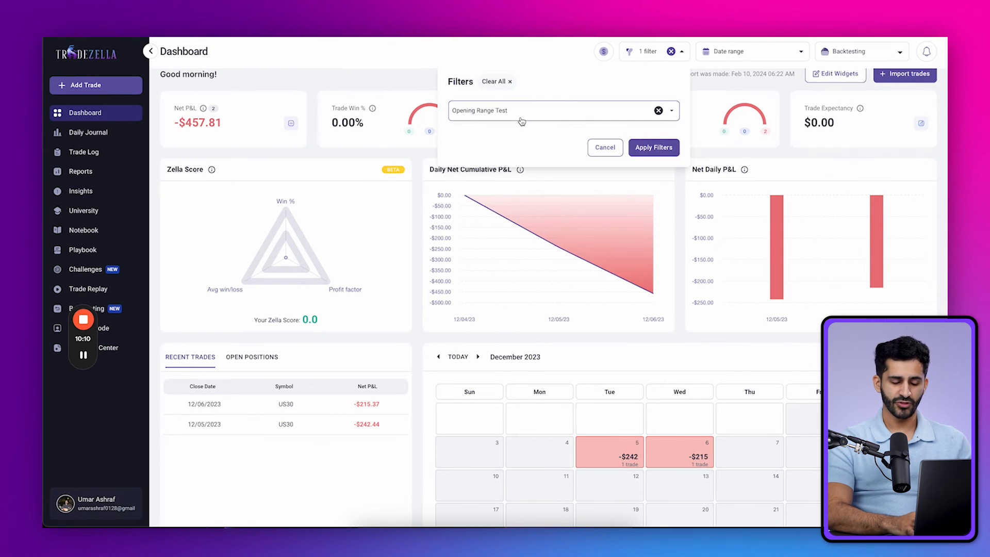
left_click(524, 111)
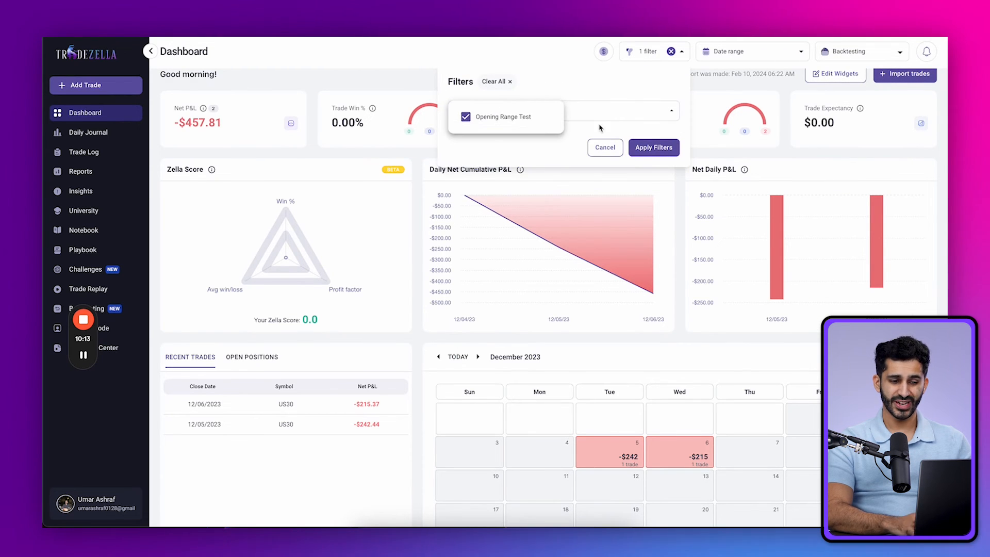
left_click(604, 147)
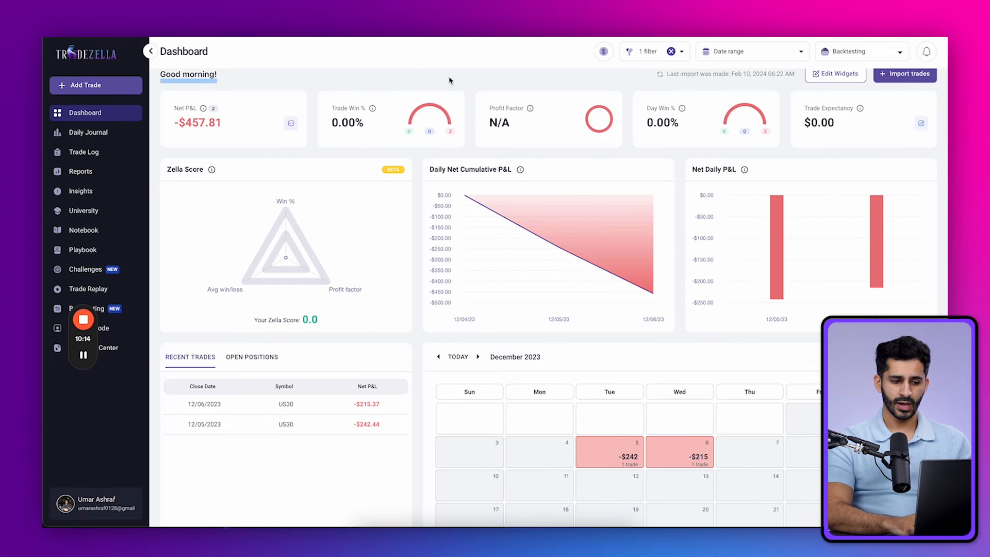
left_click(87, 132)
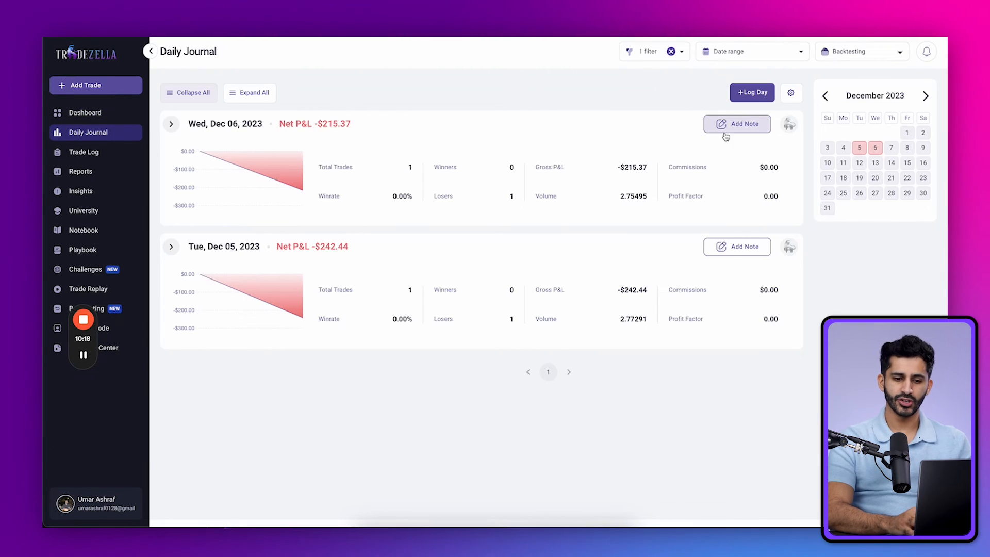
- View the Dec 6 note template, close the daily log, and expand the day's trades
left_click(736, 124)
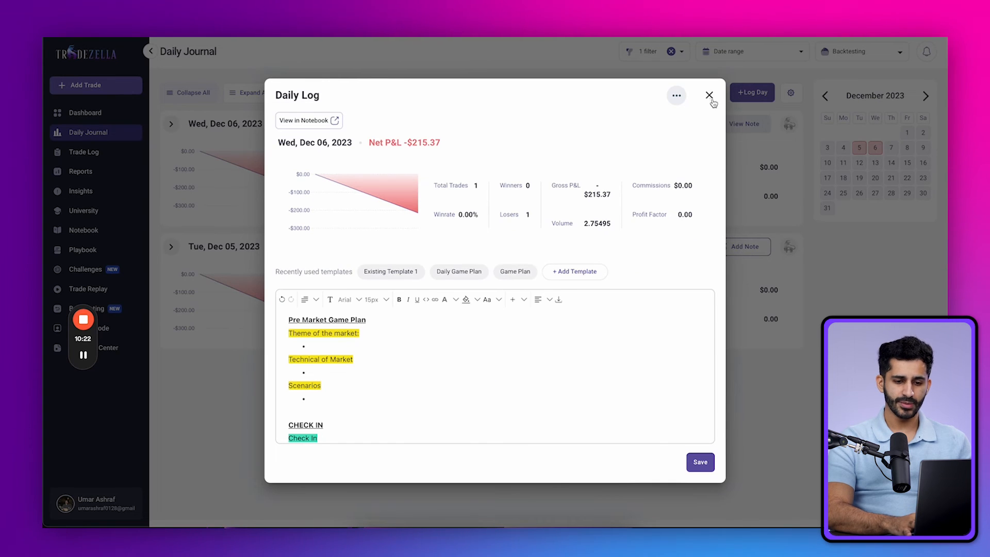
left_click(709, 94)
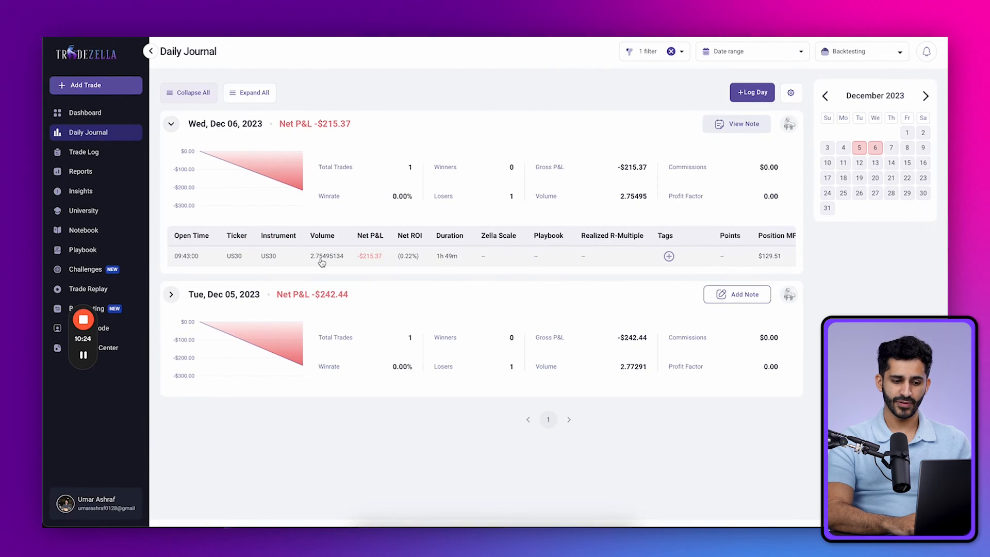
left_click(321, 256)
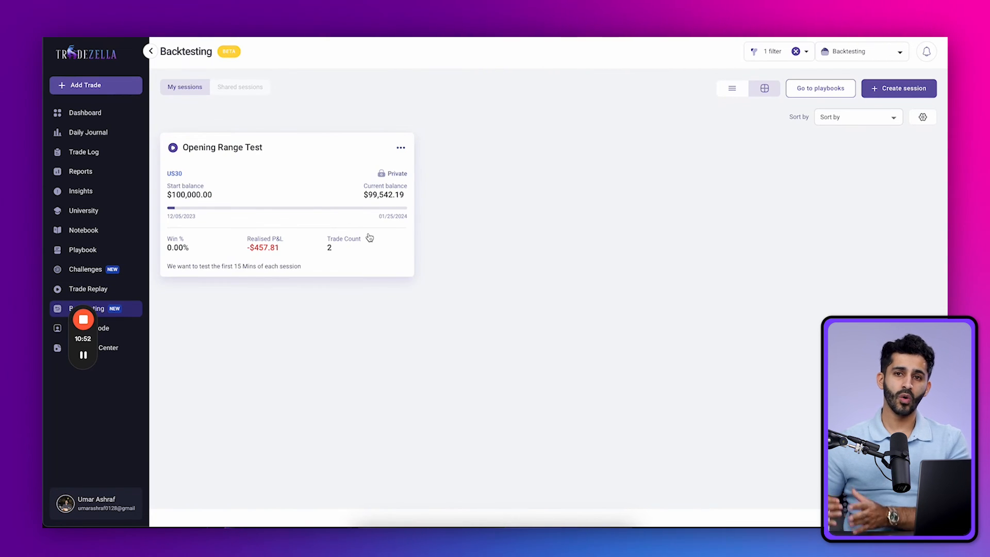
mouse_move(116, 117)
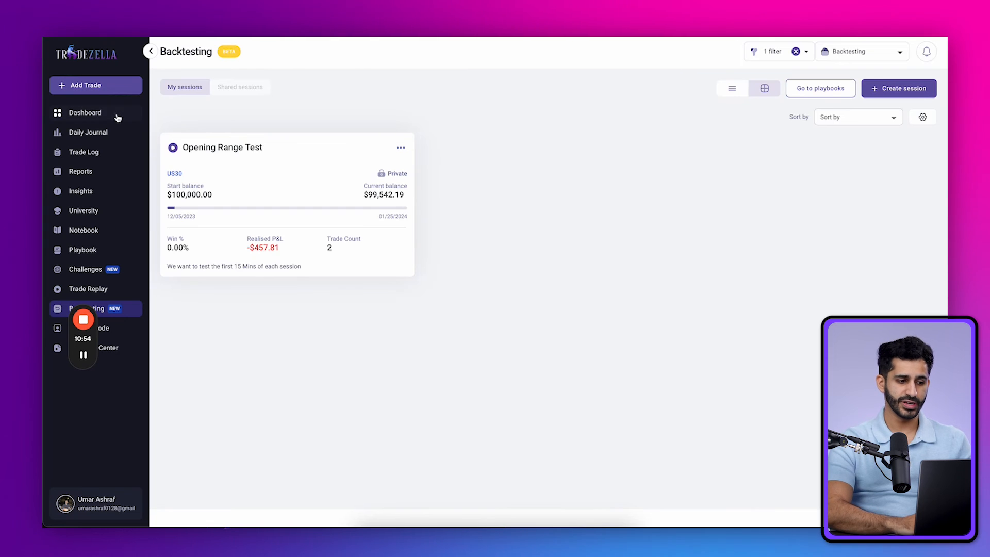
- Return to Backtesting and switch the sessions to table view
left_click(83, 113)
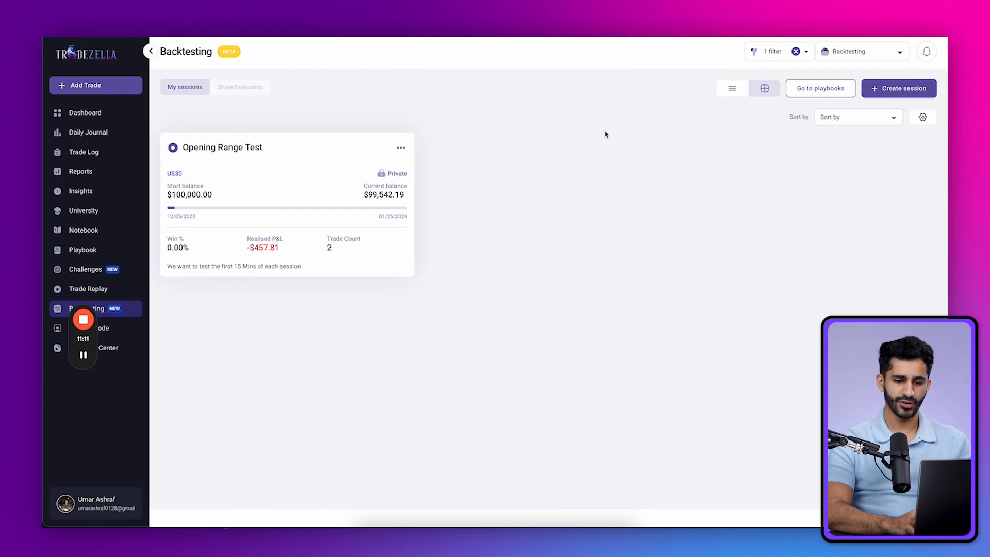
left_click(731, 87)
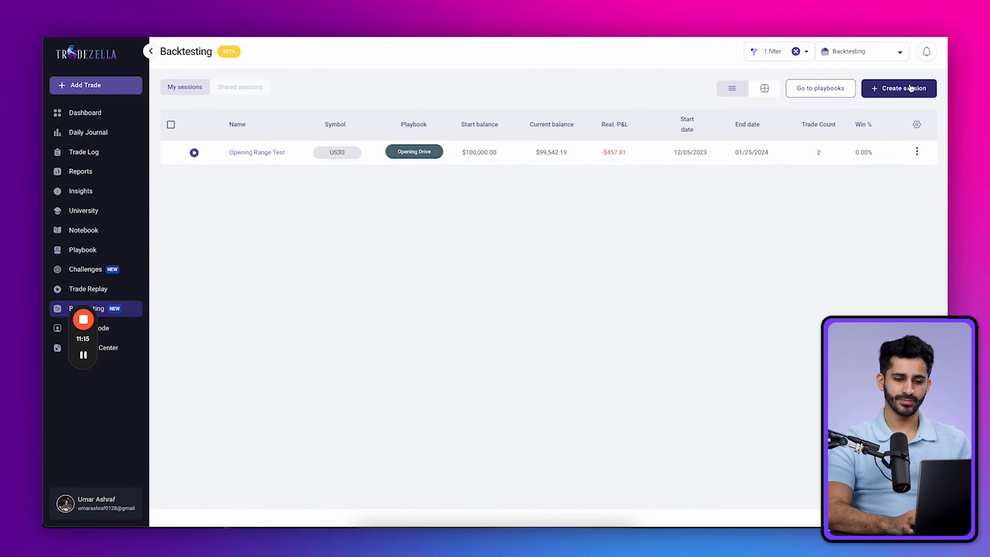
- Start a new session named 'New session TEST' linked to the Midday Reversal (Sell Off) playbook
left_click(898, 89)
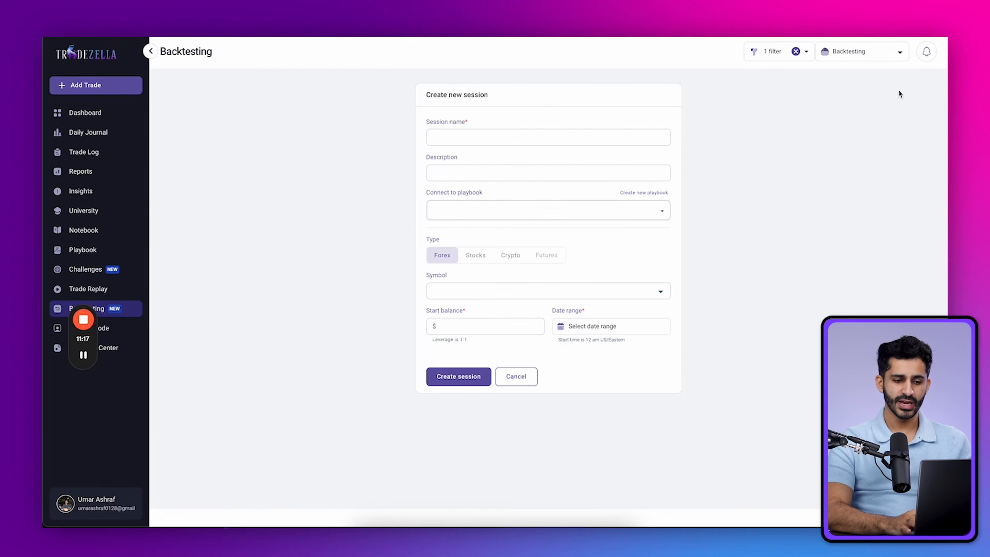
type("New session")
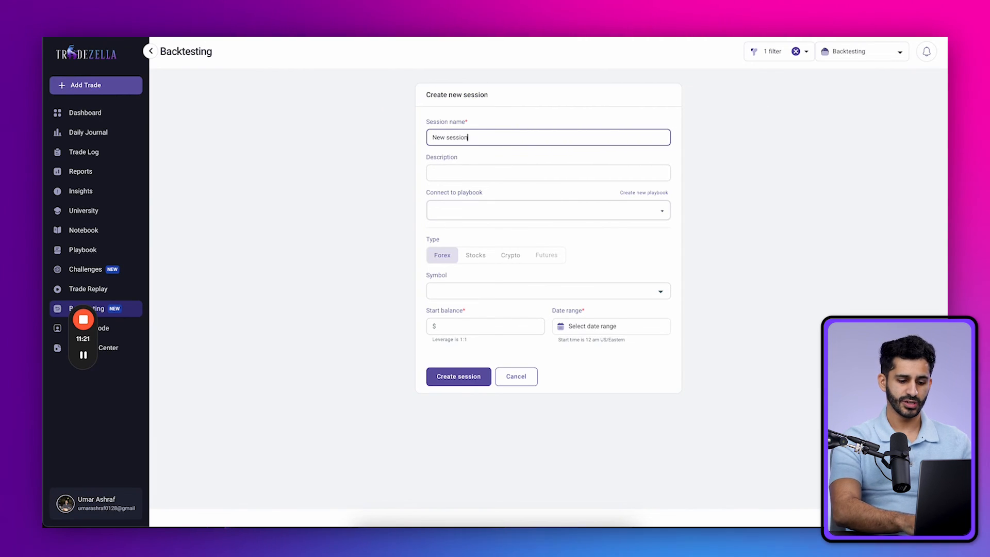
type("10")
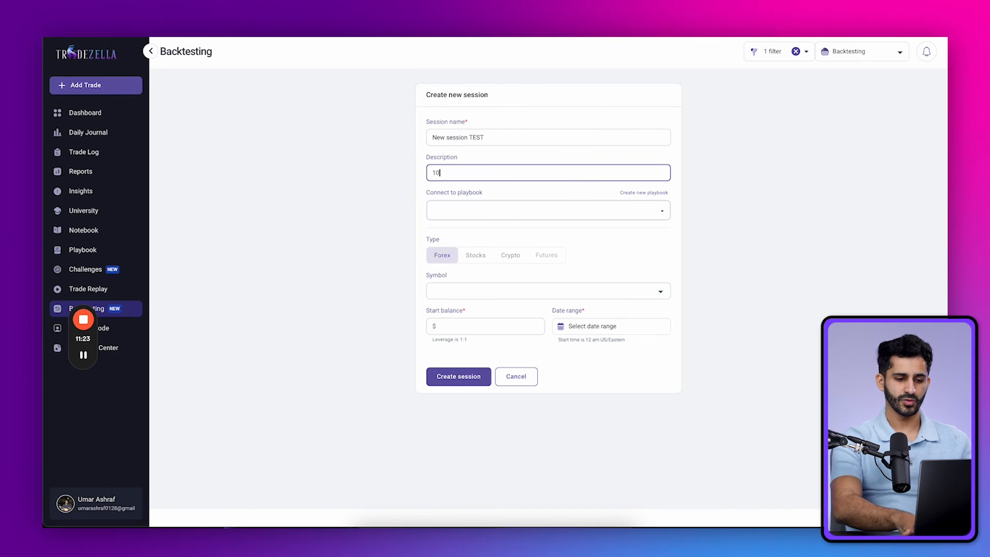
left_click(546, 210)
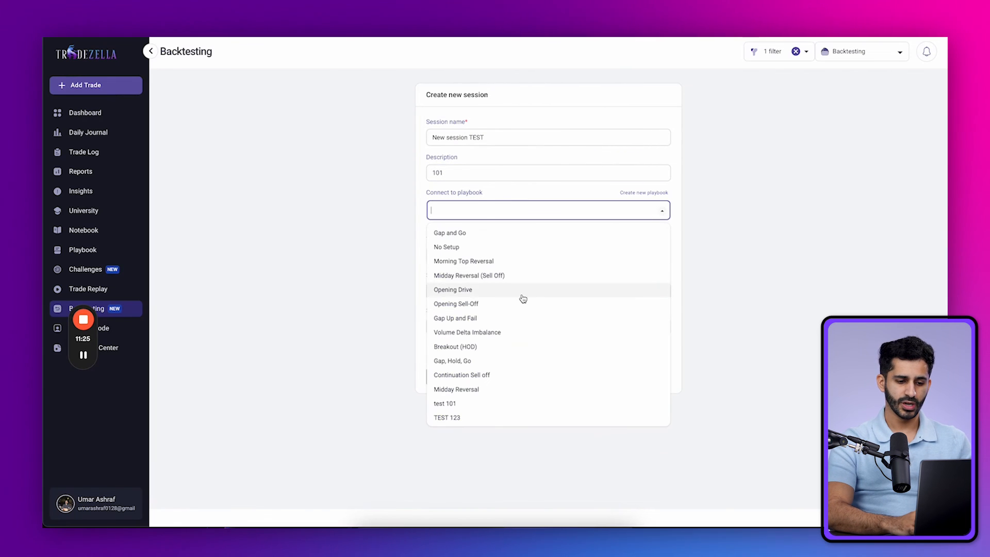
left_click(469, 275)
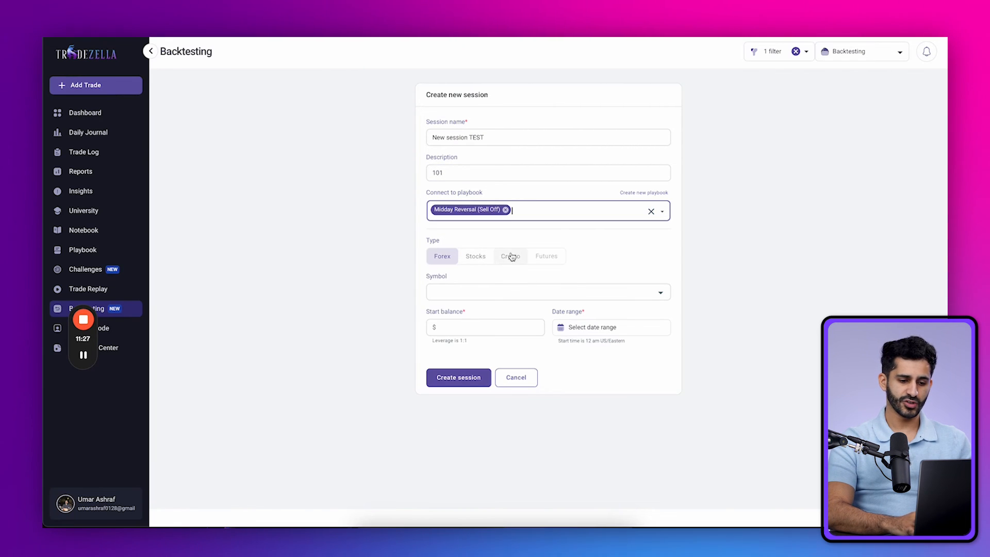
- Choose Stocks with symbol PLTR, enter a 50000 balance, and submit the session
left_click(509, 256)
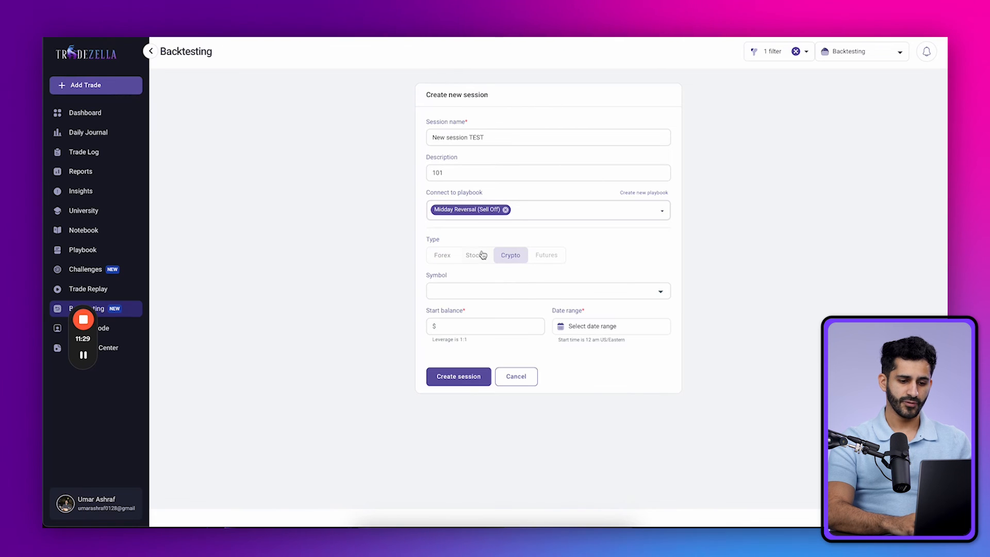
left_click(475, 254)
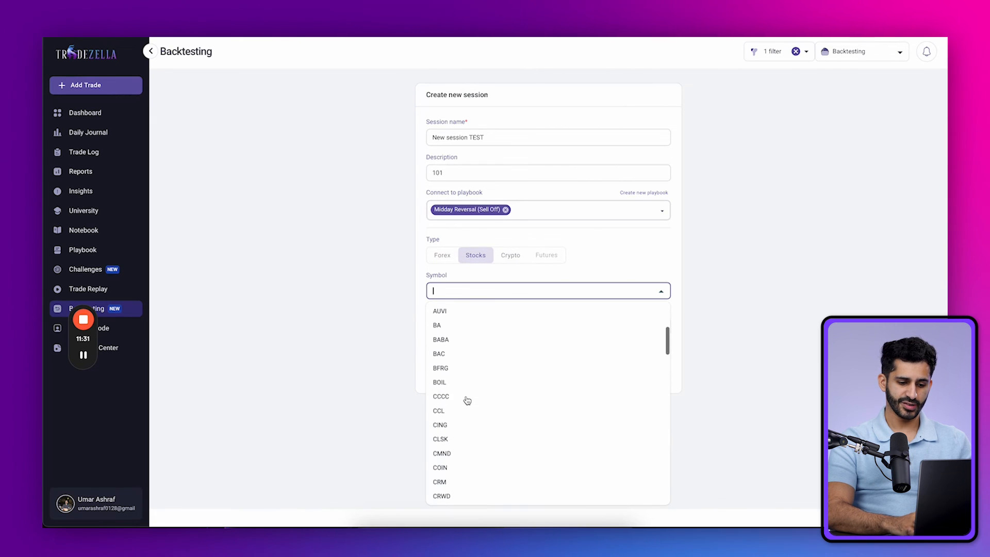
scroll("down", 3)
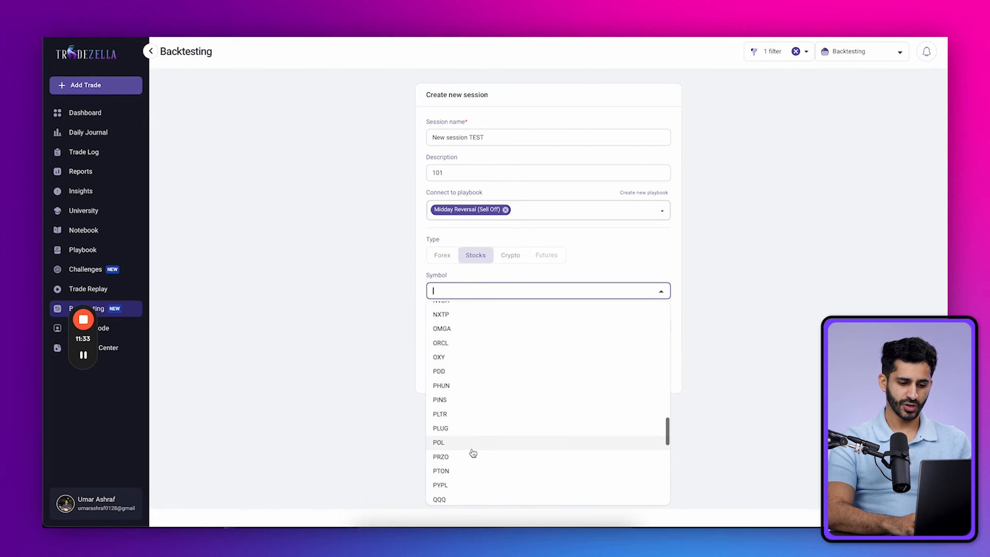
left_click(440, 414)
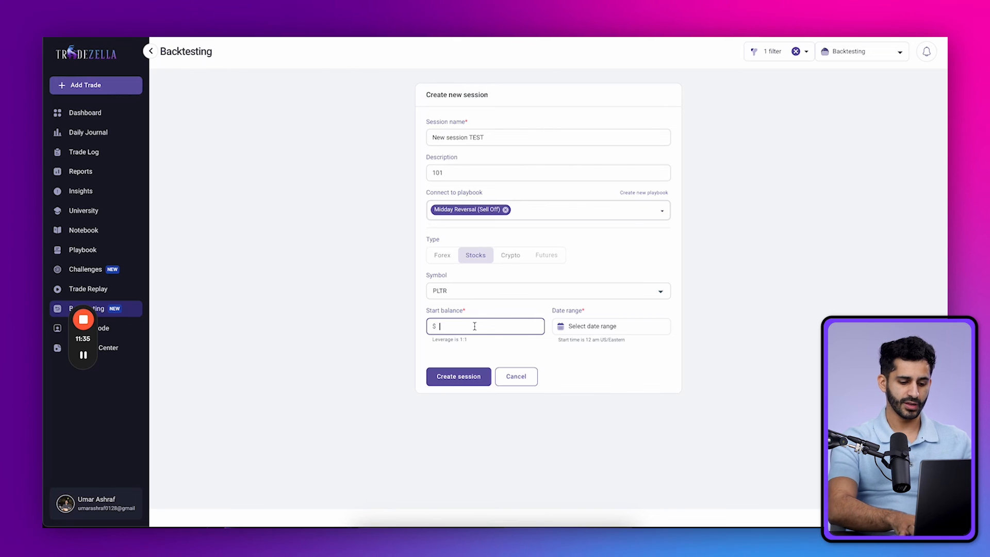
type("50000")
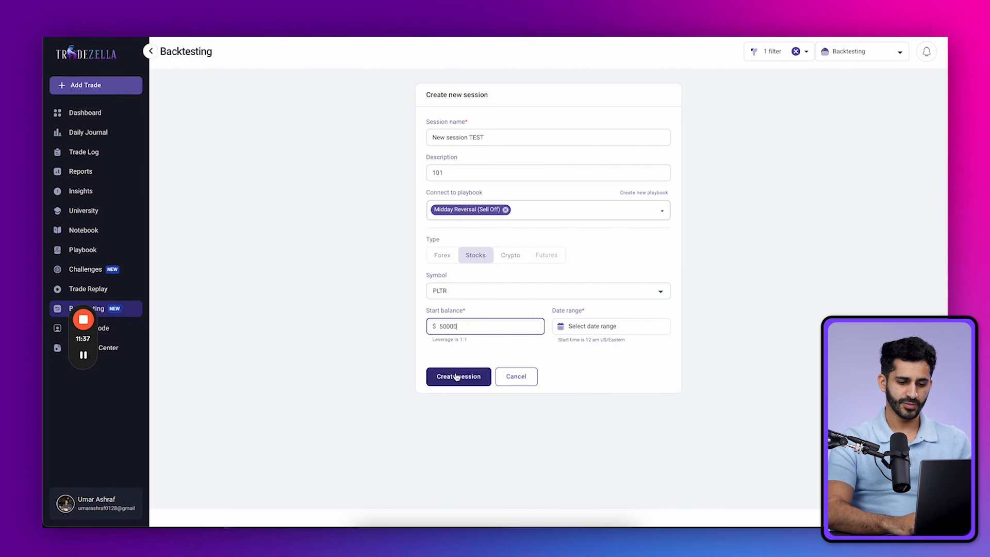
left_click(609, 326)
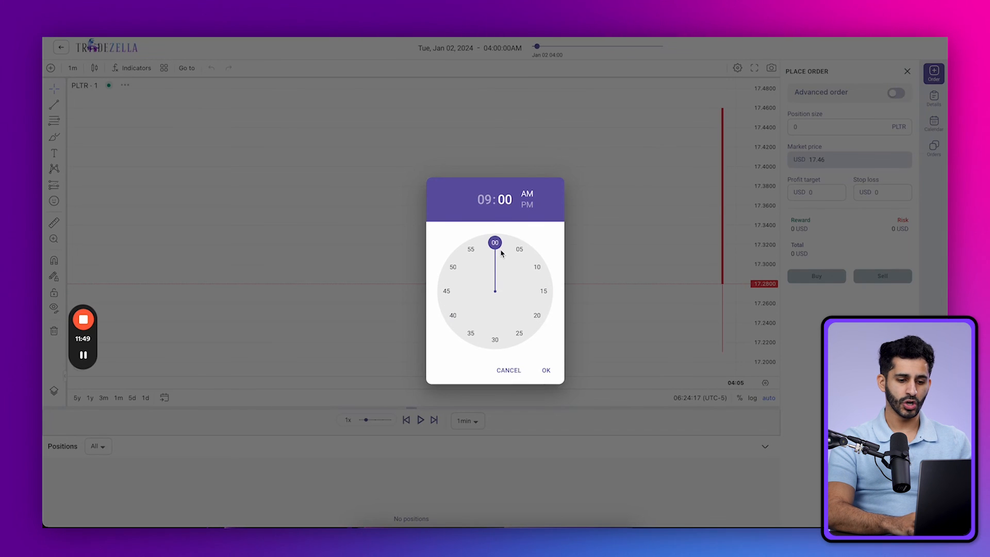
- Set the PLTR replay start time to 9:31 AM and confirm
left_click(488, 339)
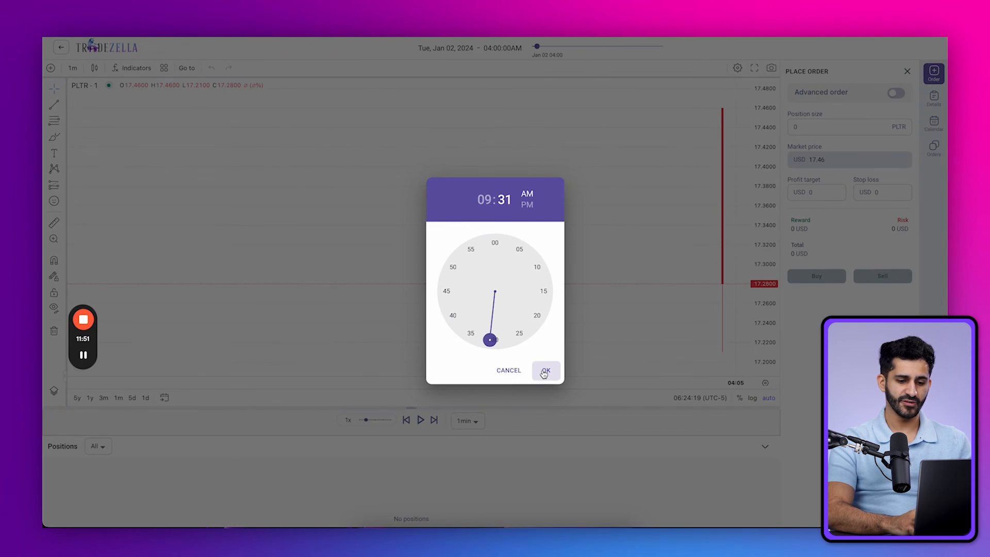
left_click(544, 370)
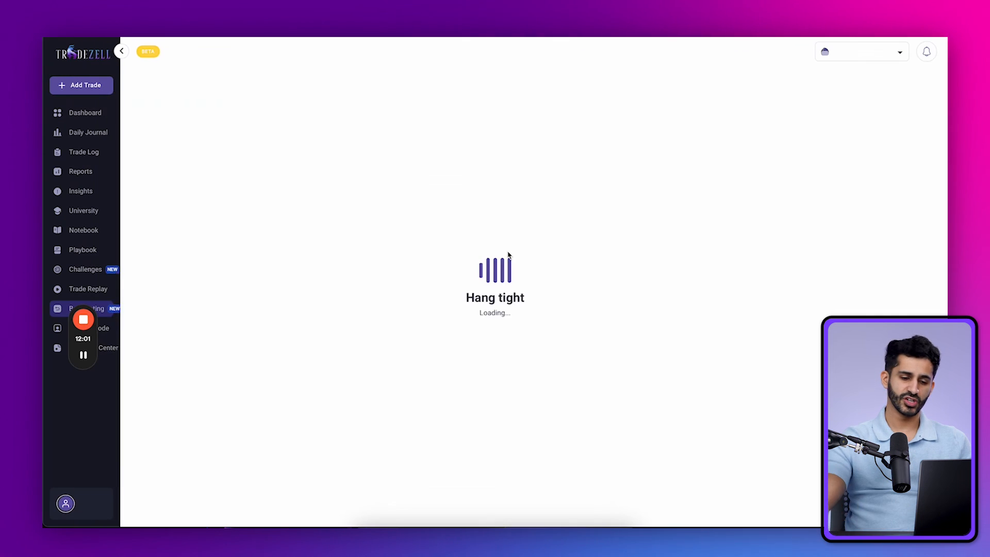
- Show both sessions as cards and play the Opening Range Test replay from its menu
left_click(82, 308)
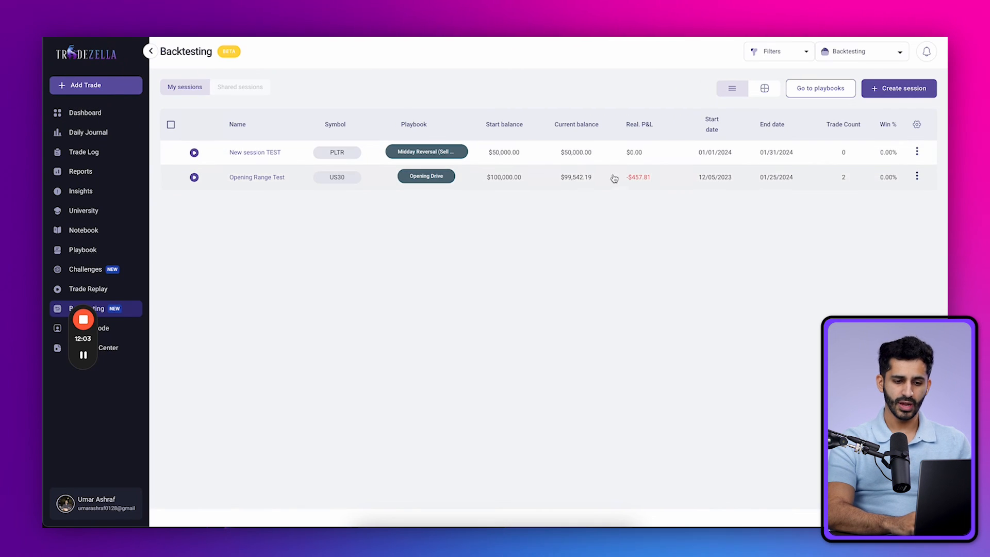
left_click(764, 89)
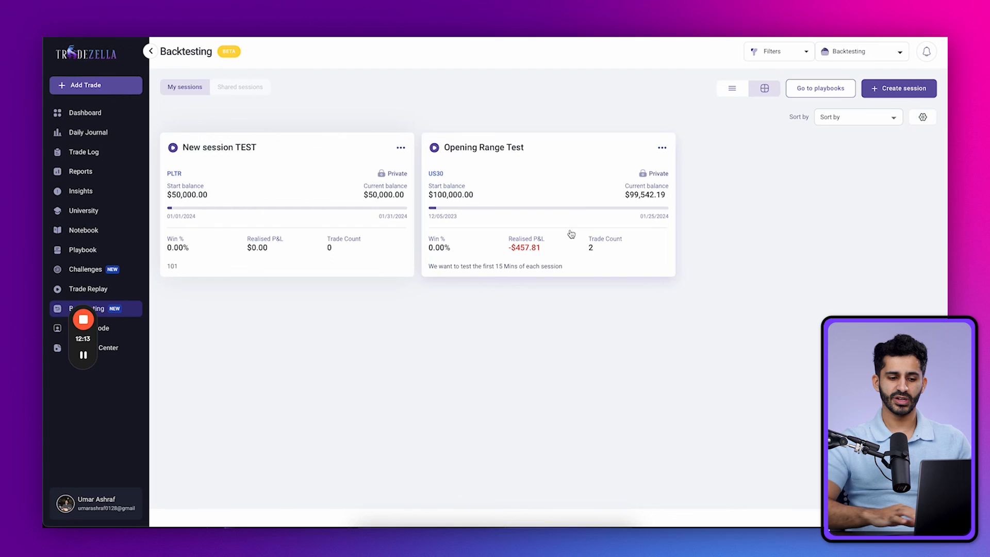
left_click(662, 148)
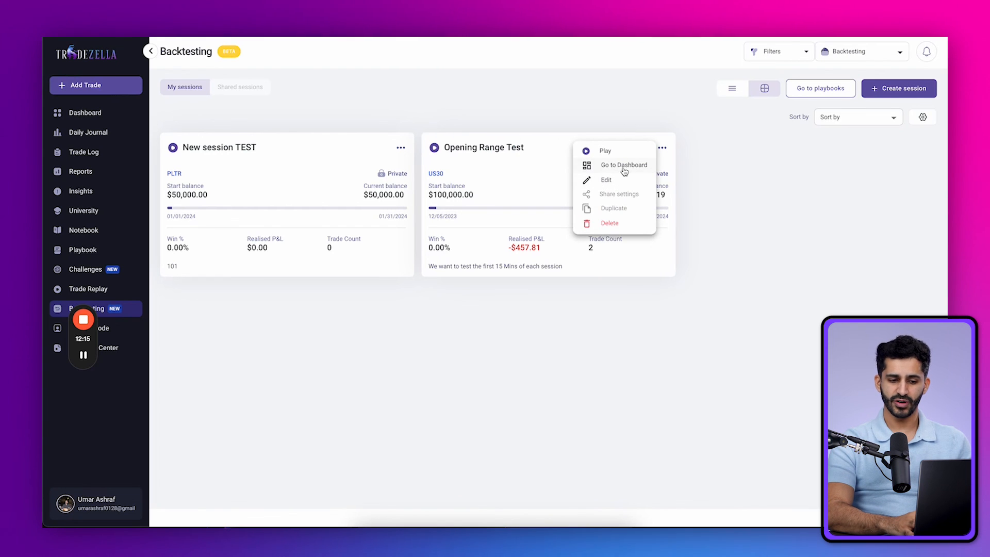
left_click(623, 165)
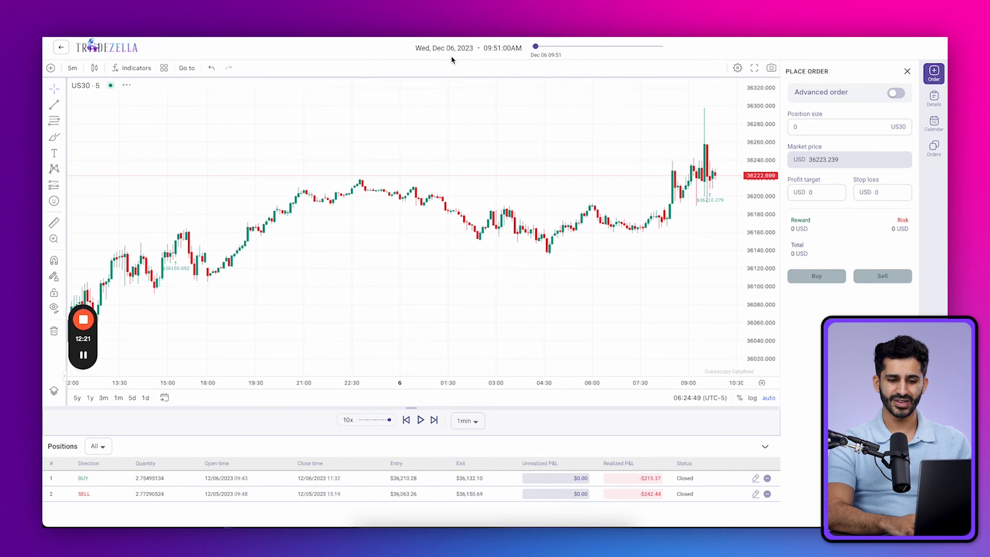
mouse_move(482, 393)
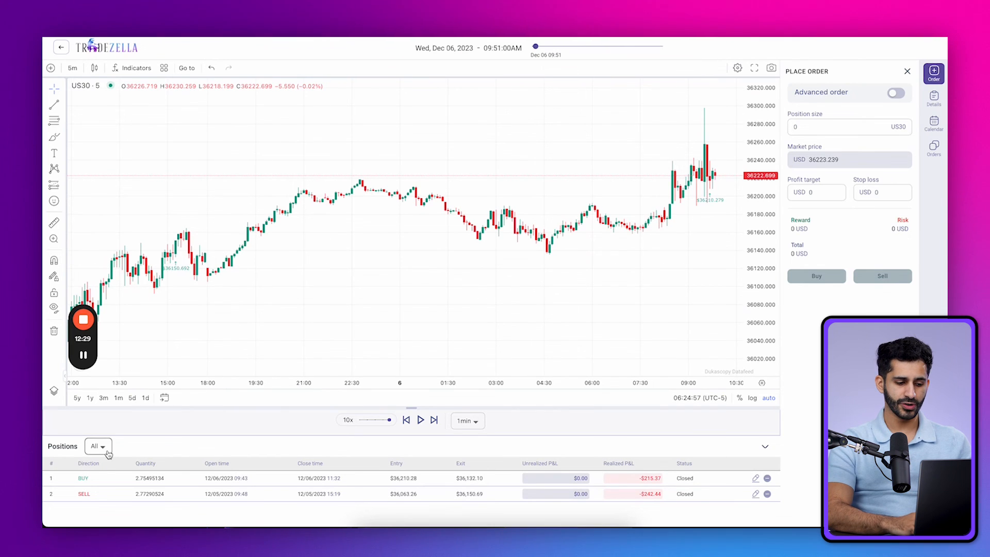
- Filter the positions list to Open and show the economic calendar panel
left_click(99, 445)
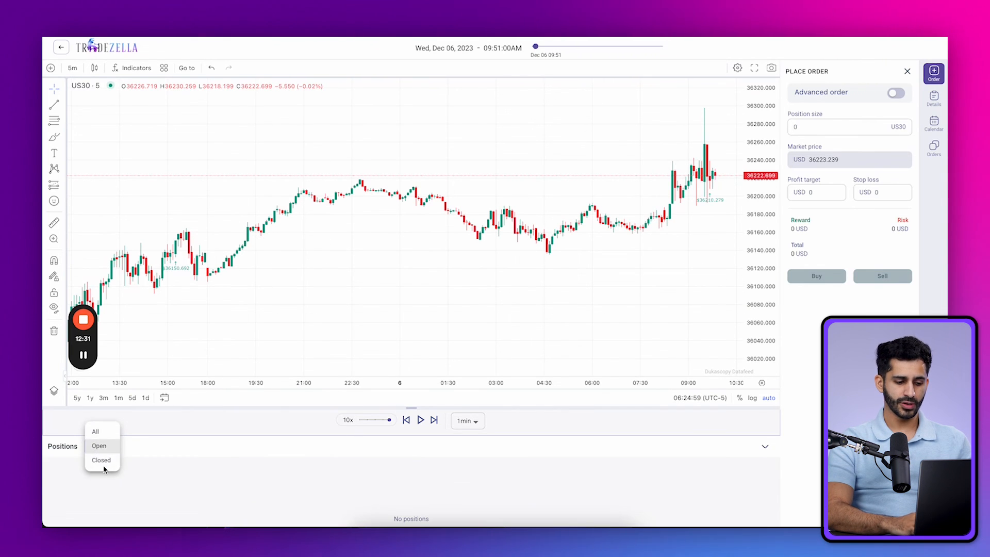
left_click(99, 445)
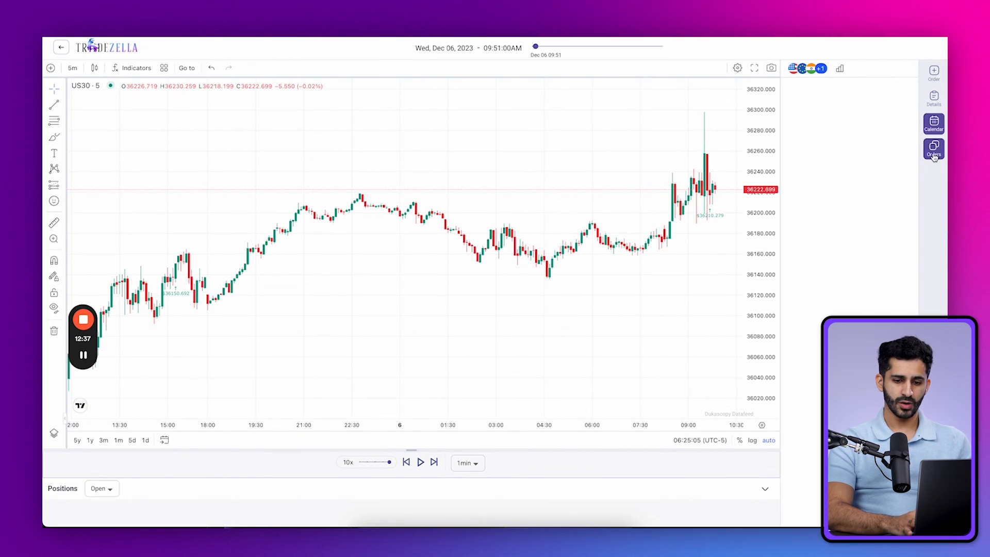
left_click(933, 123)
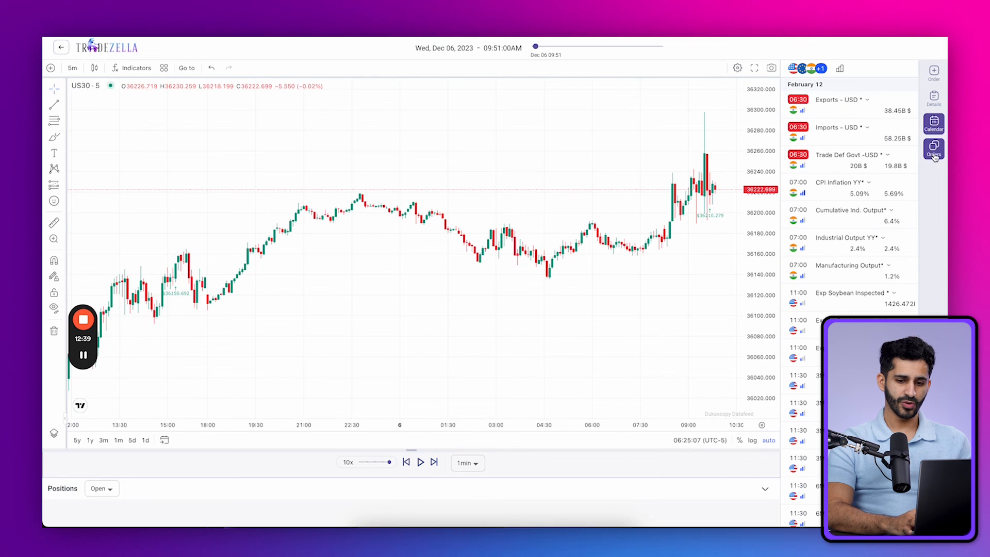
mouse_move(297, 117)
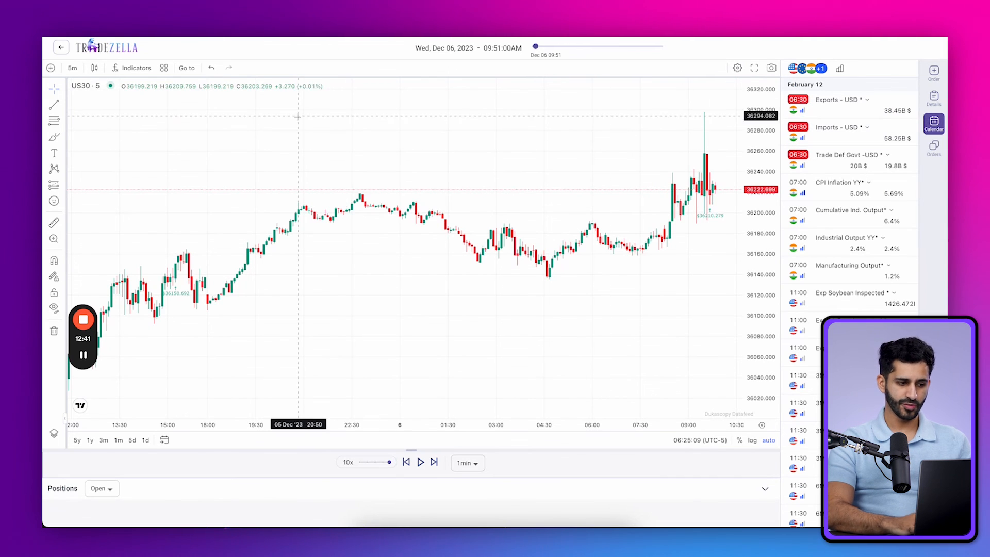